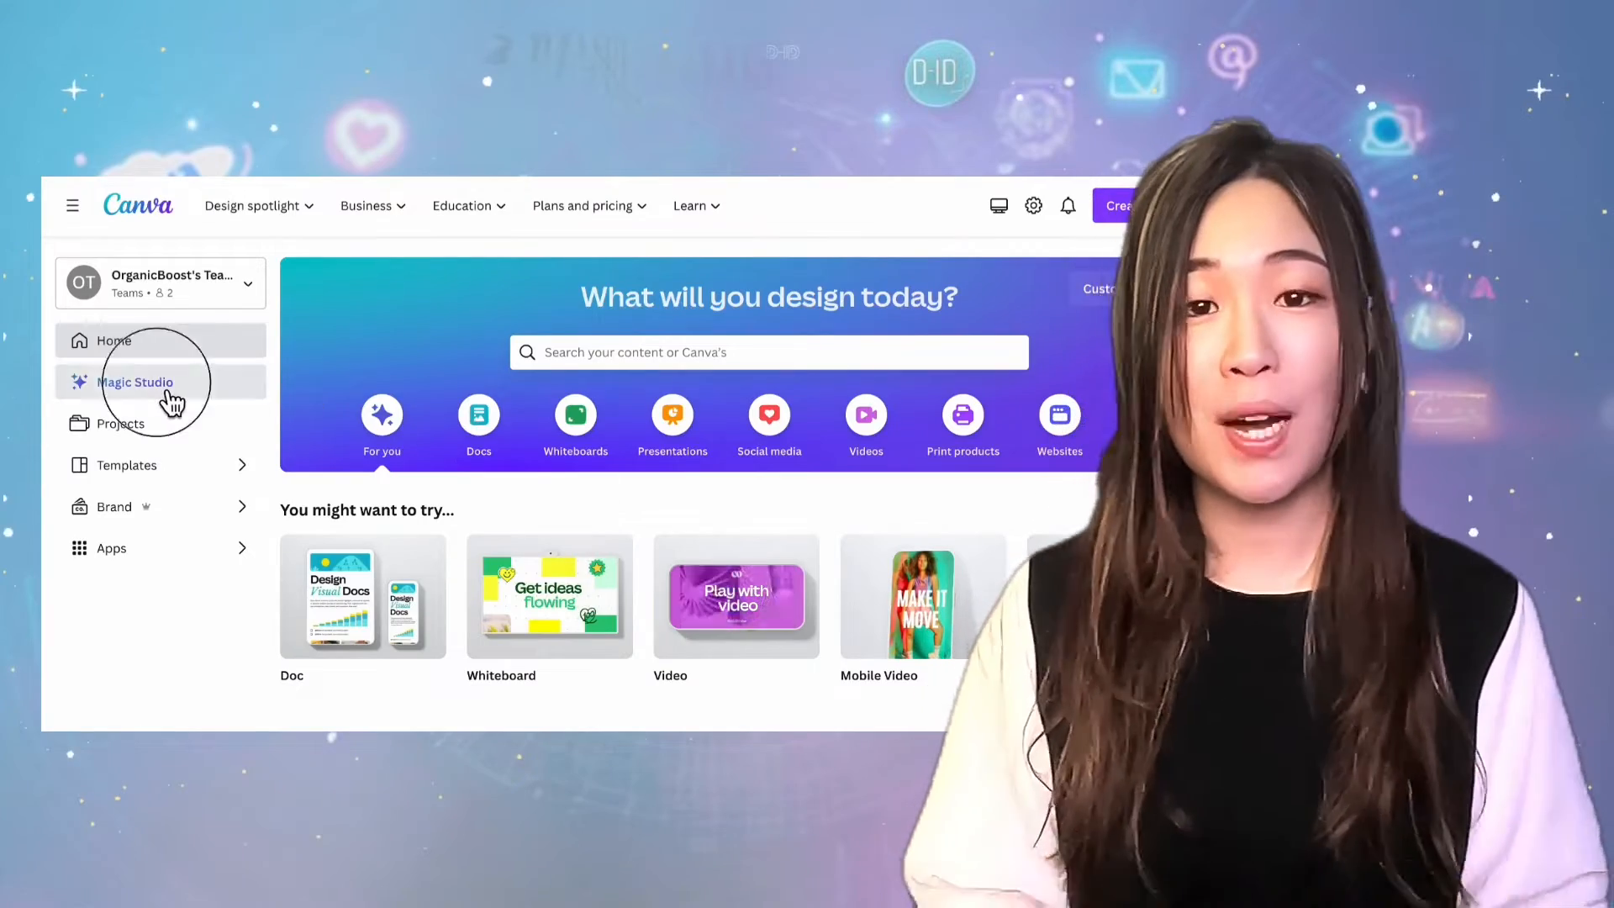
- Go to the Magic Studio page of AI-powered tools from the home sidebar
{"action": "left_click", "coordinate": [135, 381]}
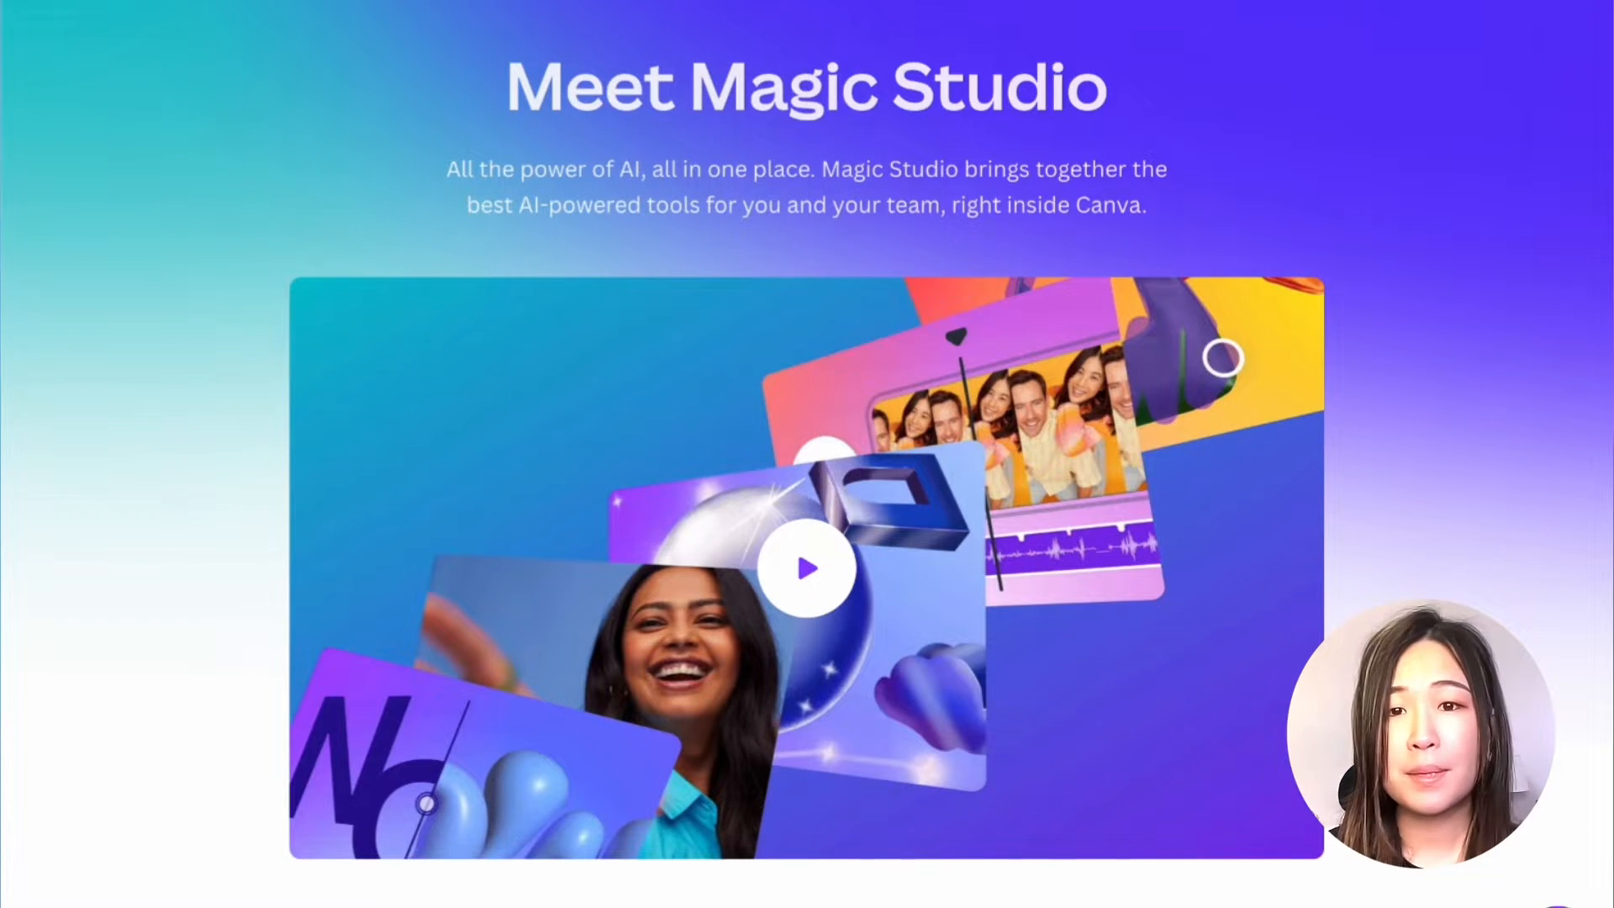
- Browse down the Magic Studio features and play the Magic Design for video demo
{"action": "scroll", "scroll_direction": "down", "scroll_amount": 3}
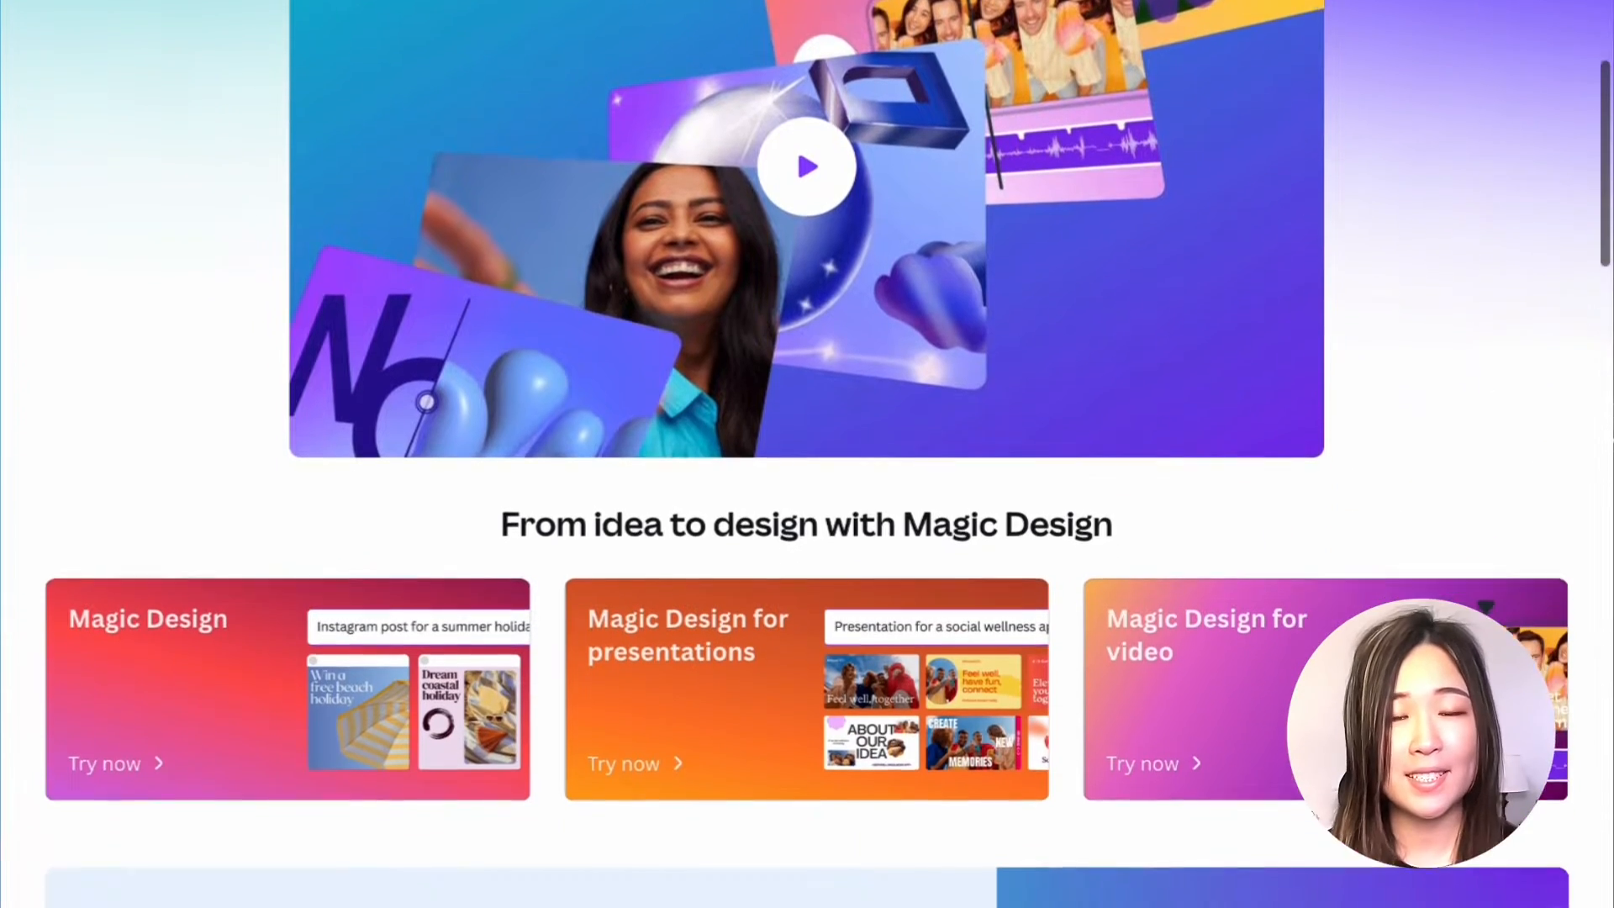
{"action": "scroll", "scroll_direction": "down", "scroll_amount": 3}
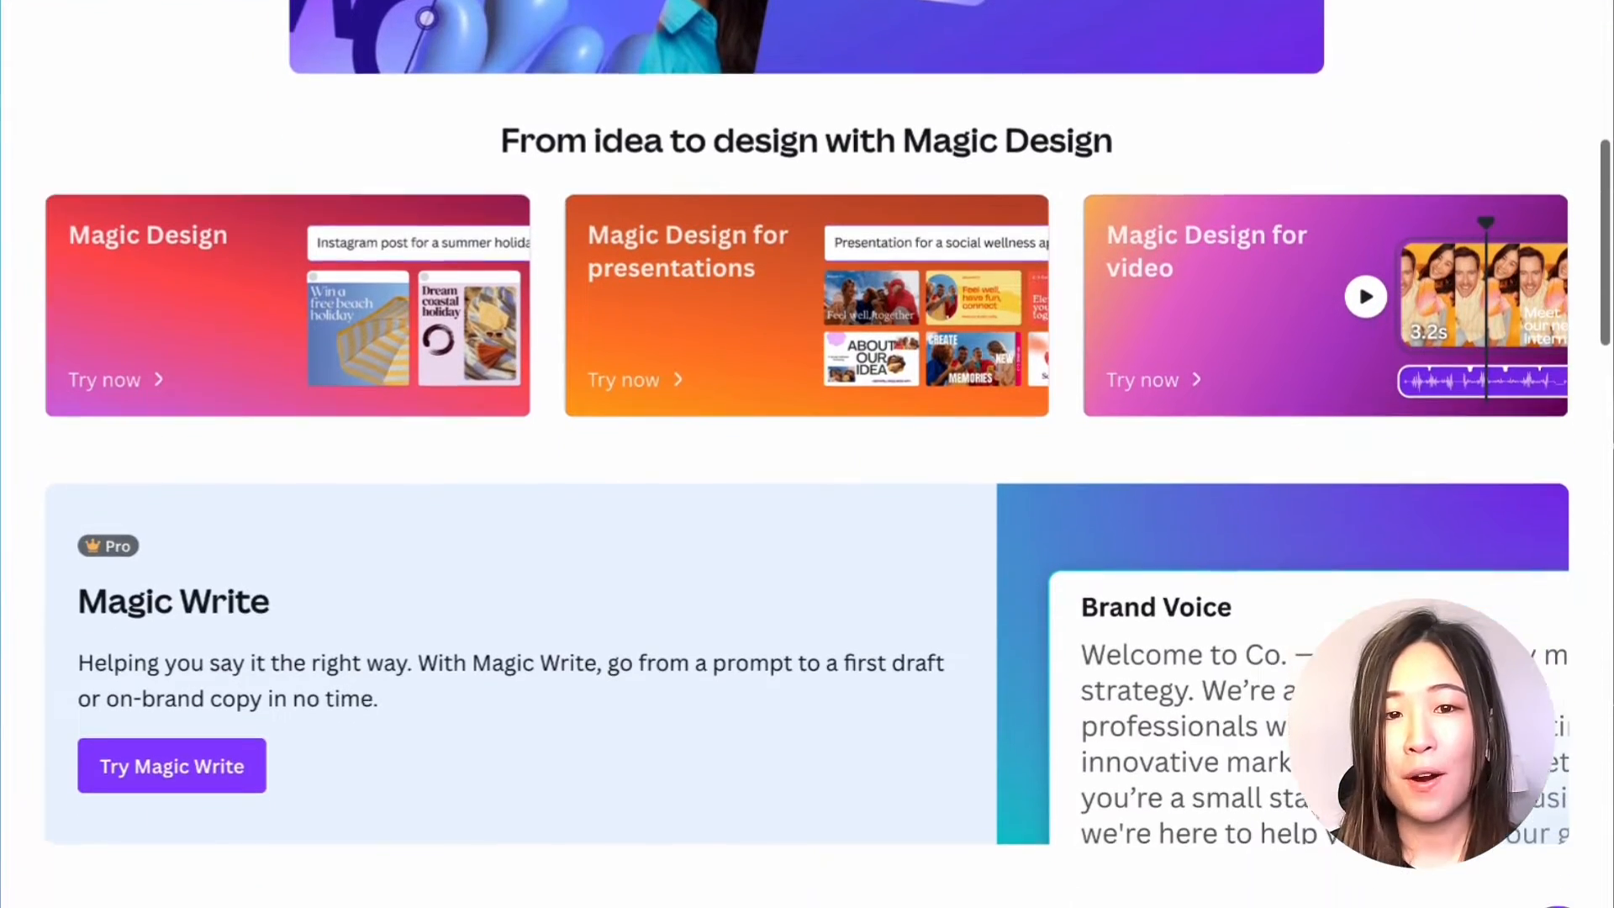
{"action": "scroll", "scroll_direction": "down", "scroll_amount": 3}
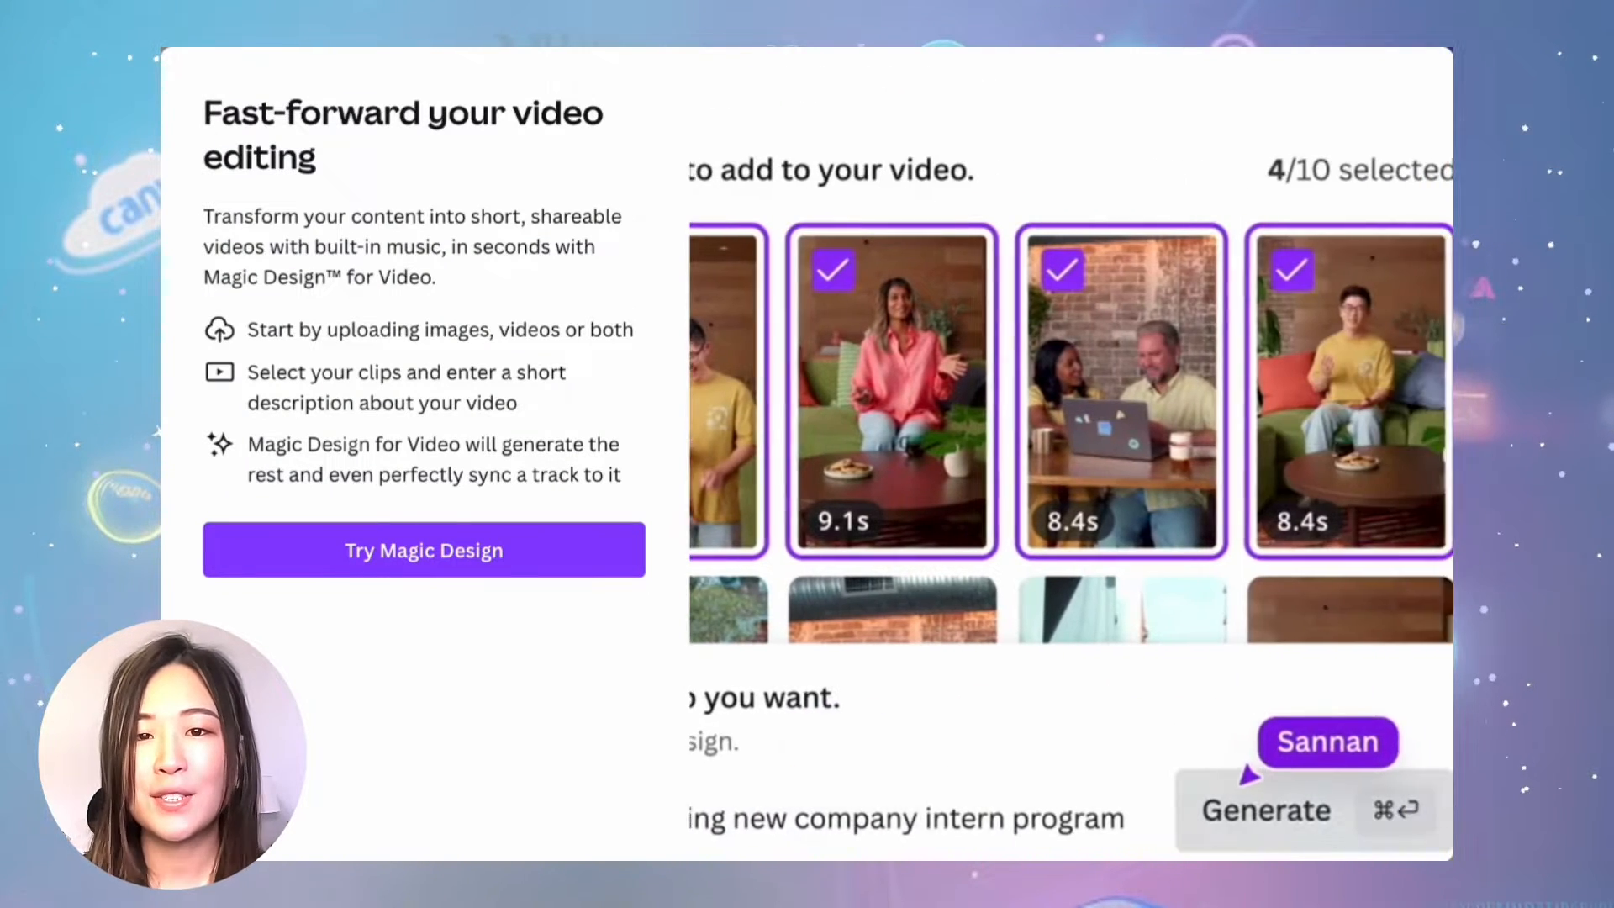
{"action": "left_click", "coordinate": [1264, 810]}
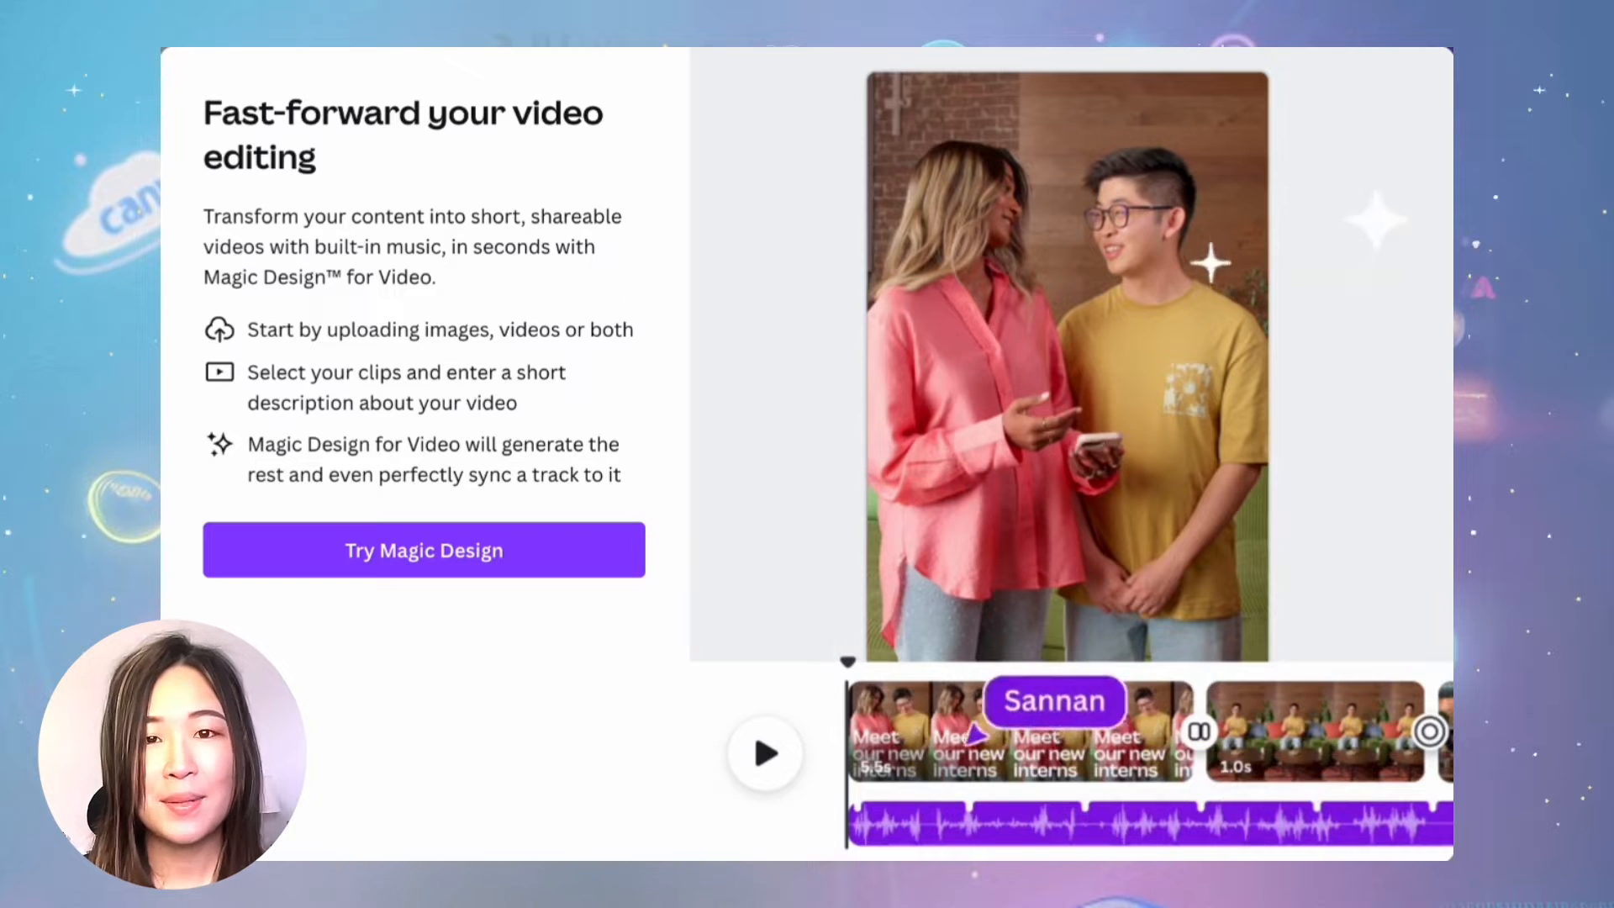
{"action": "left_click", "coordinate": [765, 753]}
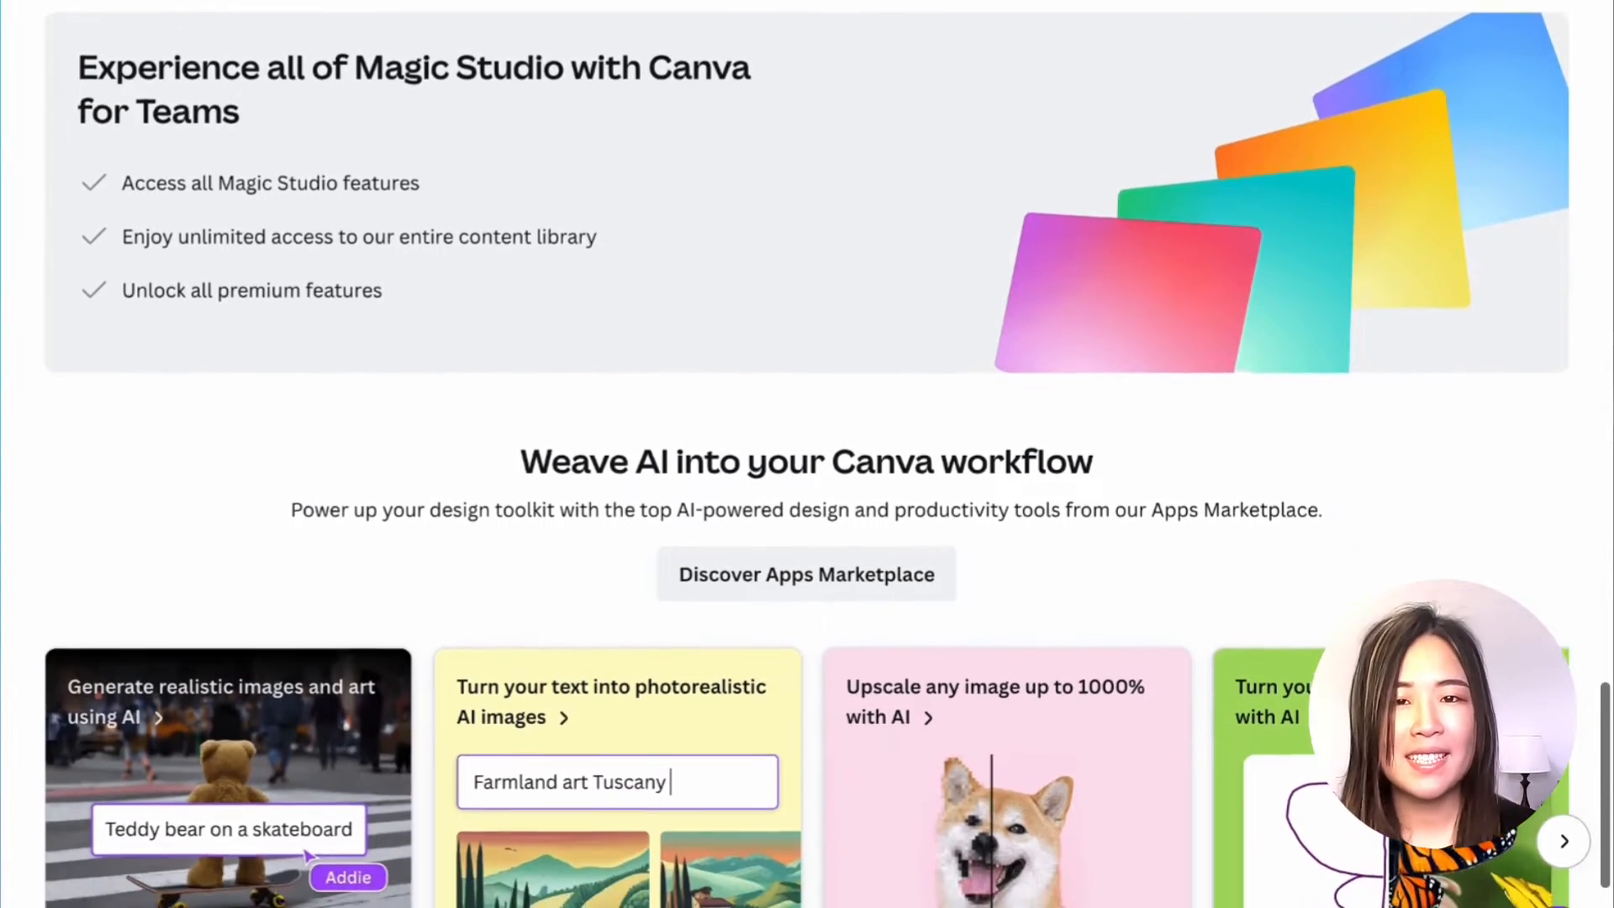
- Continue down to the plan comparison table of AI usage limits
{"action": "scroll", "scroll_direction": "down", "scroll_amount": 3}
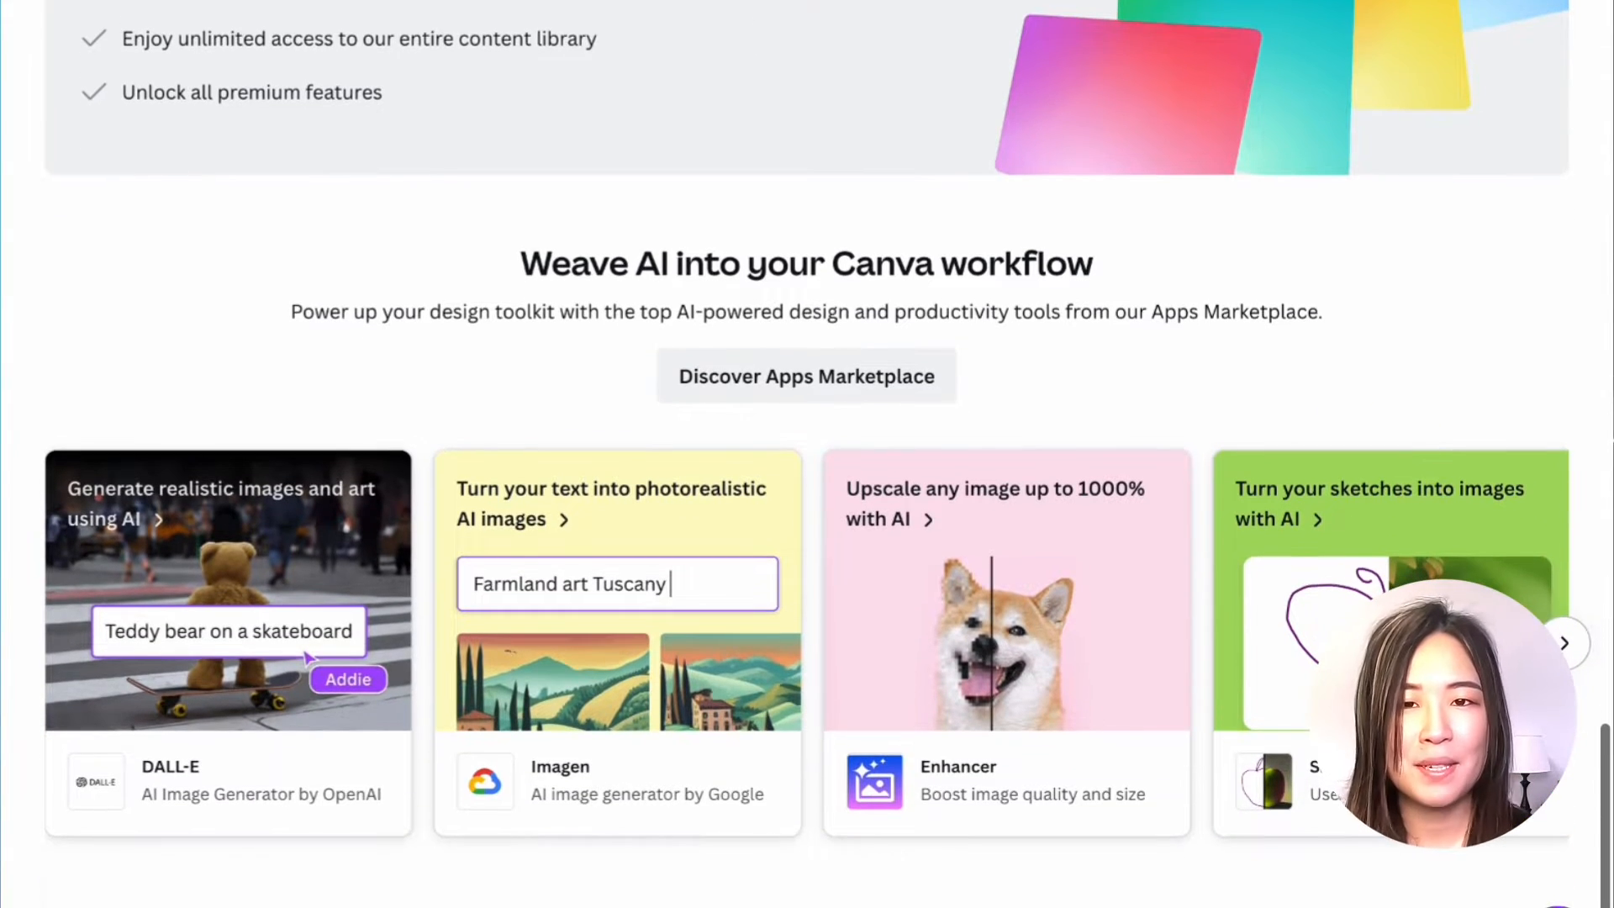
{"action": "scroll", "scroll_direction": "down", "scroll_amount": 3}
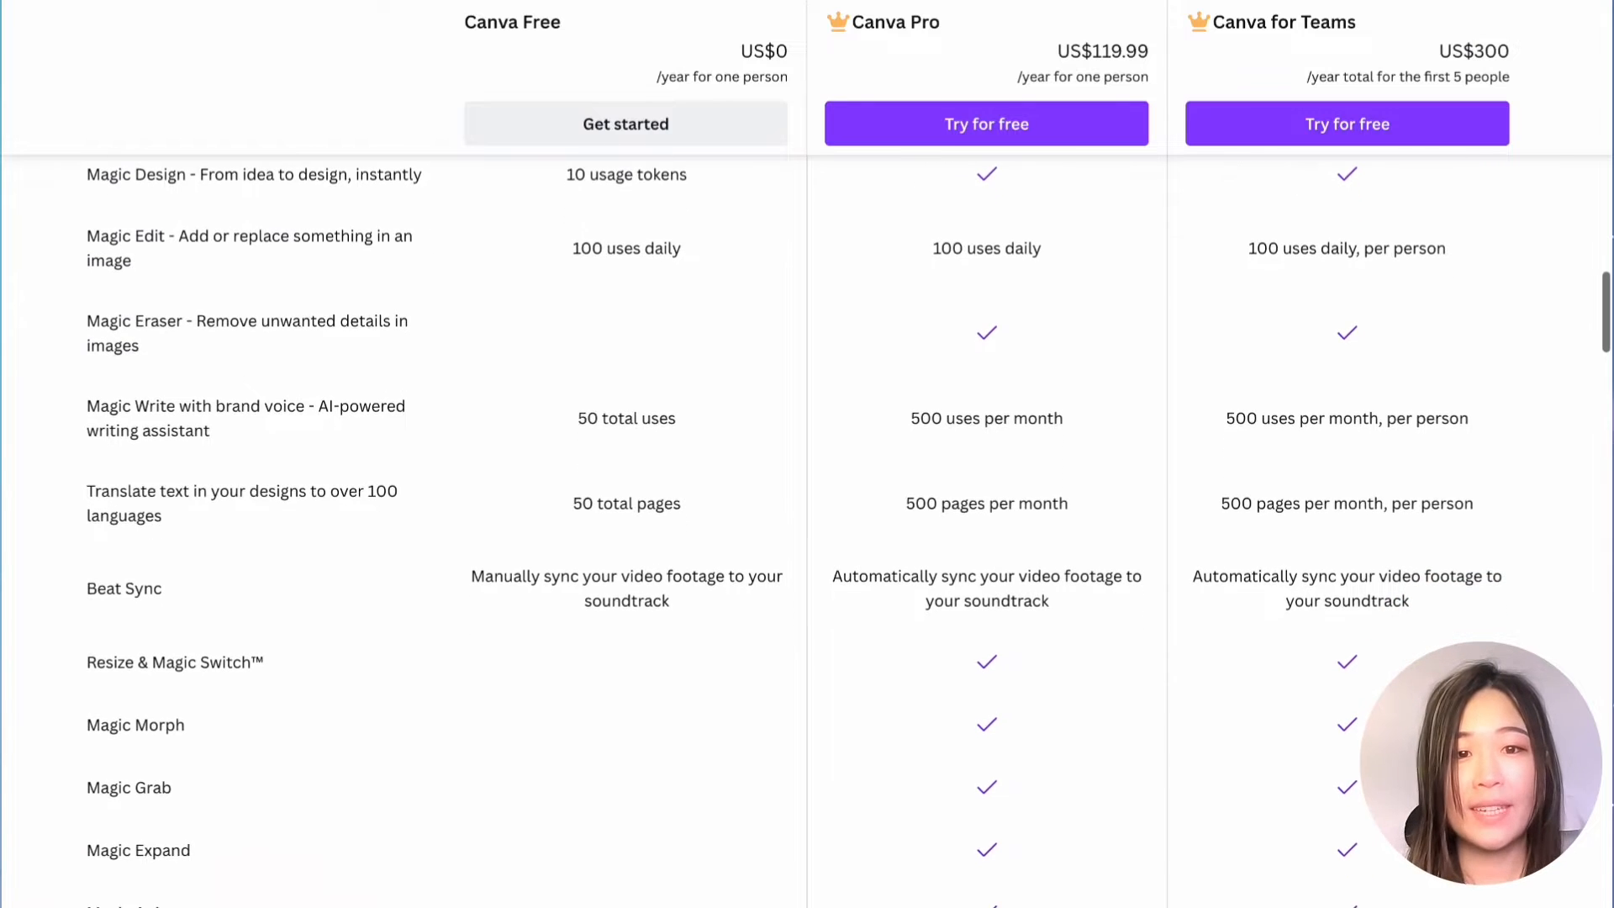
{"action": "scroll", "scroll_direction": "down", "scroll_amount": 3}
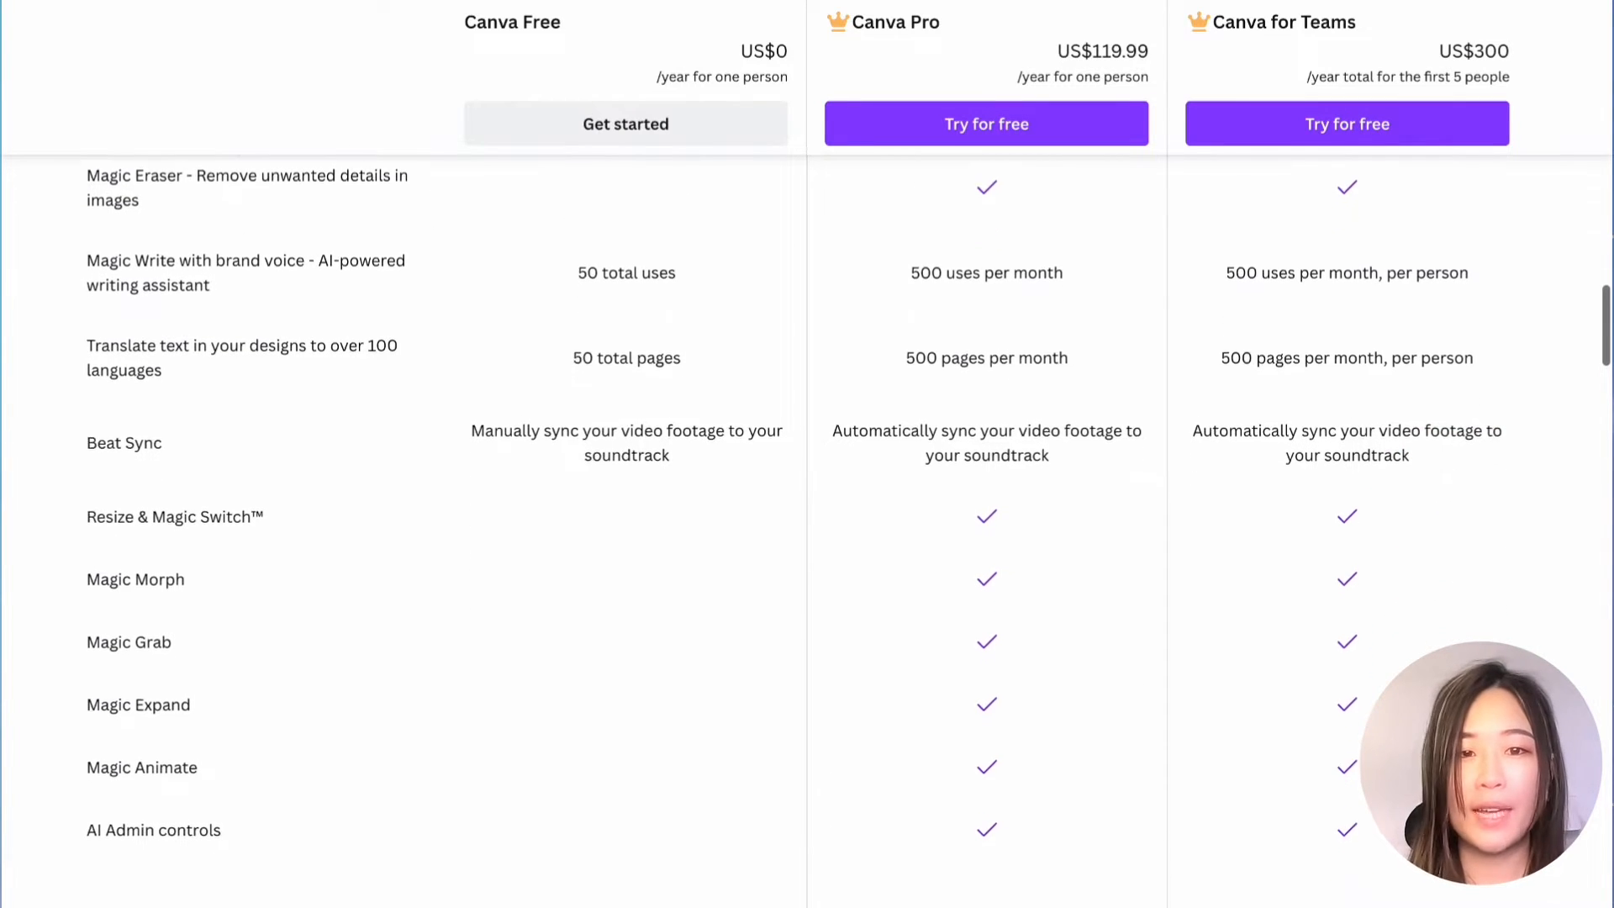
{"action": "scroll", "scroll_direction": "down", "scroll_amount": 3}
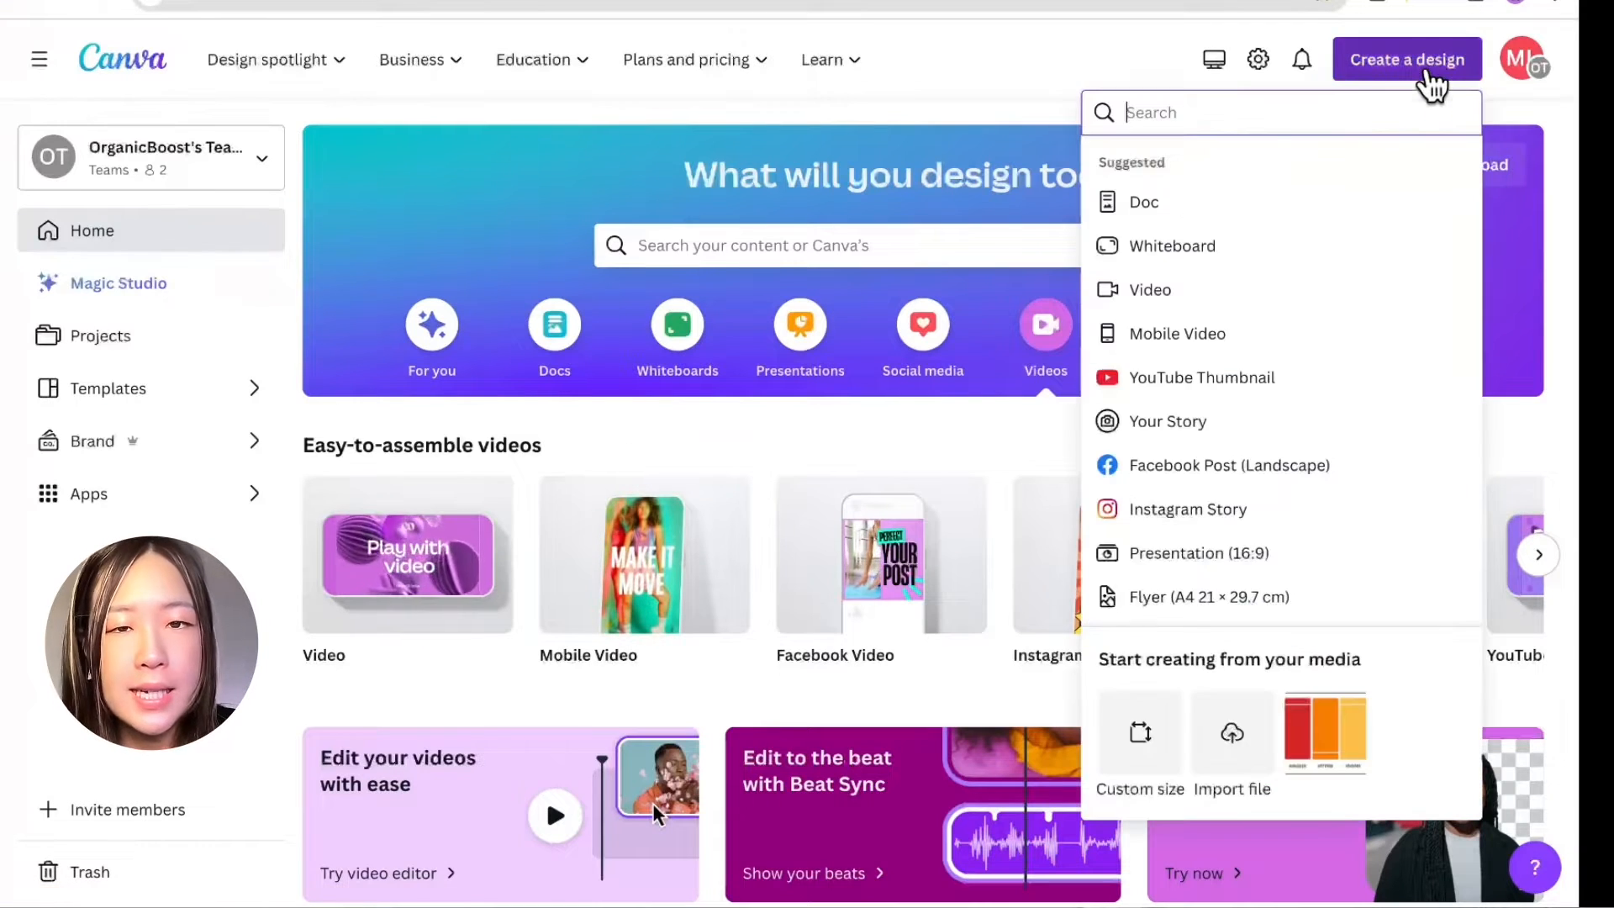
{"action": "mouse_move", "coordinate": [1173, 333]}
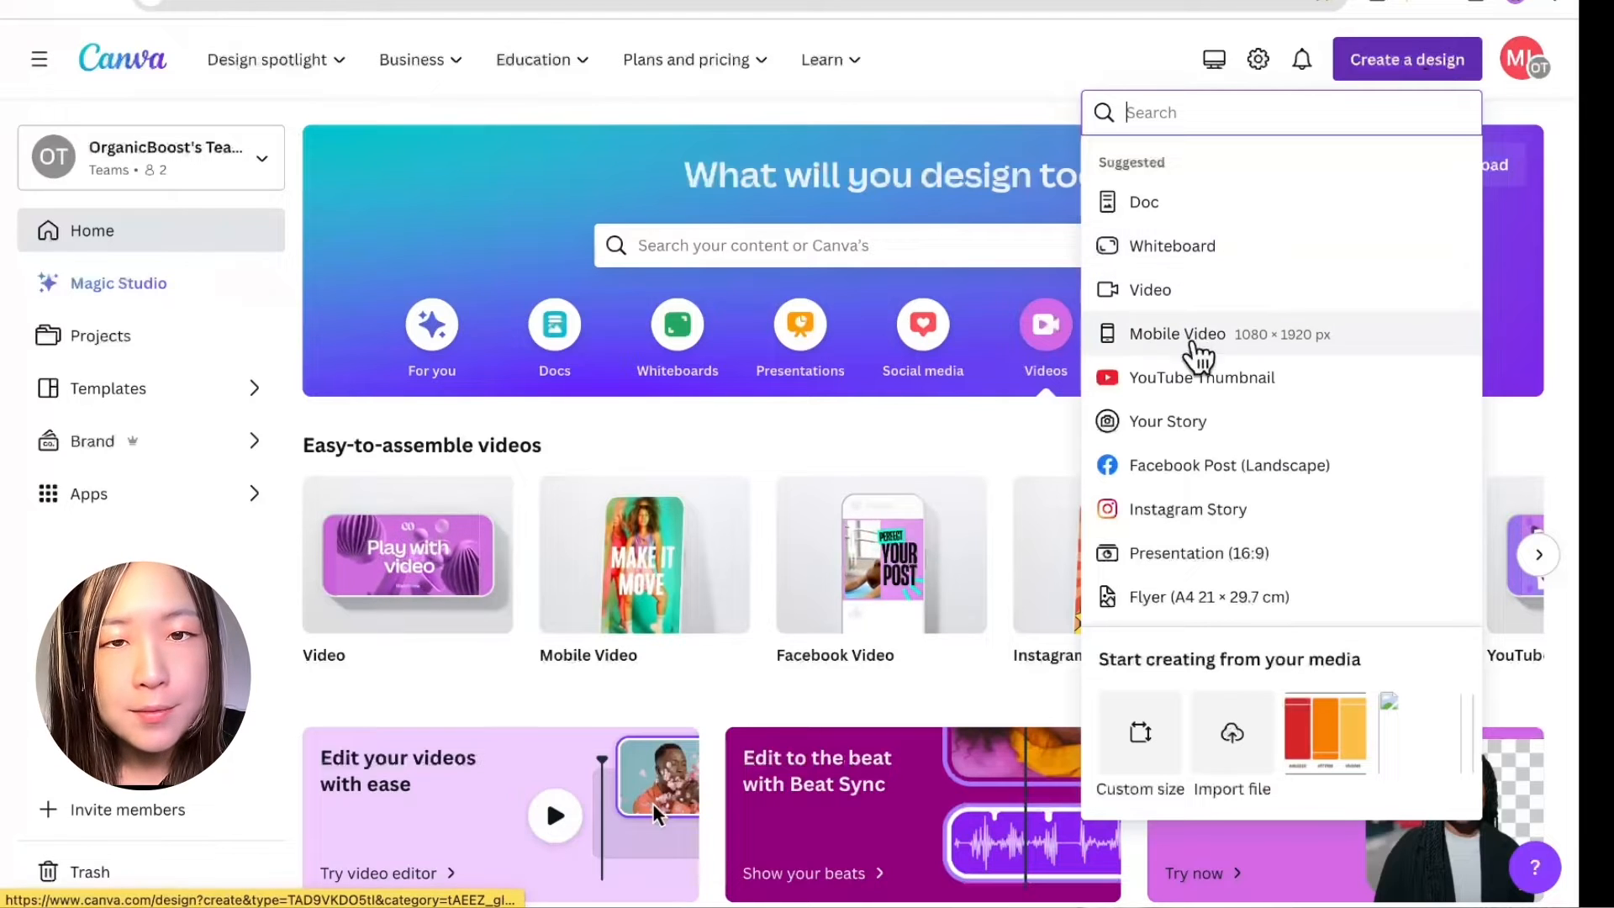
- Create a new 1080×1920 Mobile Video design for Magic Design
{"action": "left_click", "coordinate": [1175, 333]}
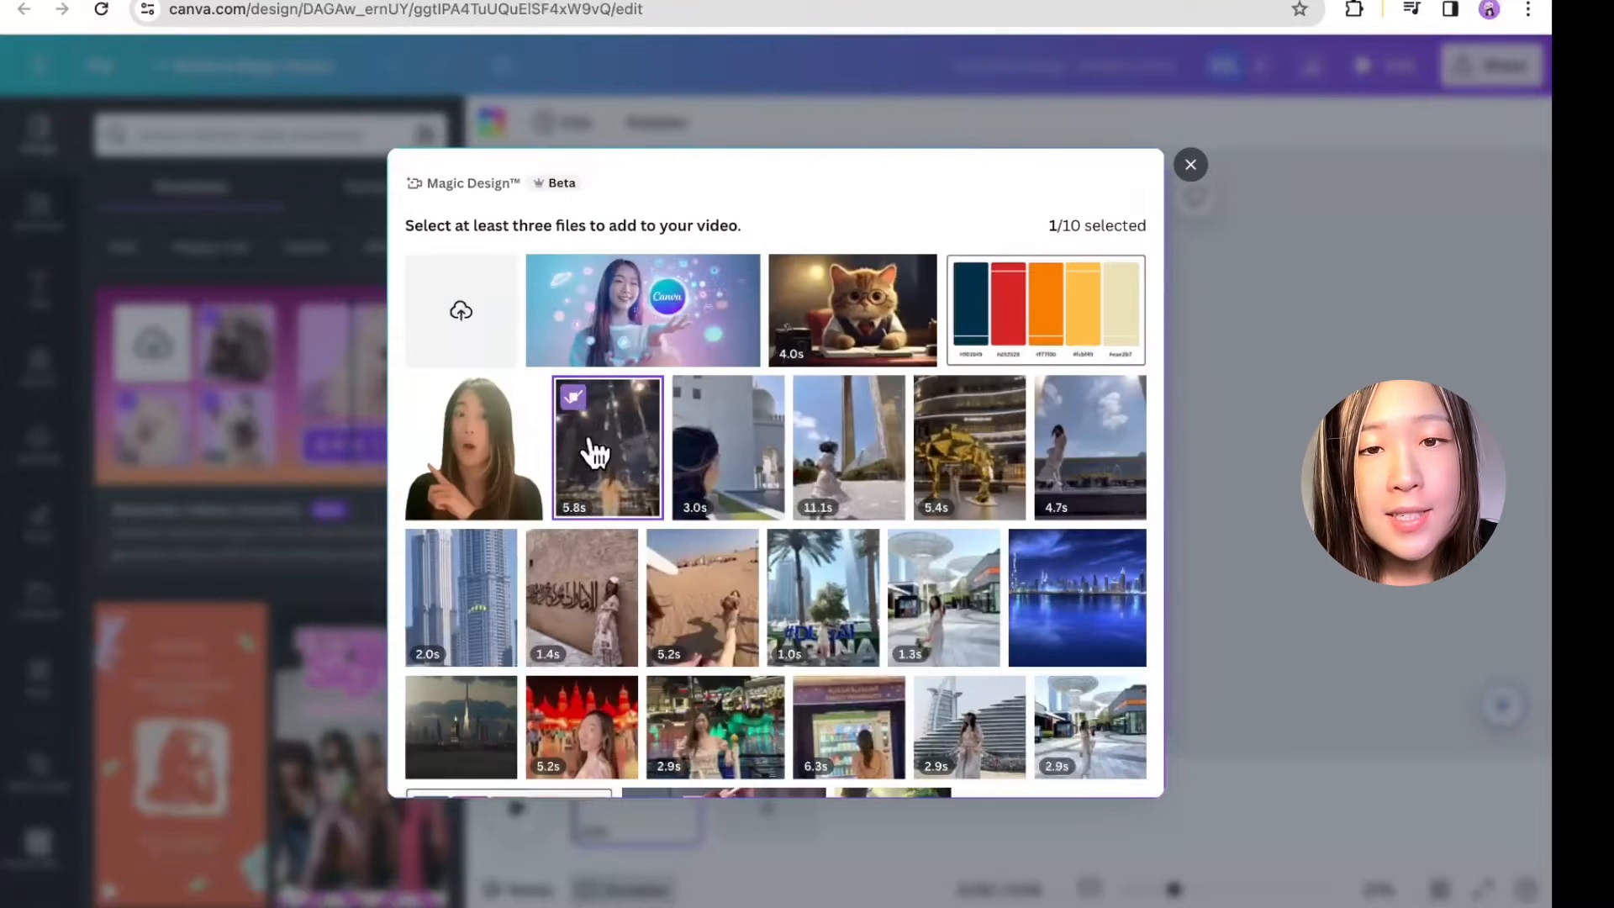
- Choose ten Dubai clips and describe the video as 'a vlog about traveling in dubai'
{"action": "left_click", "coordinate": [726, 447]}
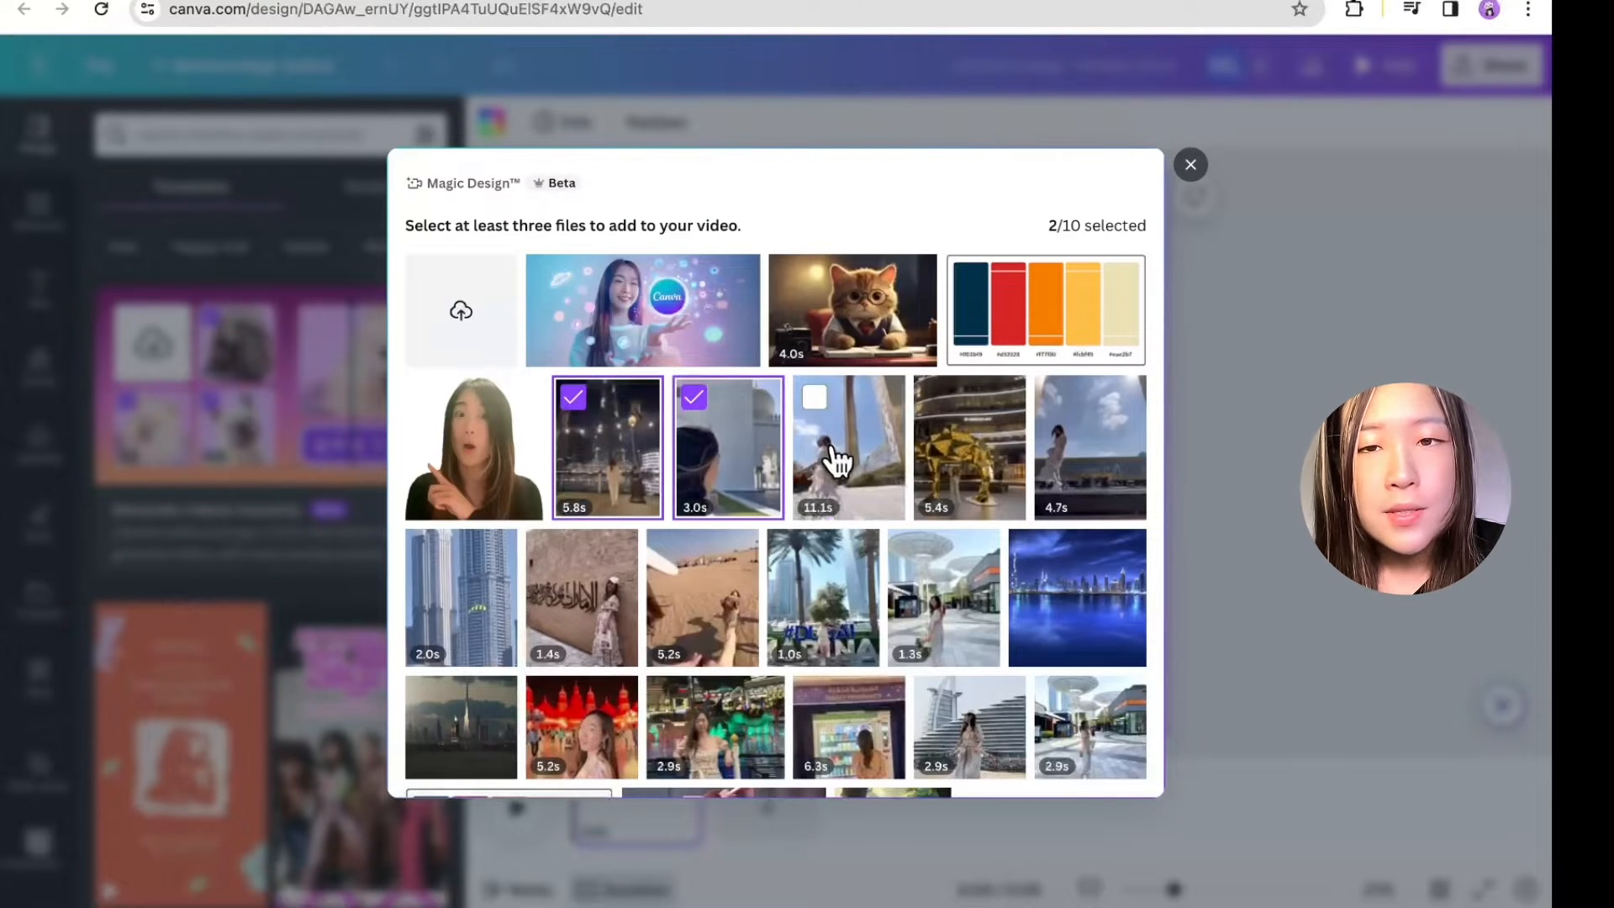
{"action": "left_click", "coordinate": [847, 447]}
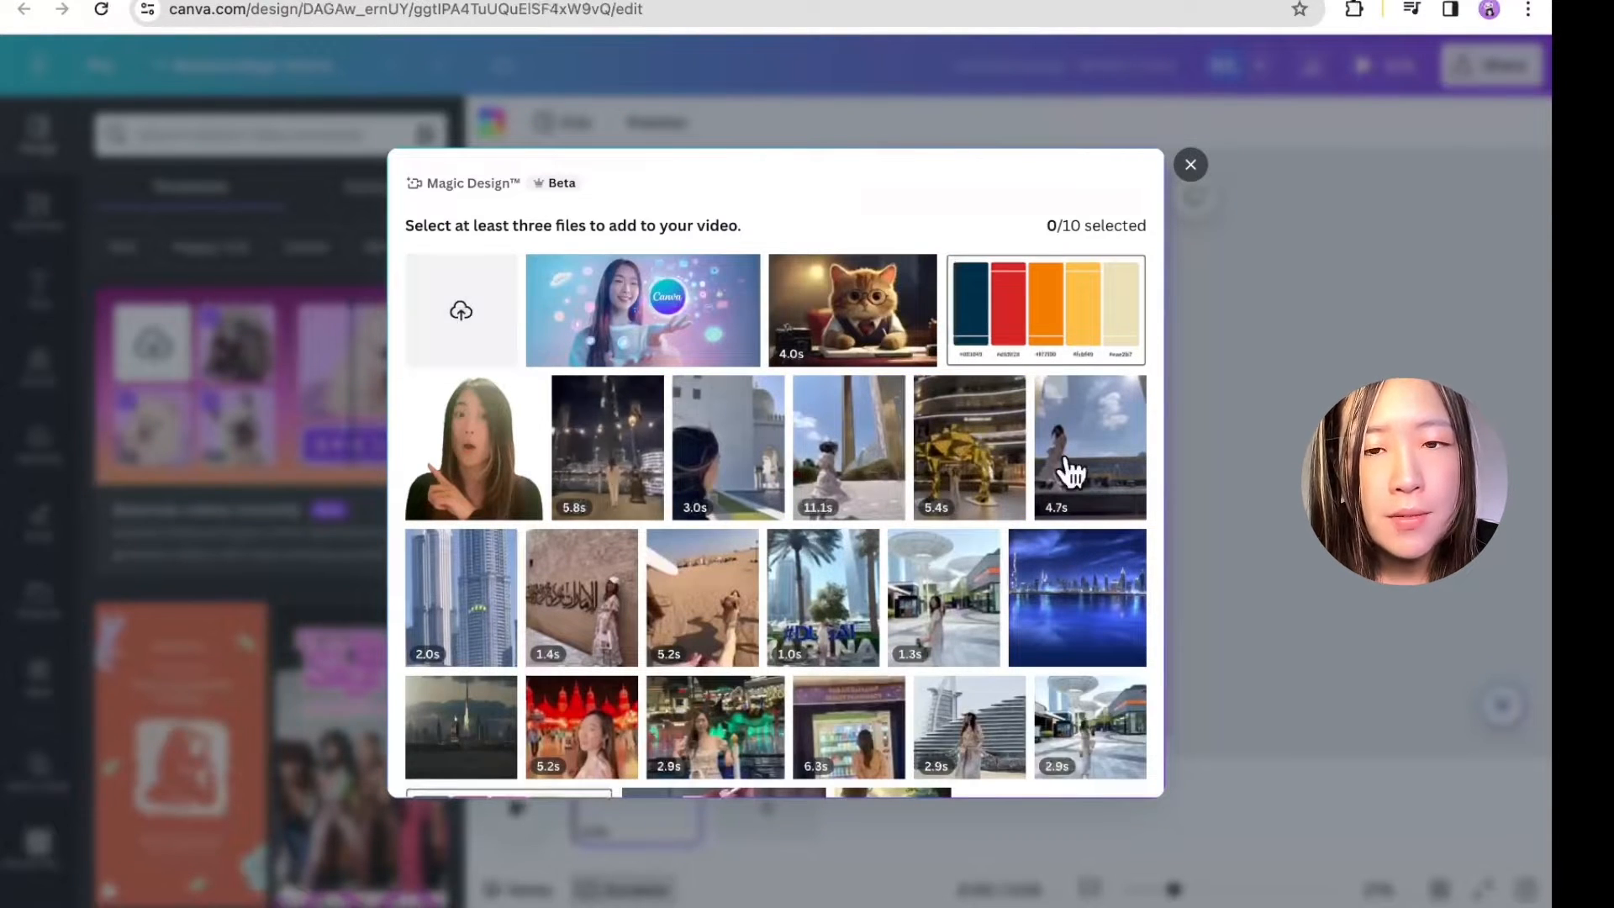
{"action": "left_click", "coordinate": [461, 311]}
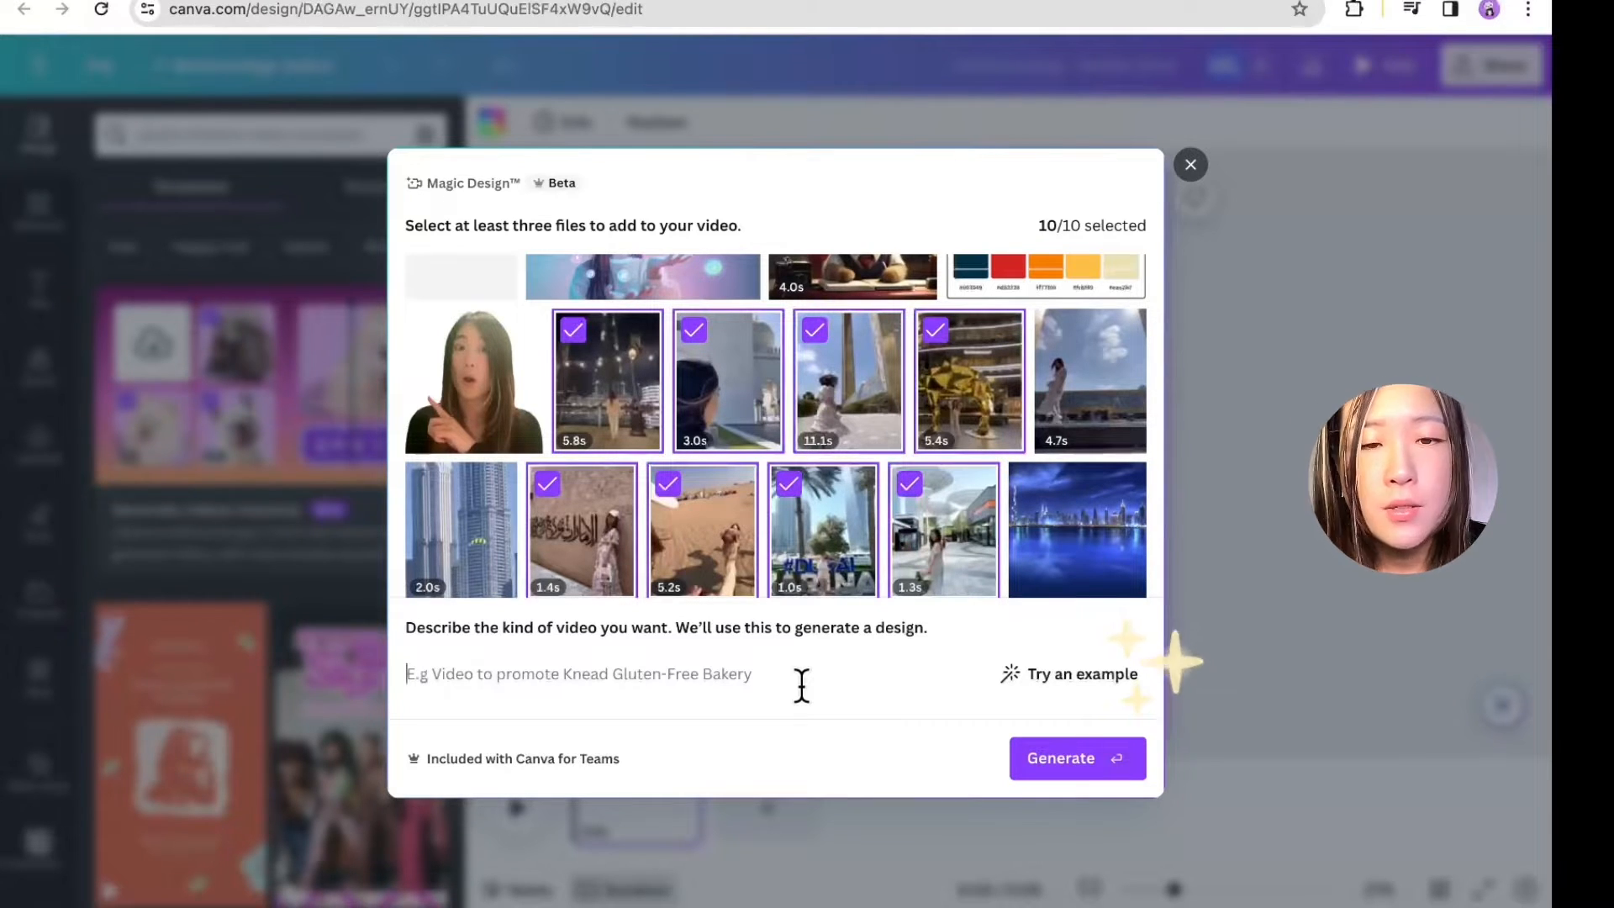
{"action": "type", "text": "a vlog of travling in dubai"}
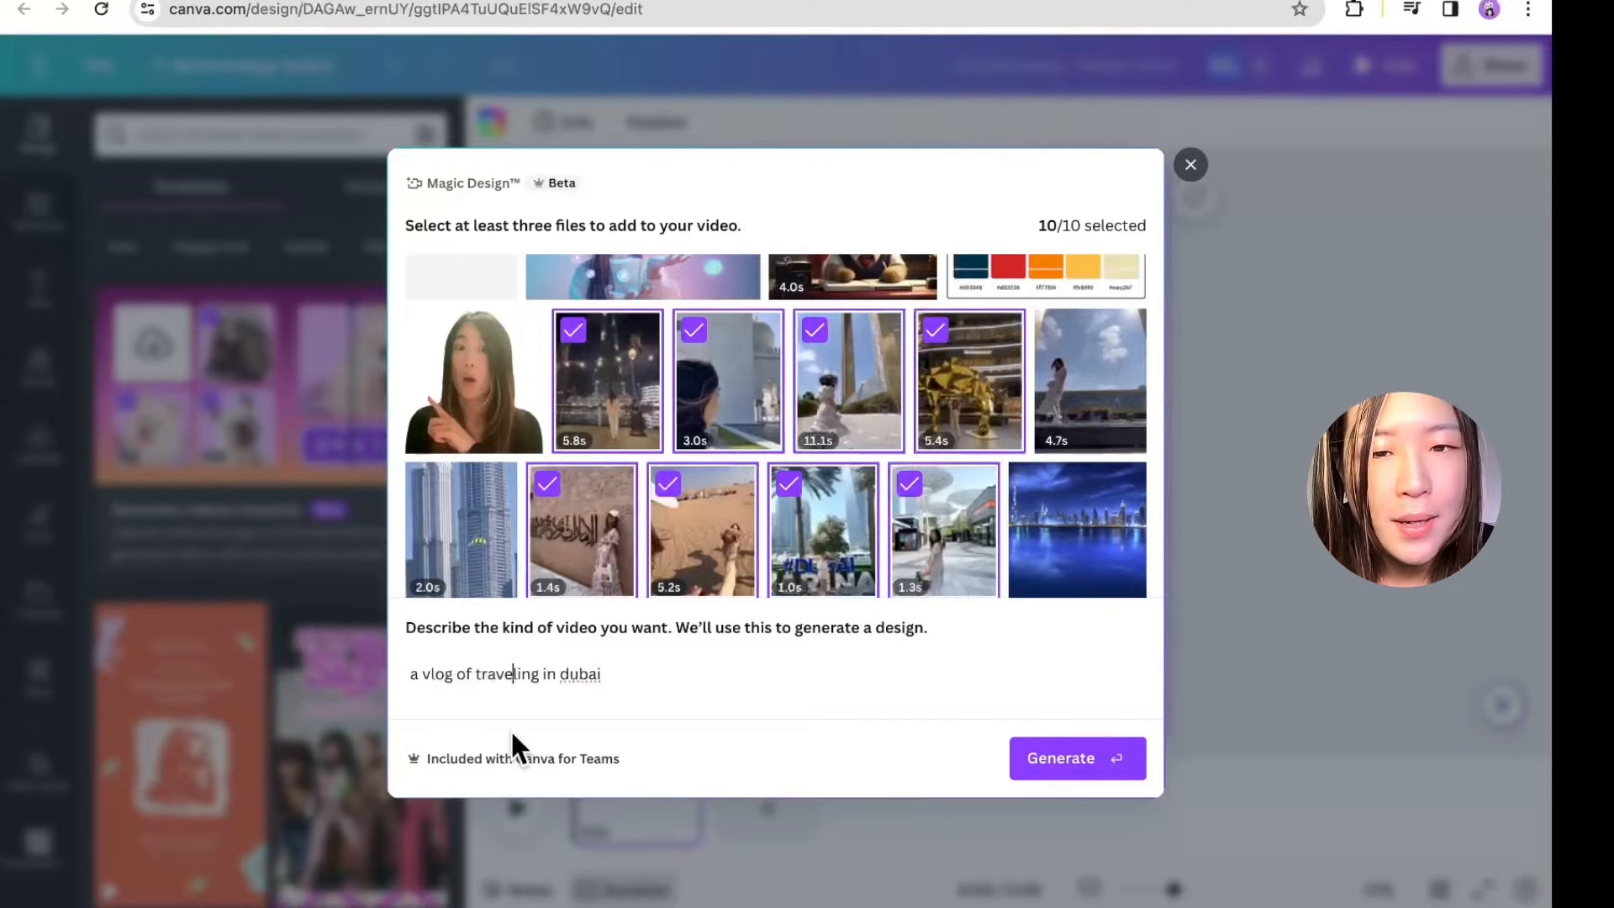
{"action": "type", "text": "about"}
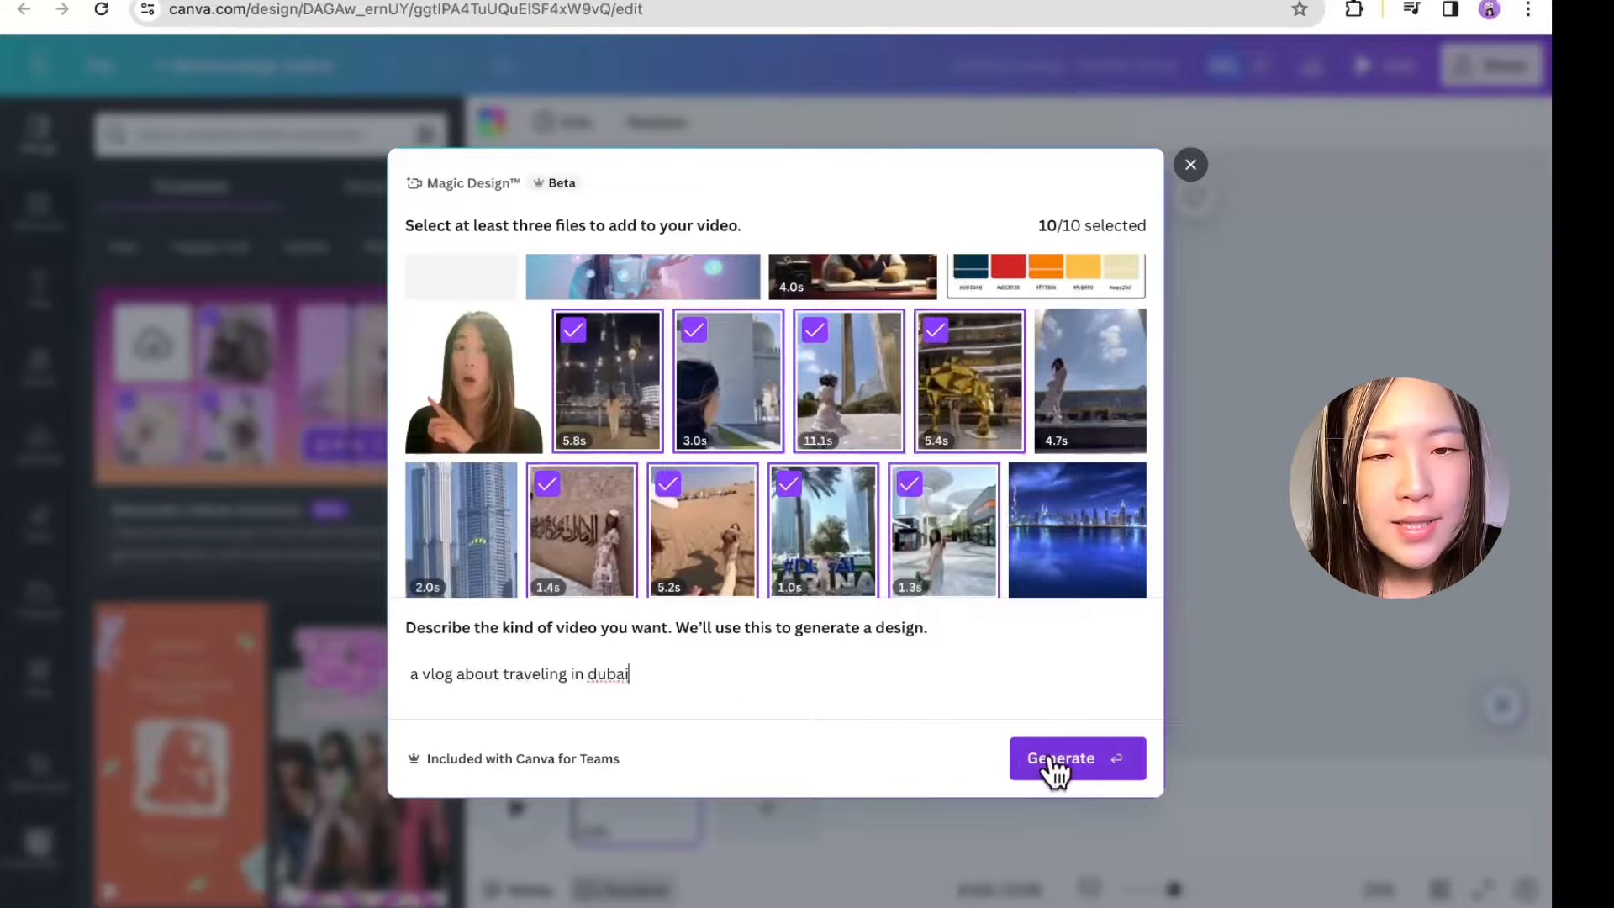
{"action": "left_click", "coordinate": [1076, 758]}
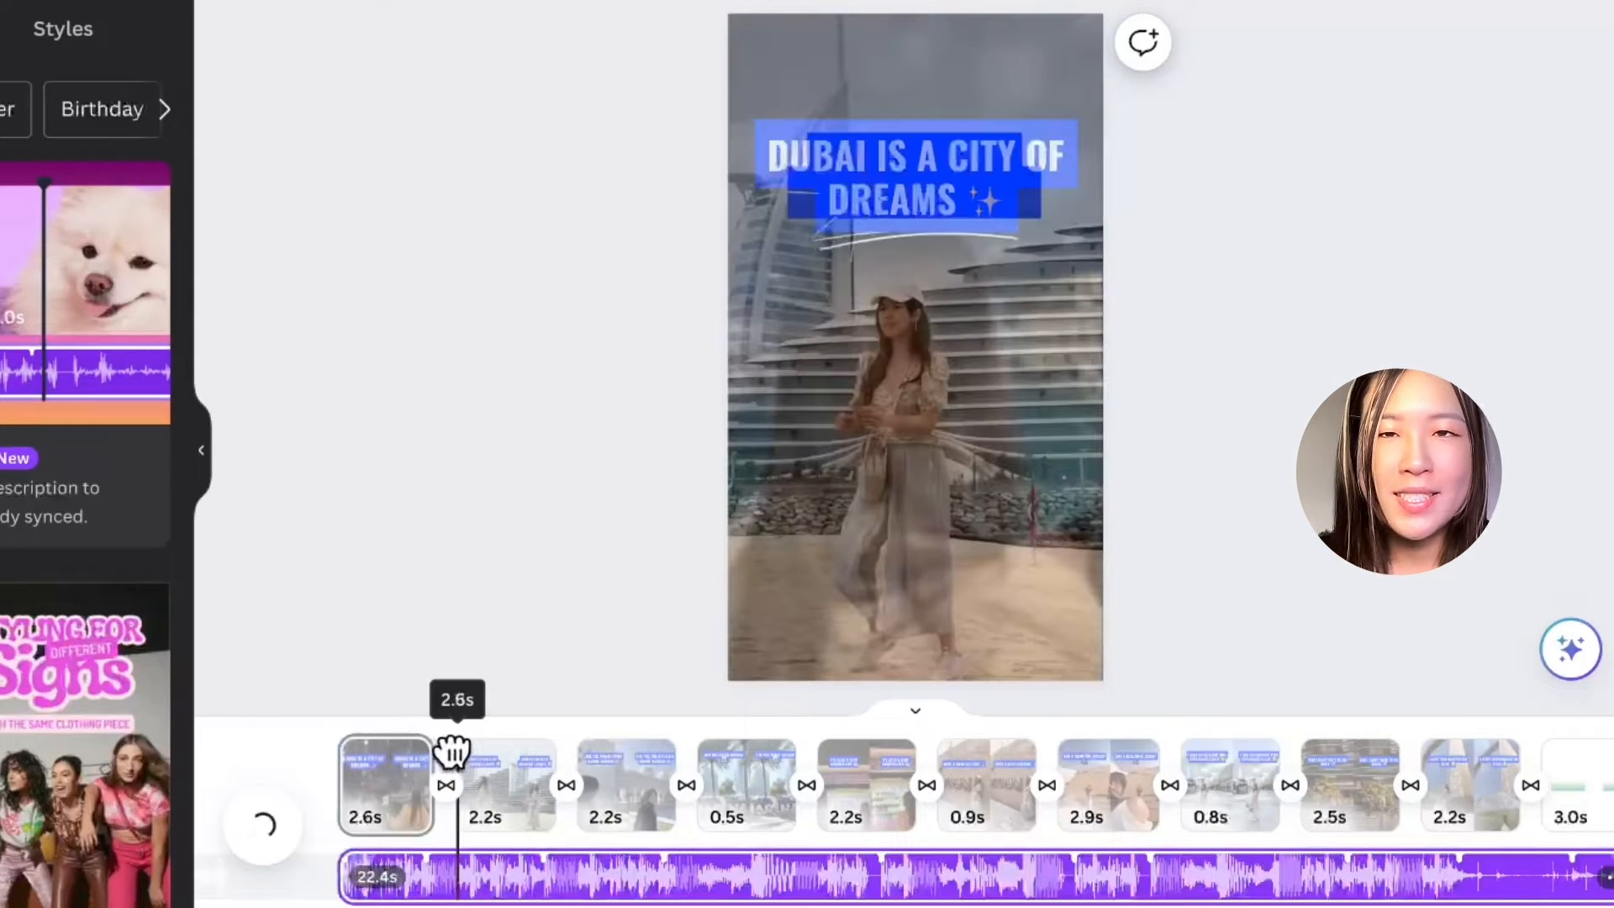
{"action": "left_click_drag", "start_coordinate": [452, 751], "coordinate": [528, 751]}
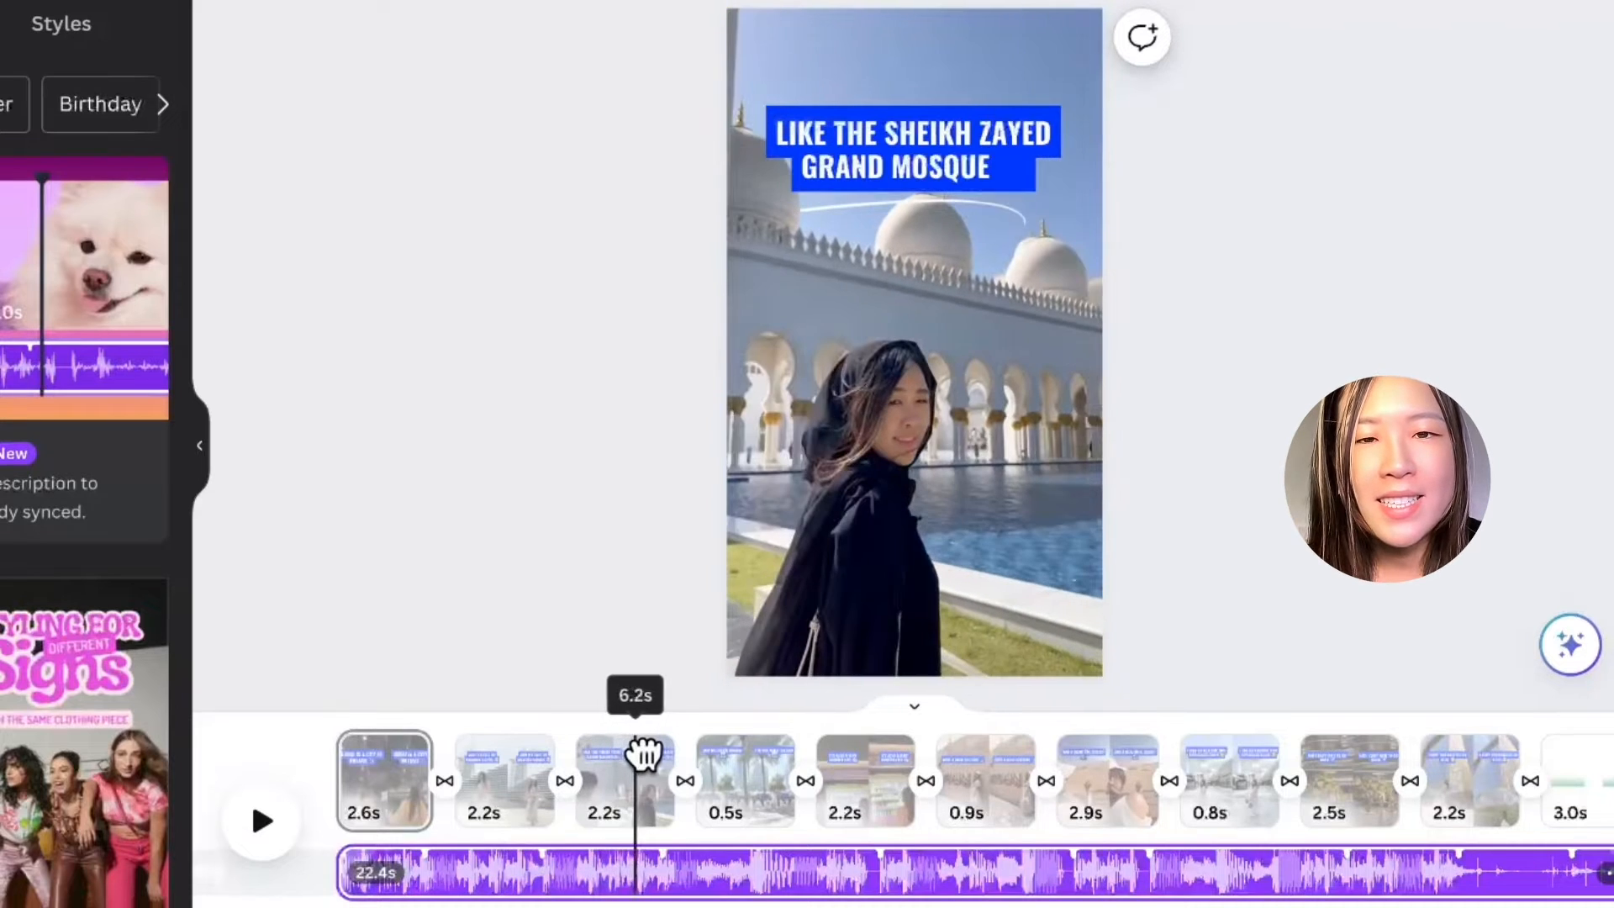
{"action": "left_click_drag", "start_coordinate": [636, 755], "coordinate": [700, 754]}
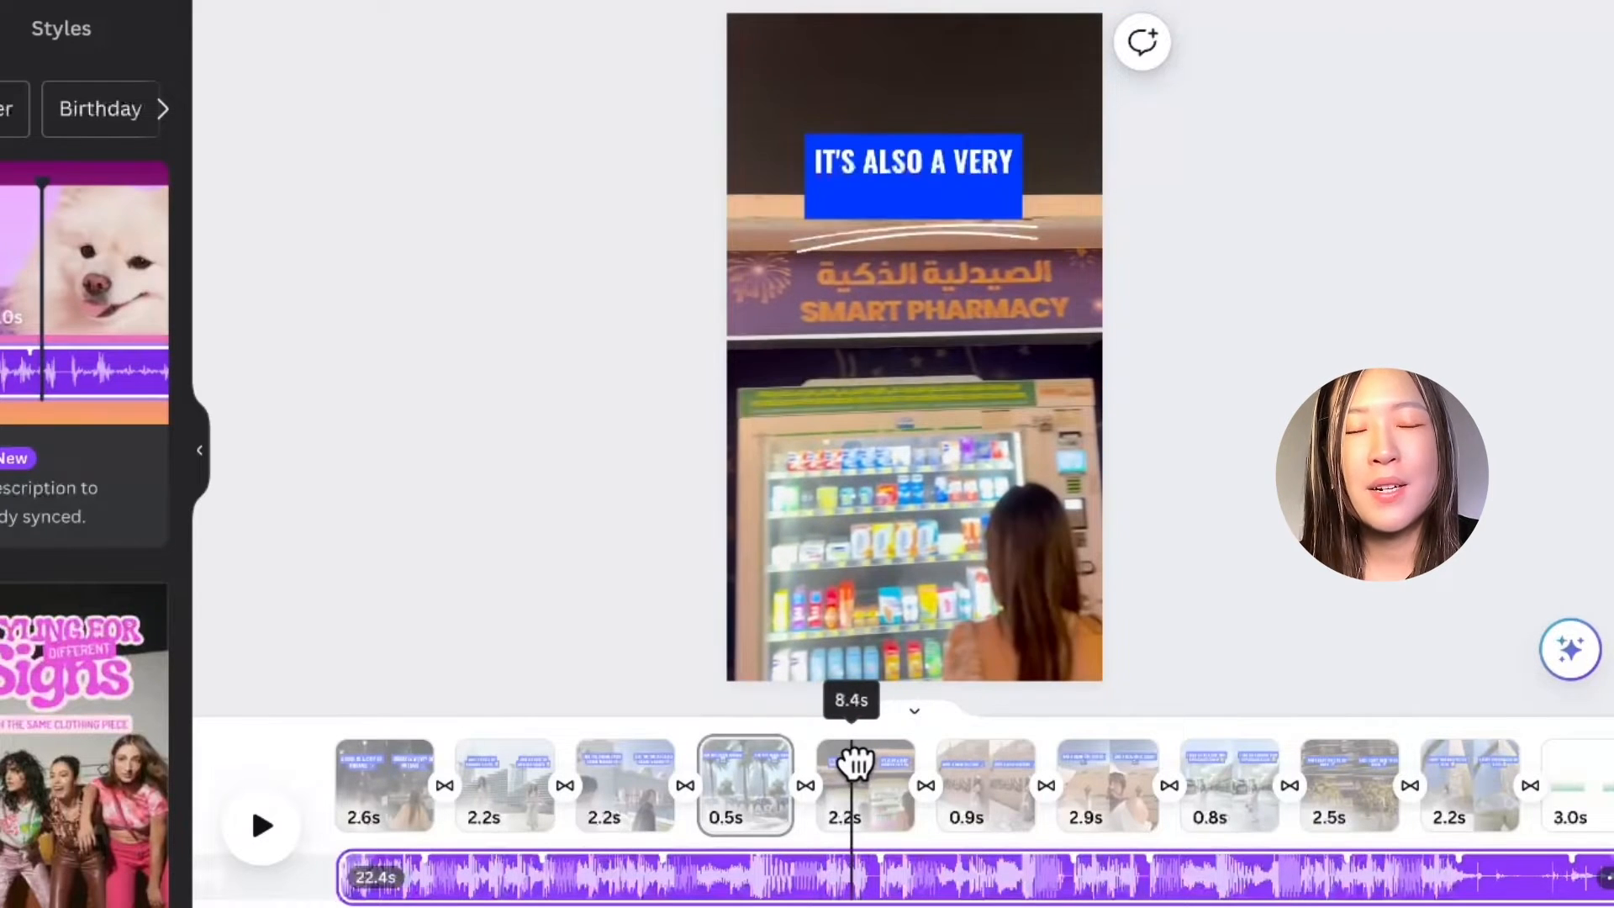
{"action": "left_click", "coordinate": [864, 785]}
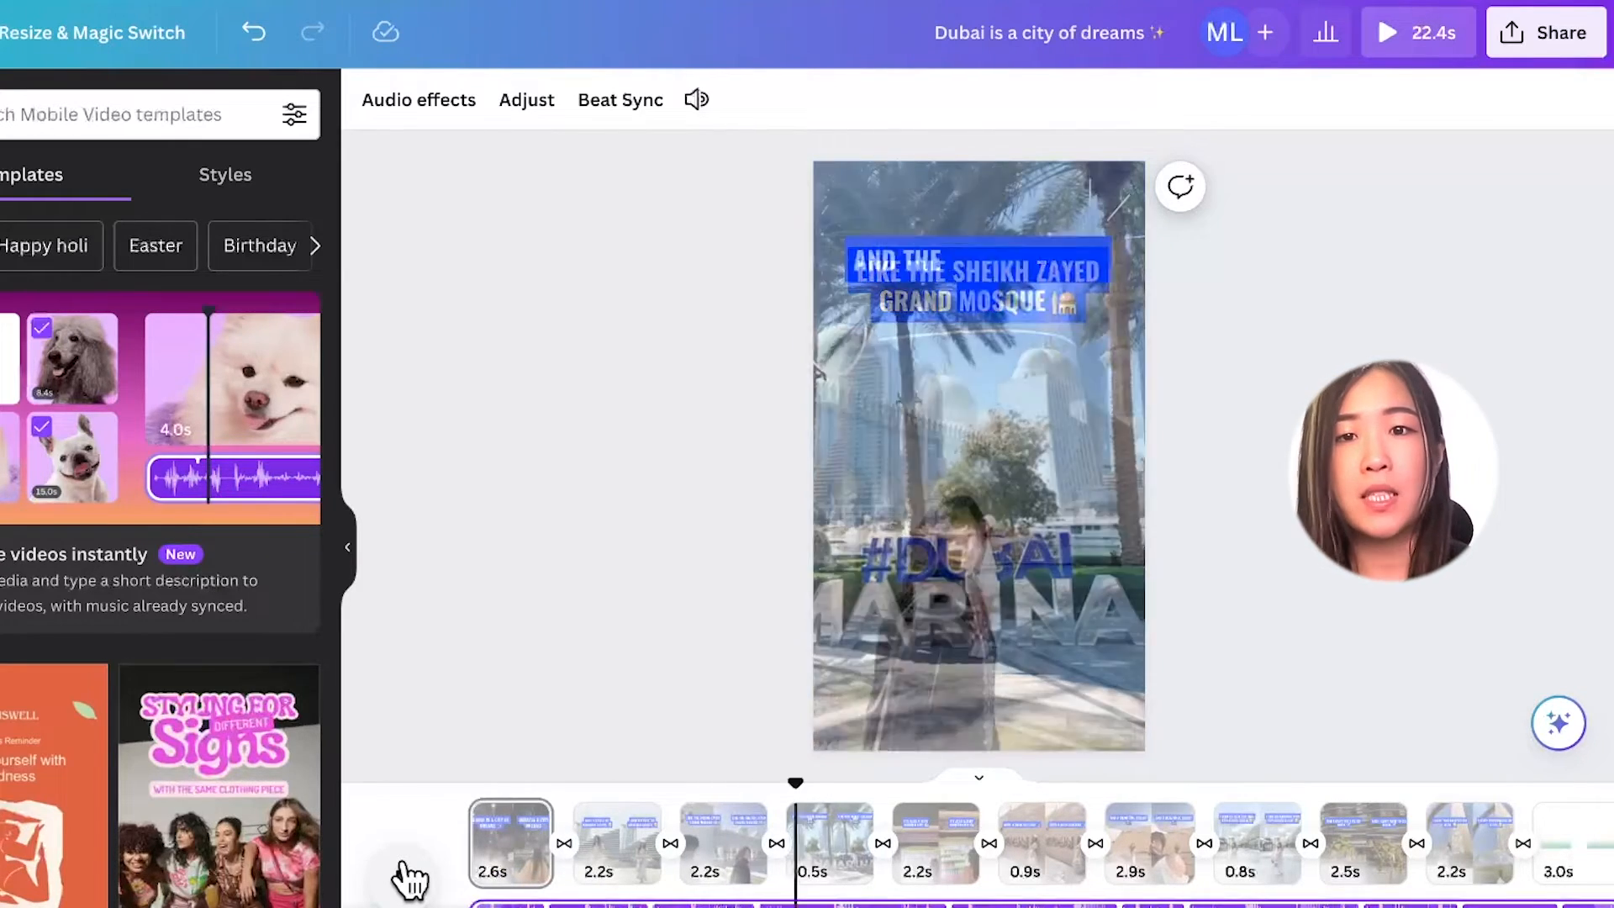
{"action": "left_click", "coordinate": [935, 842]}
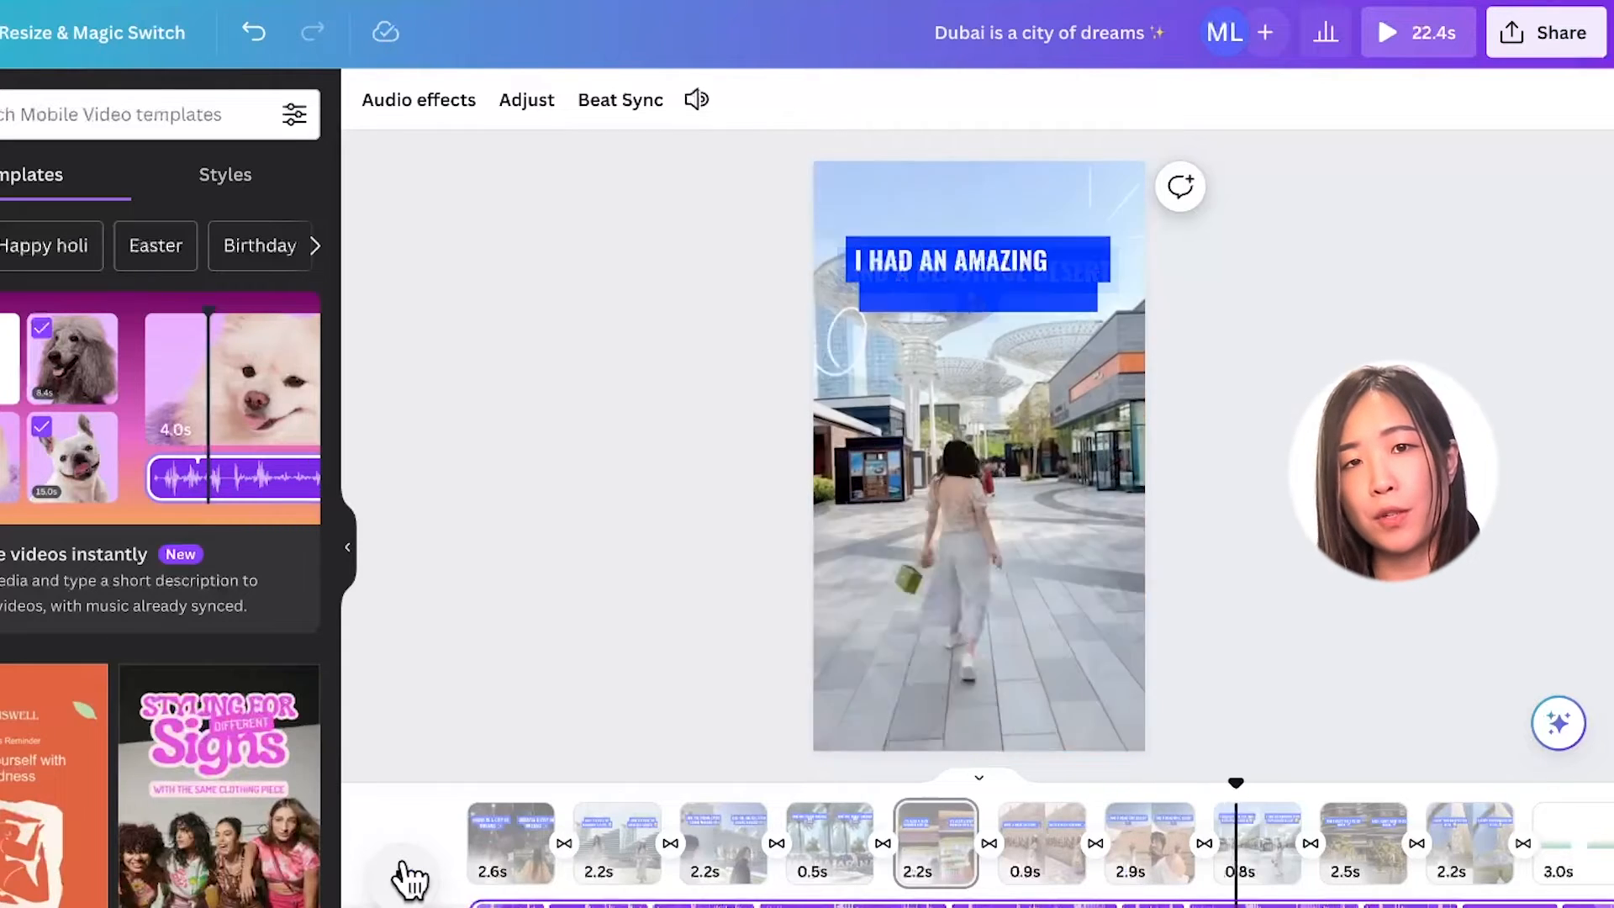
{"action": "left_click", "coordinate": [1362, 782]}
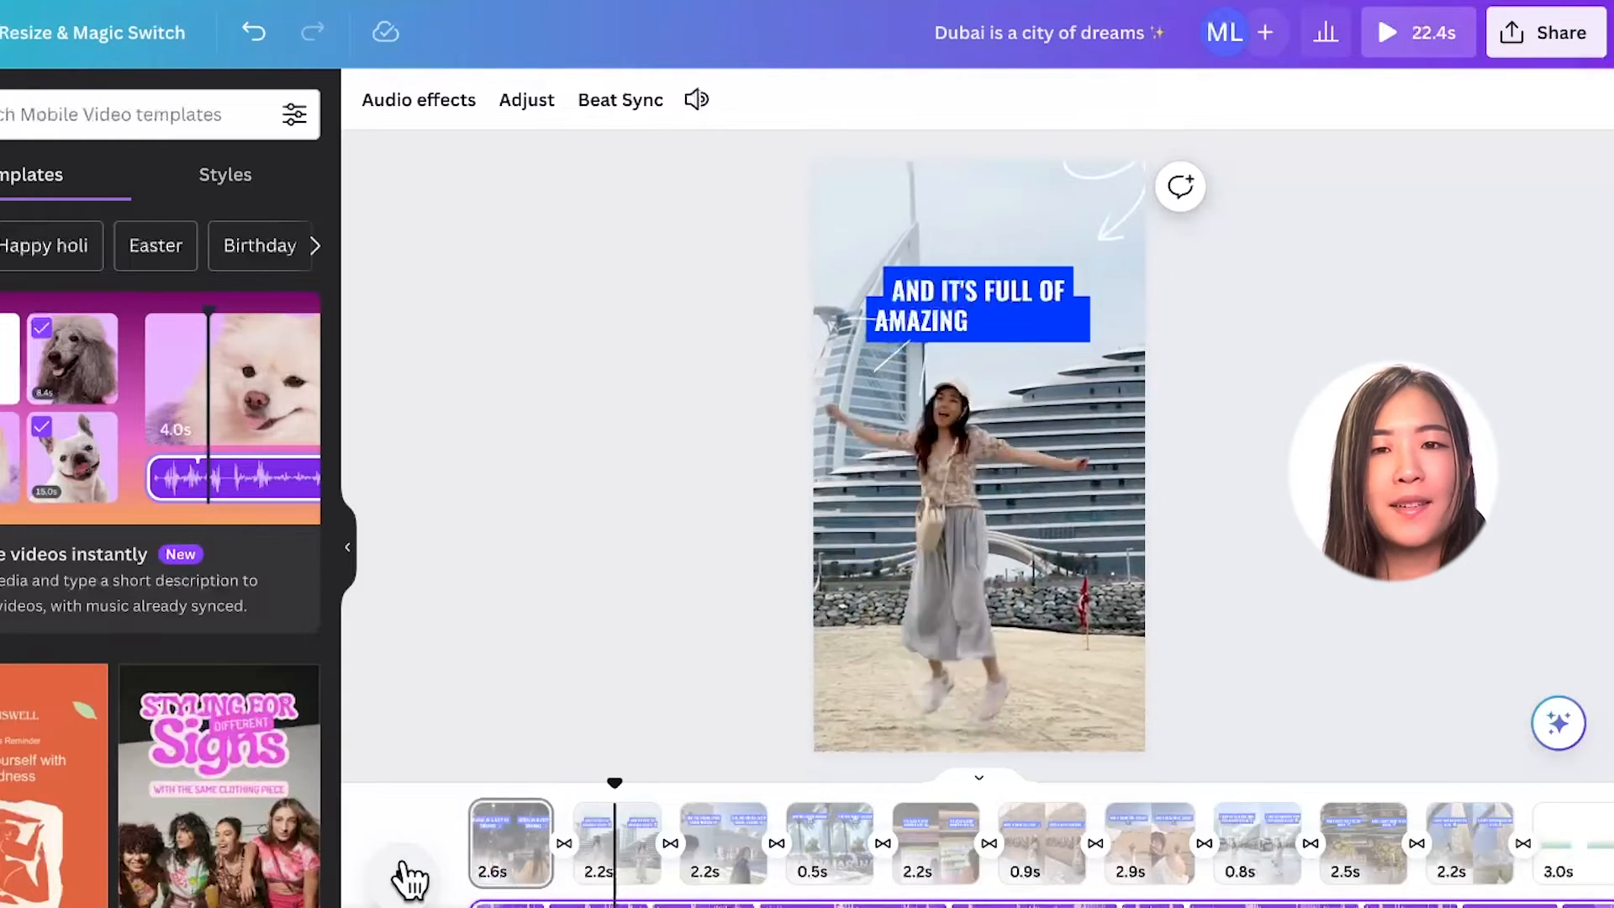
{"action": "left_click", "coordinate": [711, 781]}
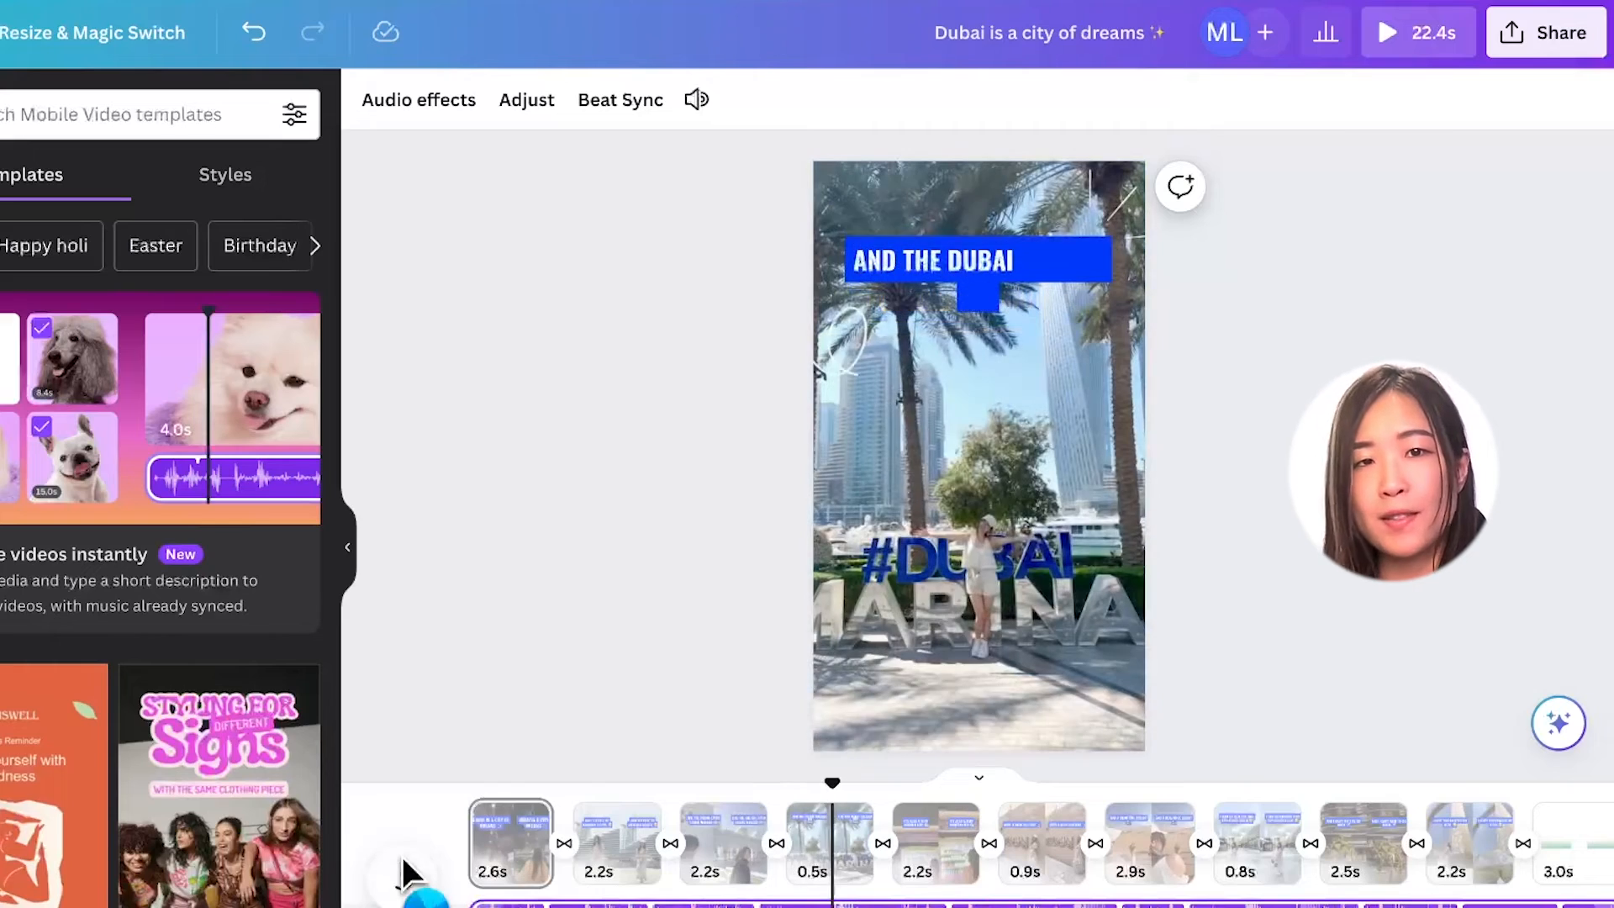
{"action": "left_click", "coordinate": [934, 842]}
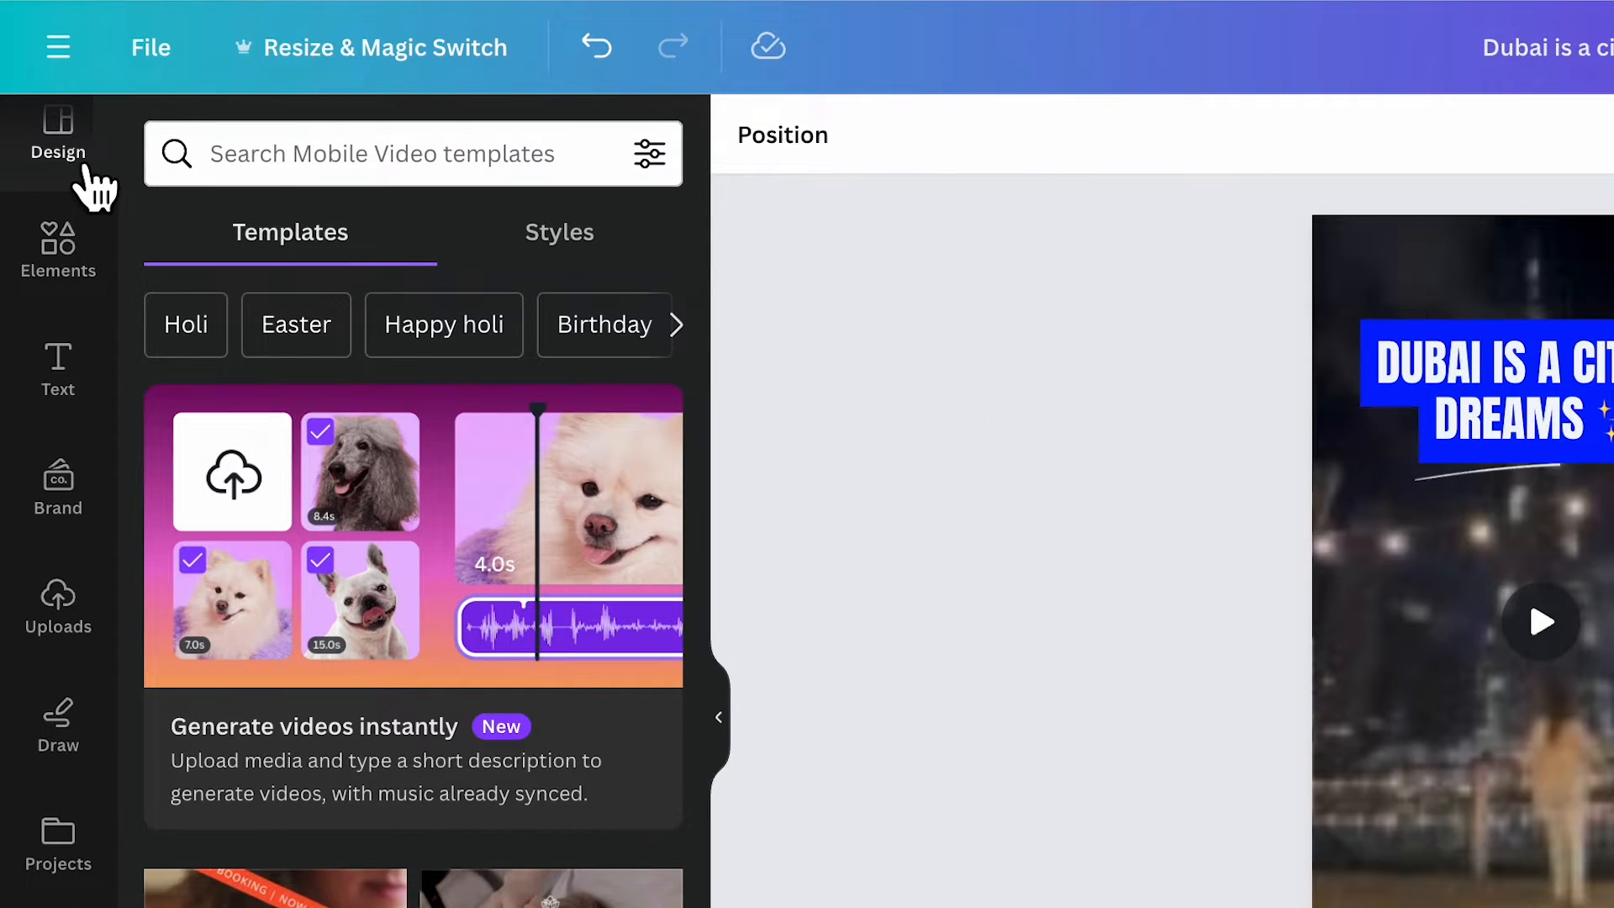
- Show the Design Styles panel with brand fonts and colour palettes for the title page
{"action": "left_click", "coordinate": [558, 232]}
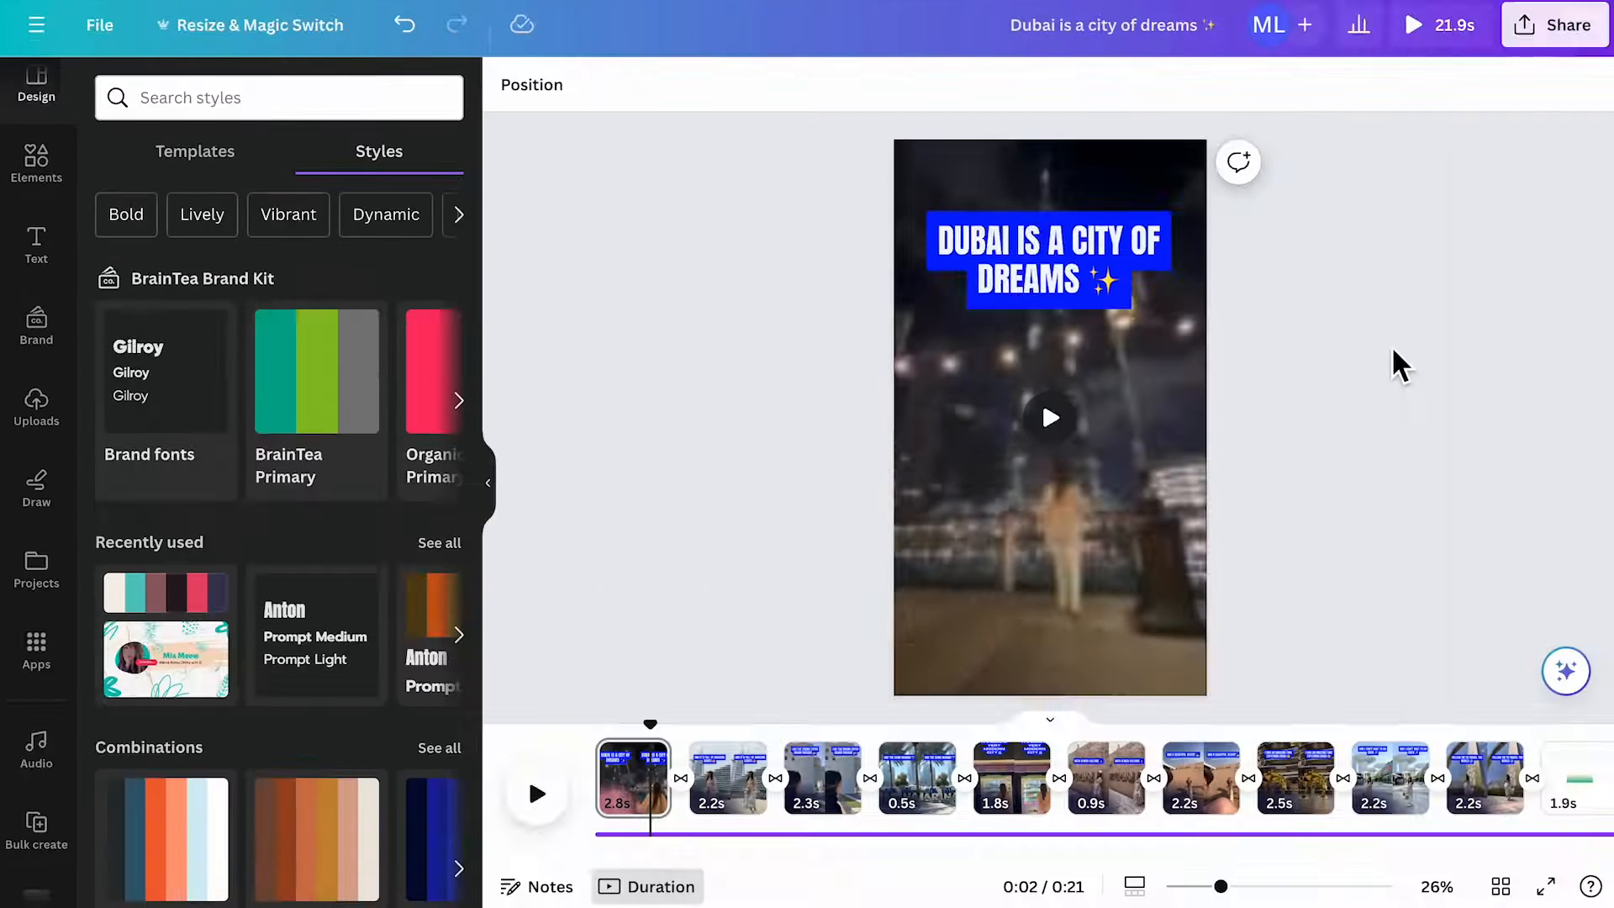
{"action": "left_click", "coordinate": [1047, 252]}
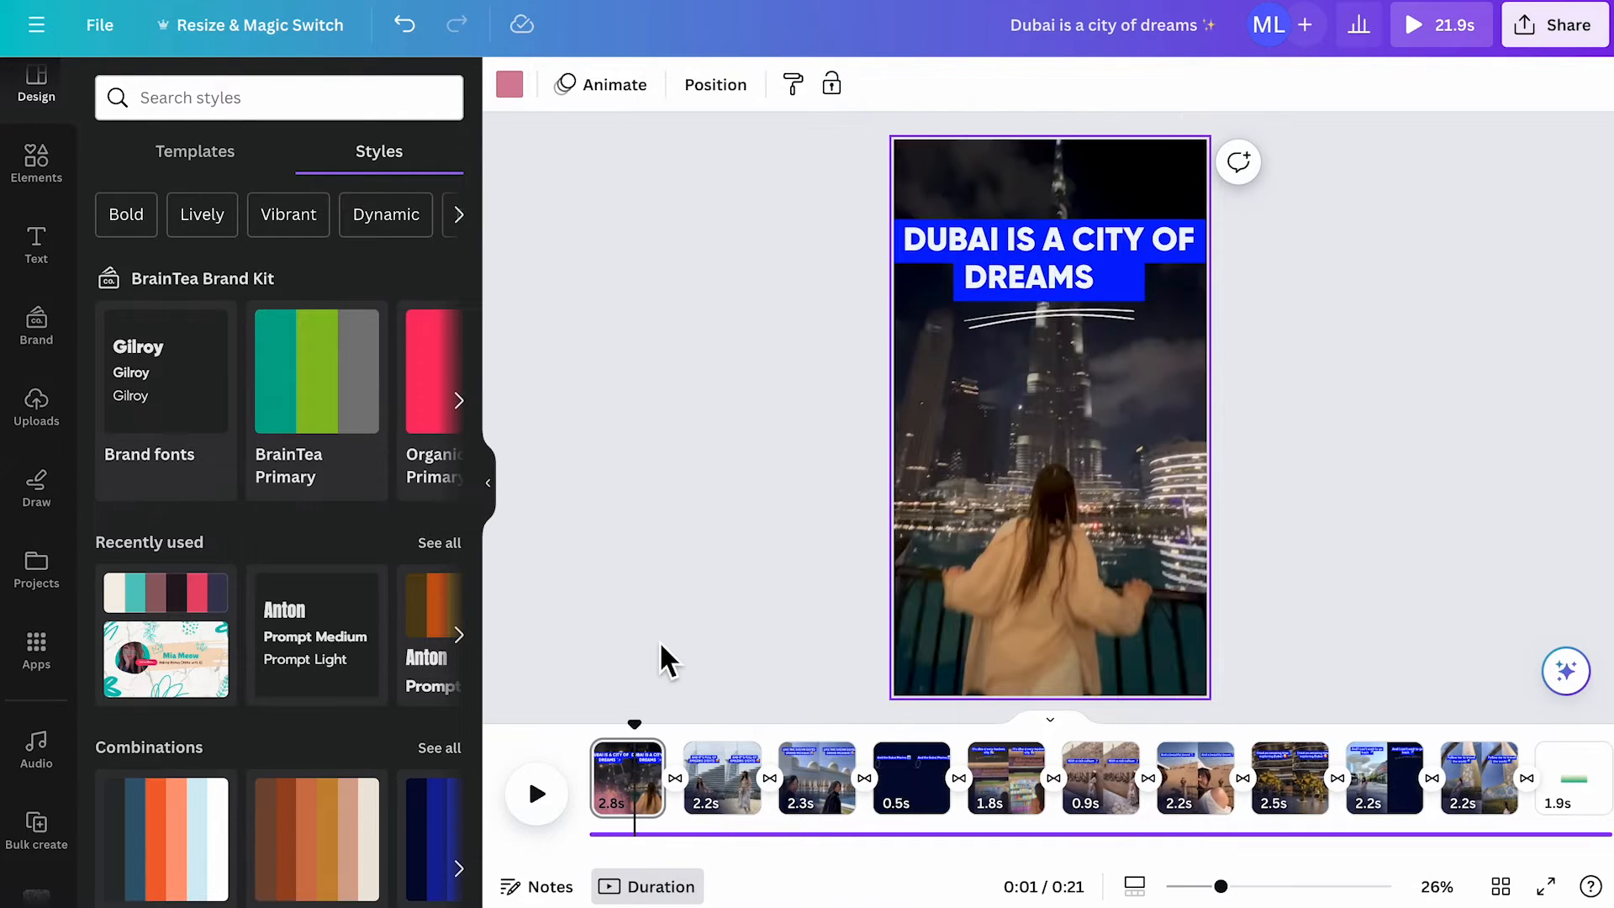
{"action": "mouse_move", "coordinate": [707, 569]}
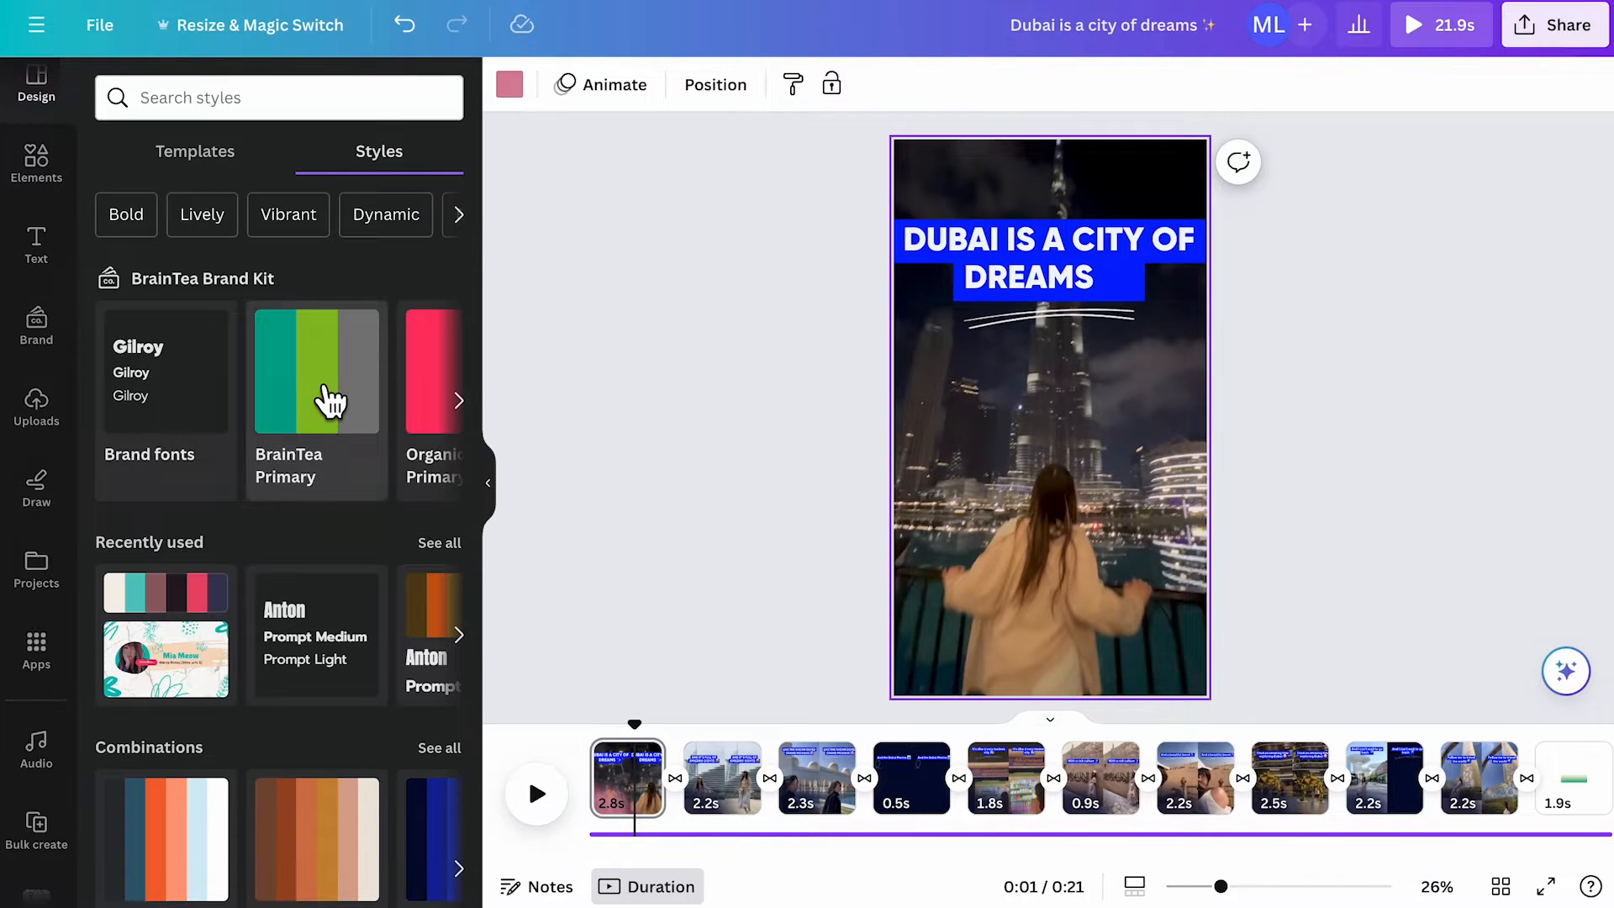
- Add the uploaded banner image and apply its colours to the page, turning the caption bar cream
{"action": "left_click", "coordinate": [316, 370]}
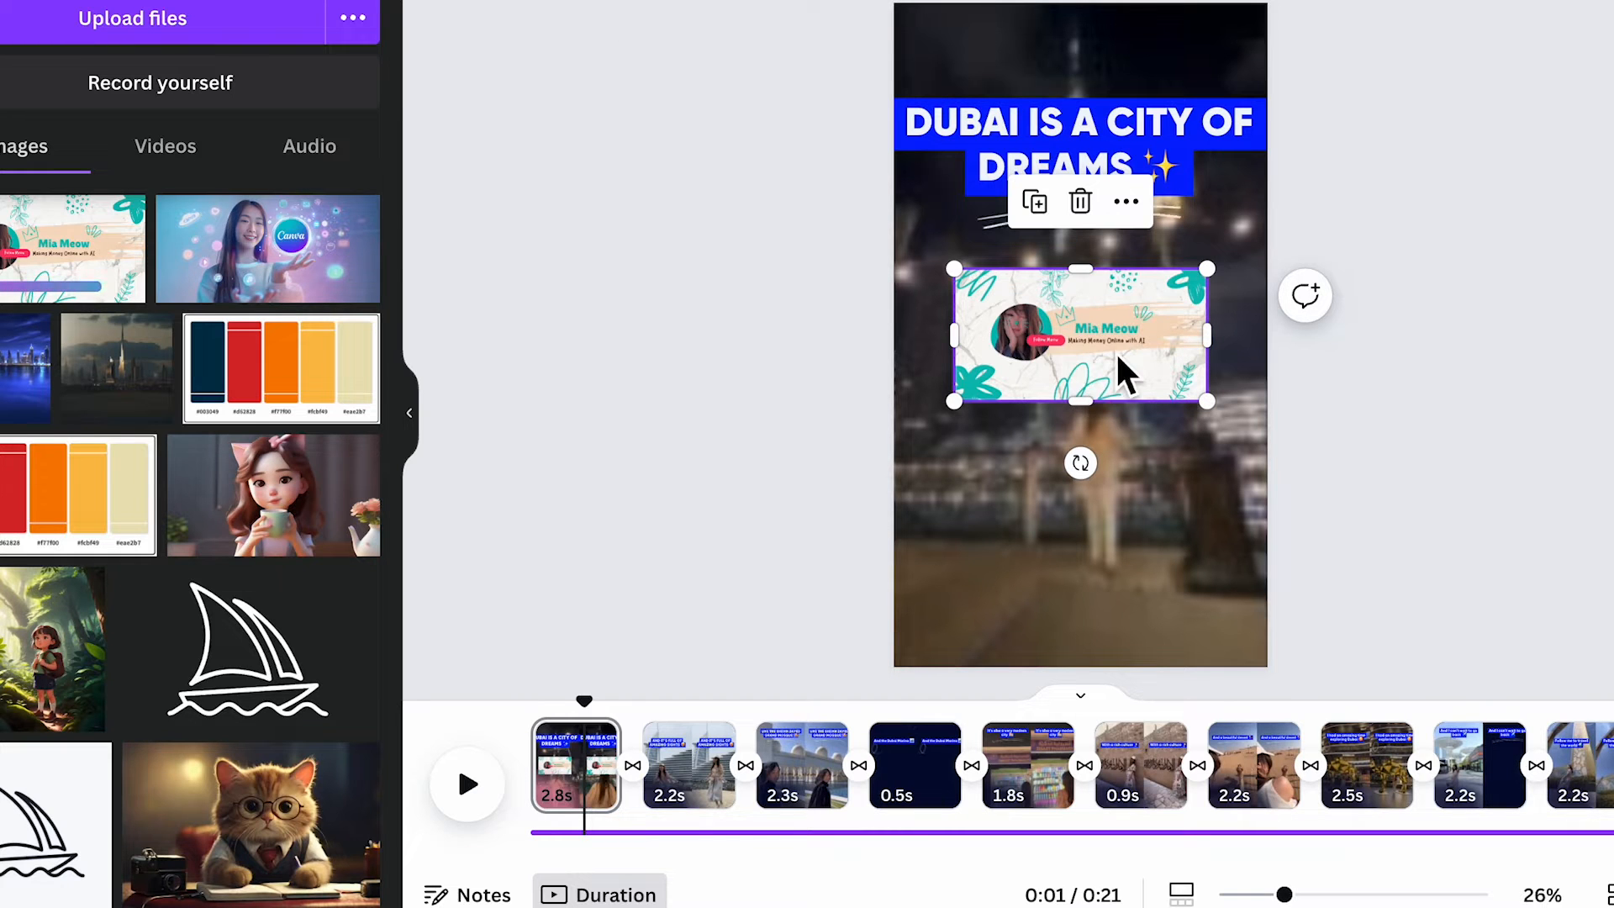
{"action": "right_click", "coordinate": [1081, 339]}
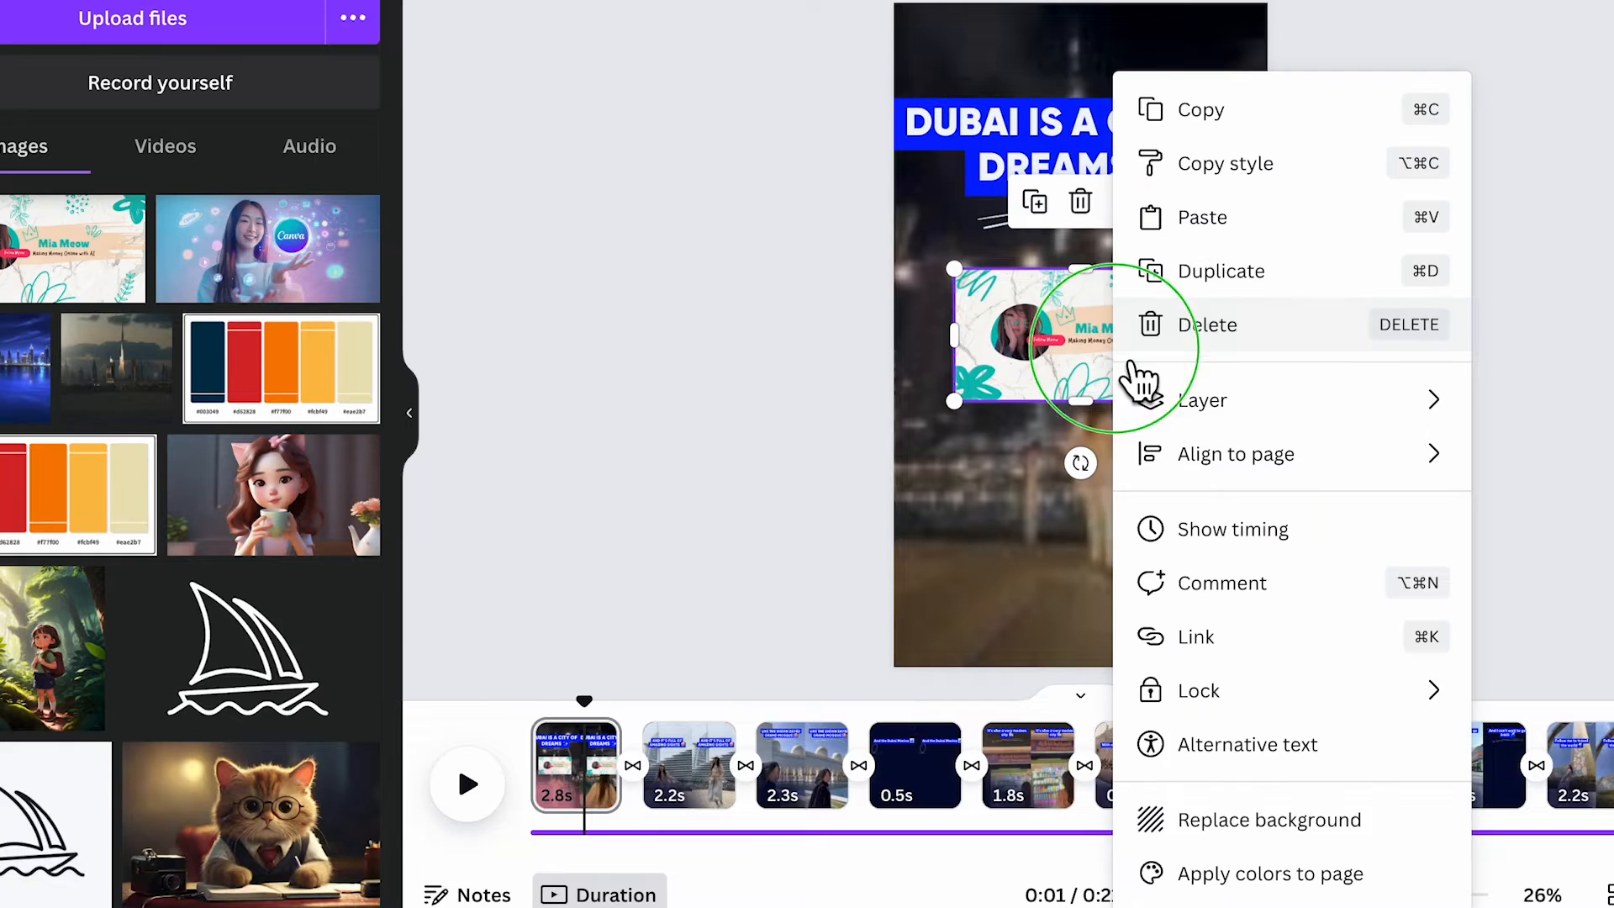
{"action": "mouse_move", "coordinate": [1271, 873]}
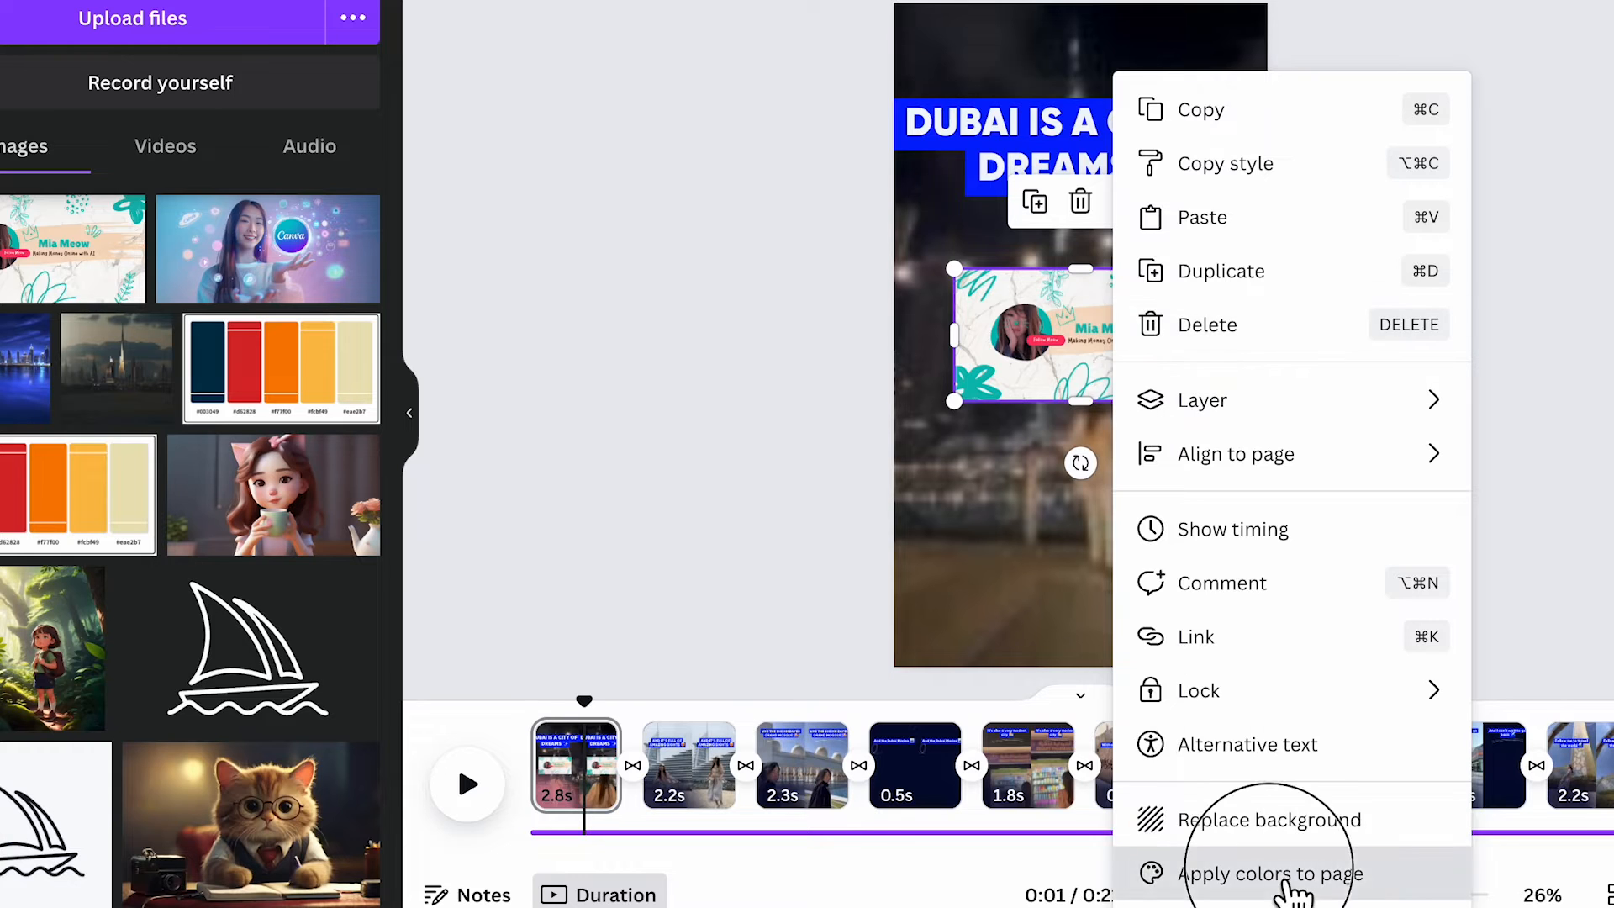
{"action": "left_click", "coordinate": [1270, 874]}
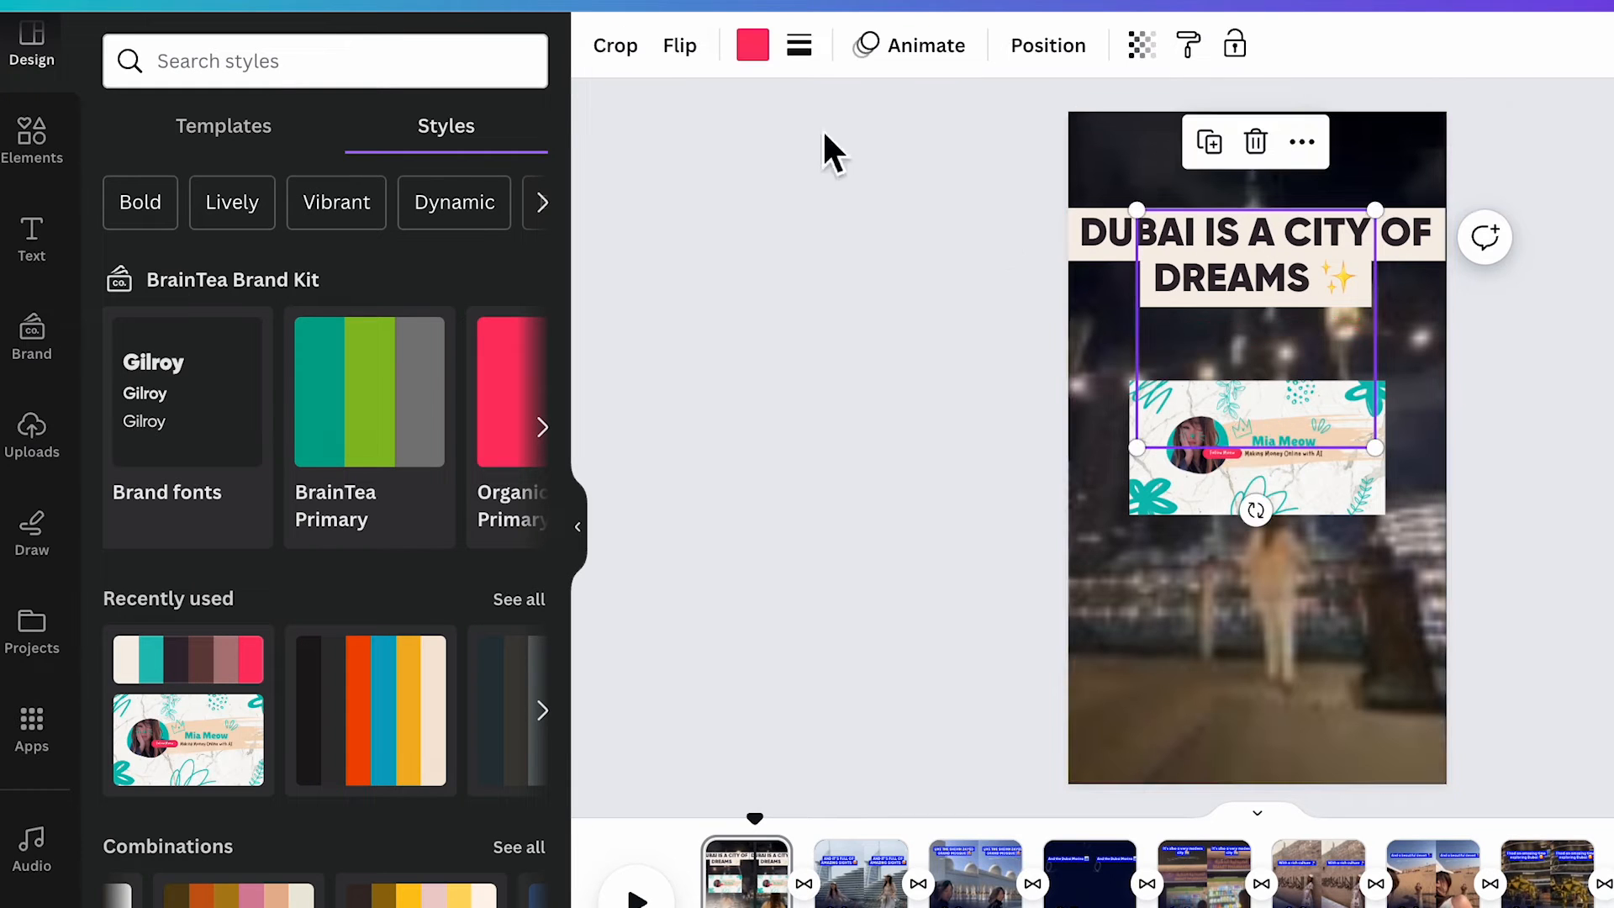
- Recolour the graphic from Photo colors, edit the closing caption to 'Follo…', and apply the style to all pages
{"action": "left_click", "coordinate": [753, 44]}
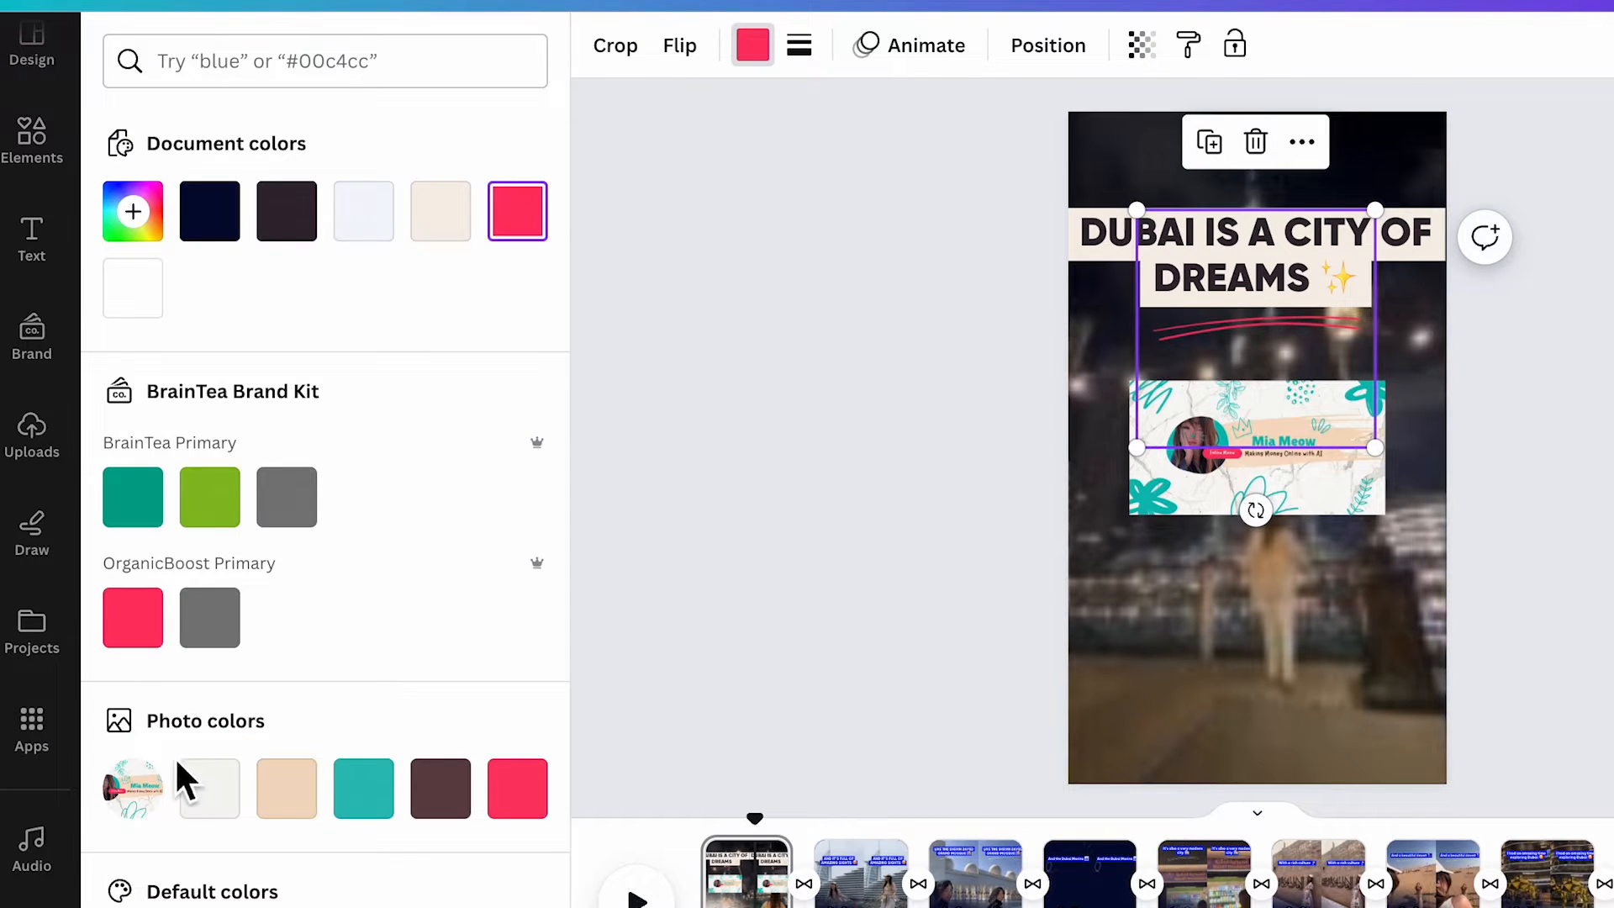
{"action": "left_click", "coordinate": [363, 788]}
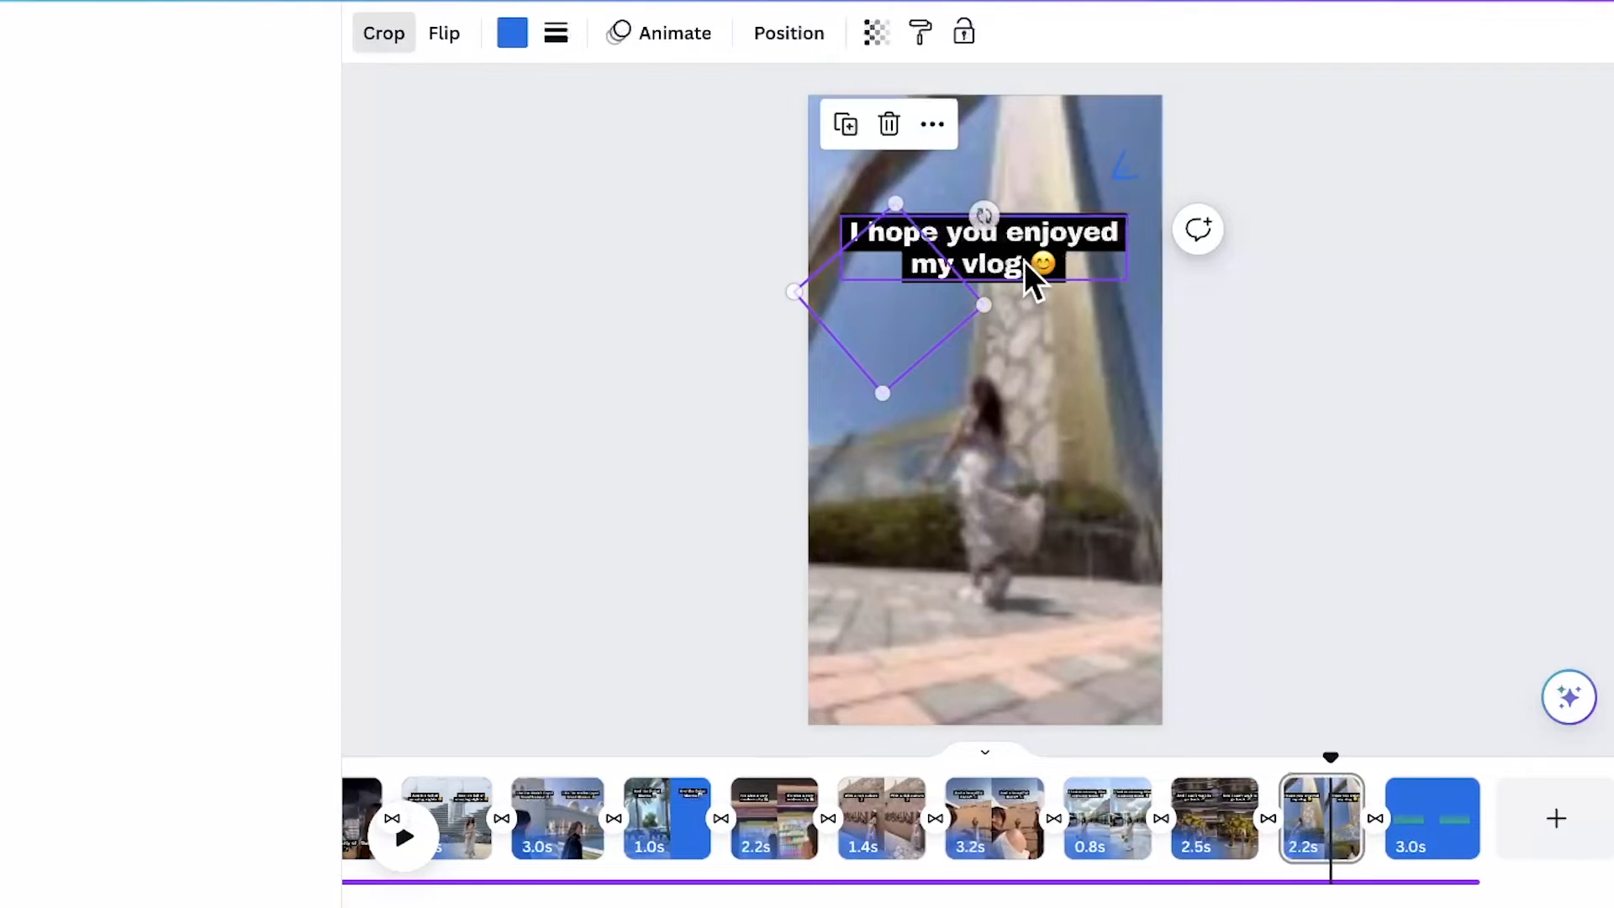
{"action": "double_click", "coordinate": [981, 247]}
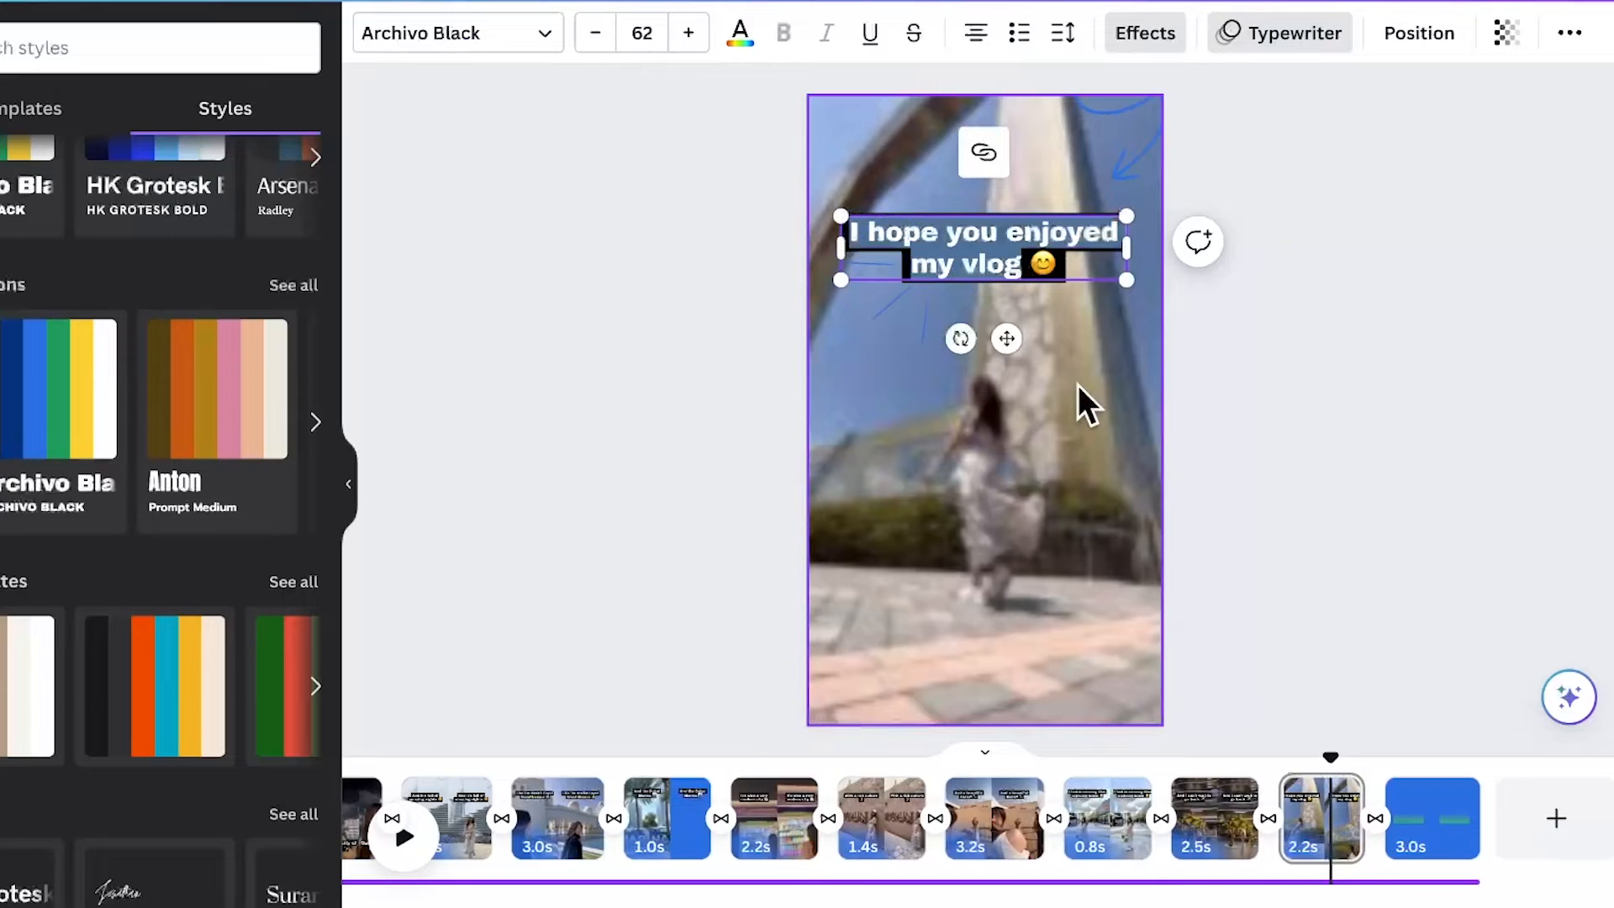
{"action": "type", "text": "Follo"}
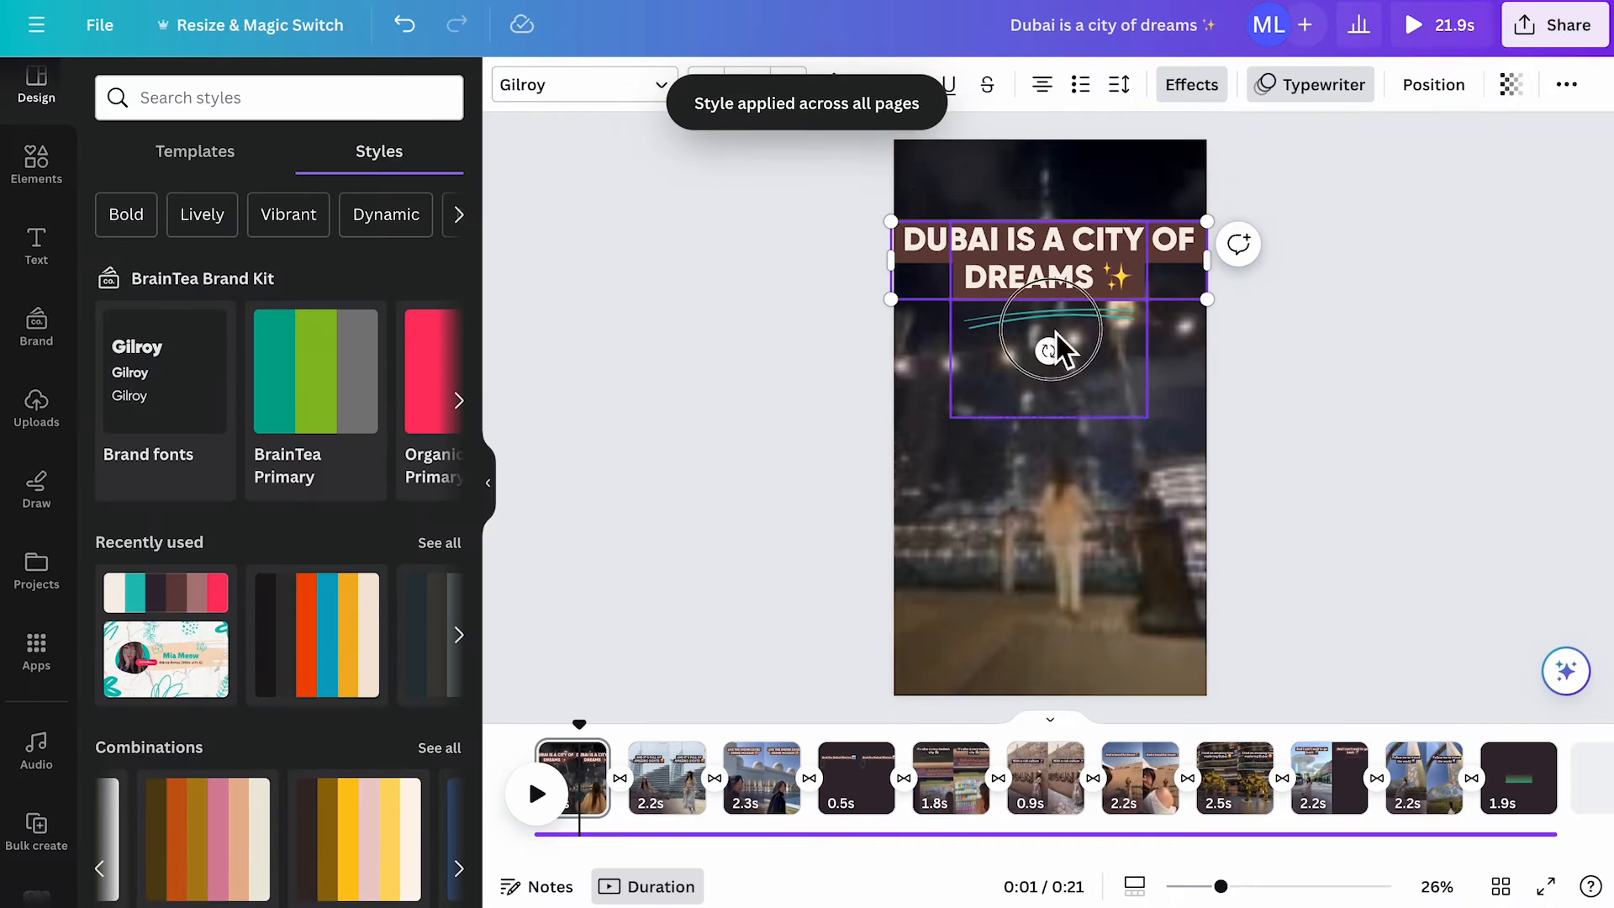
{"action": "left_click", "coordinate": [667, 776]}
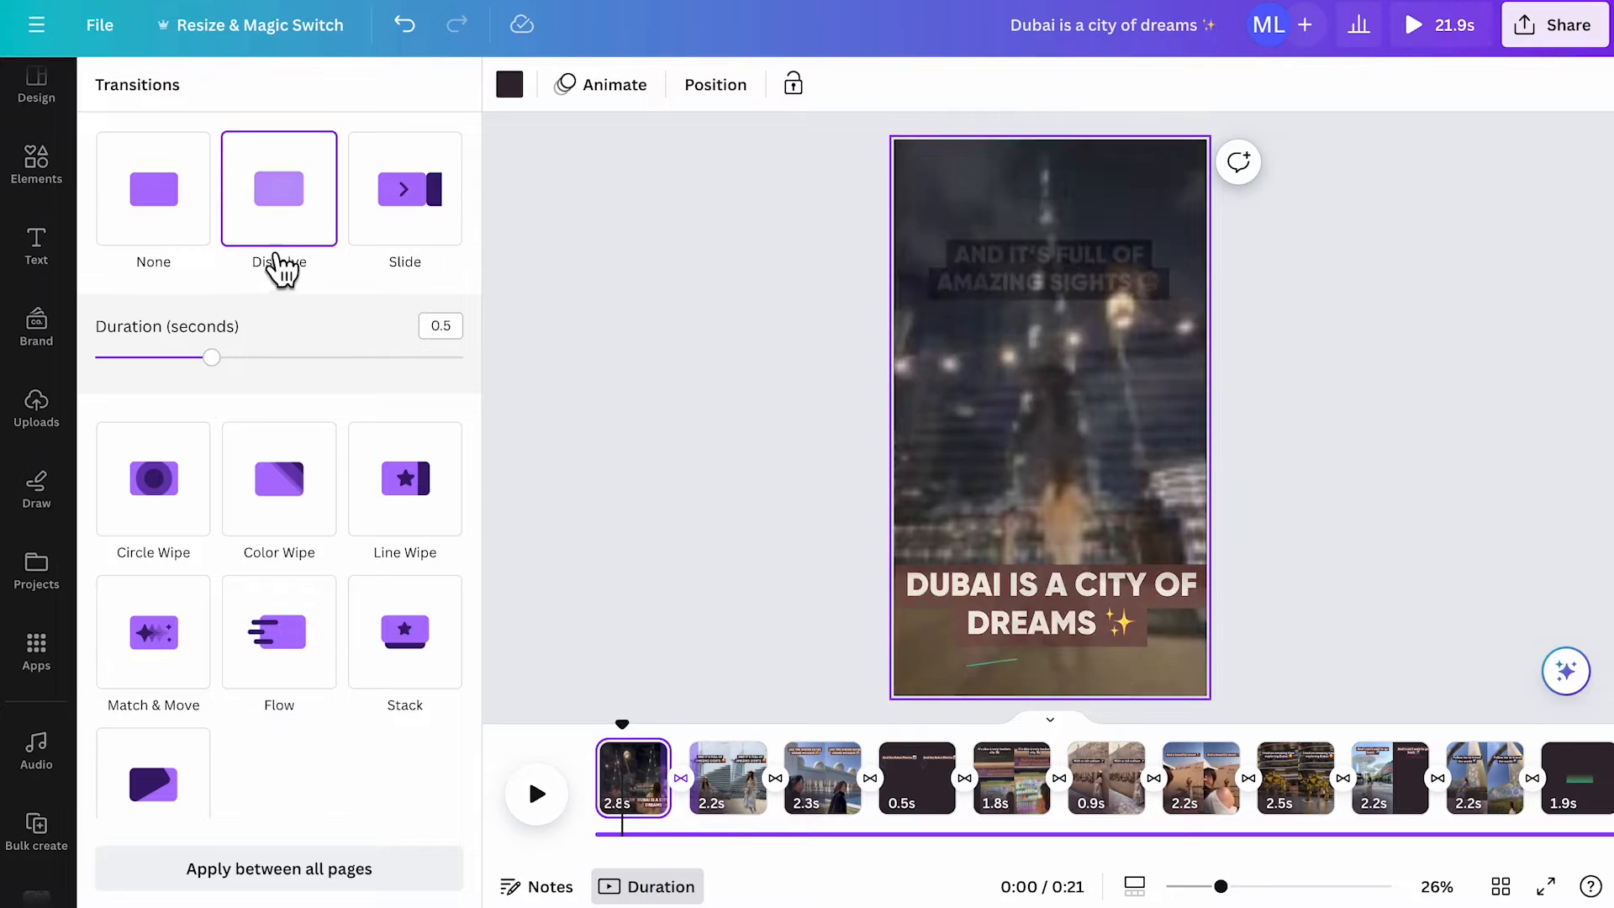
- Set the transition after the opening clip to Dissolve
{"action": "left_click", "coordinate": [405, 189]}
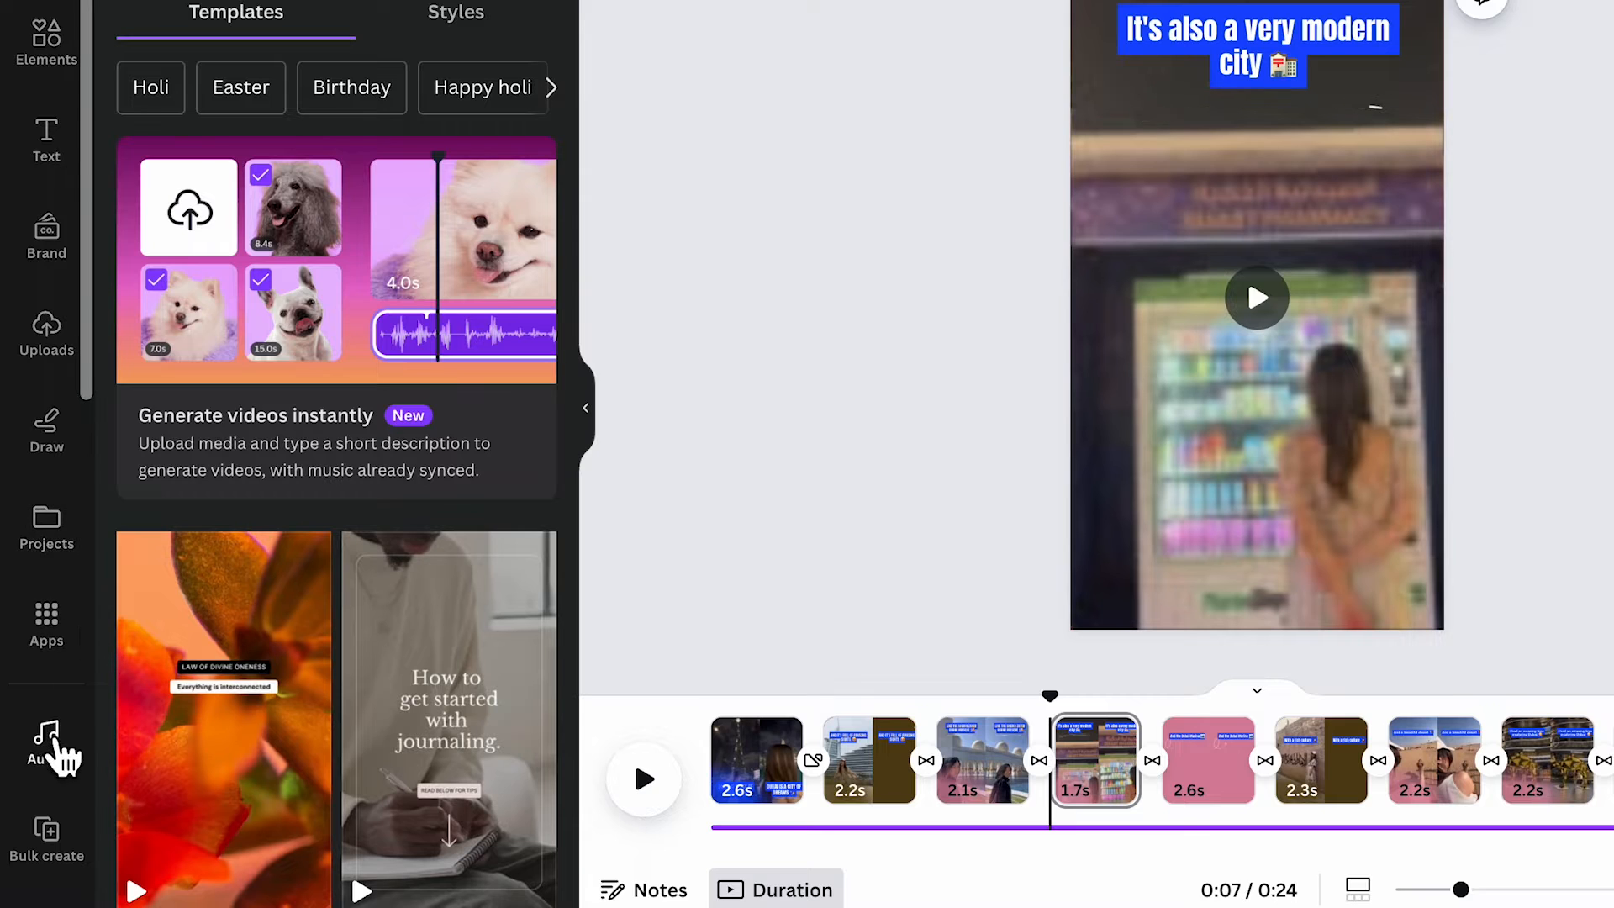
- Add a voiceover audio track beneath the whole video from the Audio panel
{"action": "left_click", "coordinate": [45, 741]}
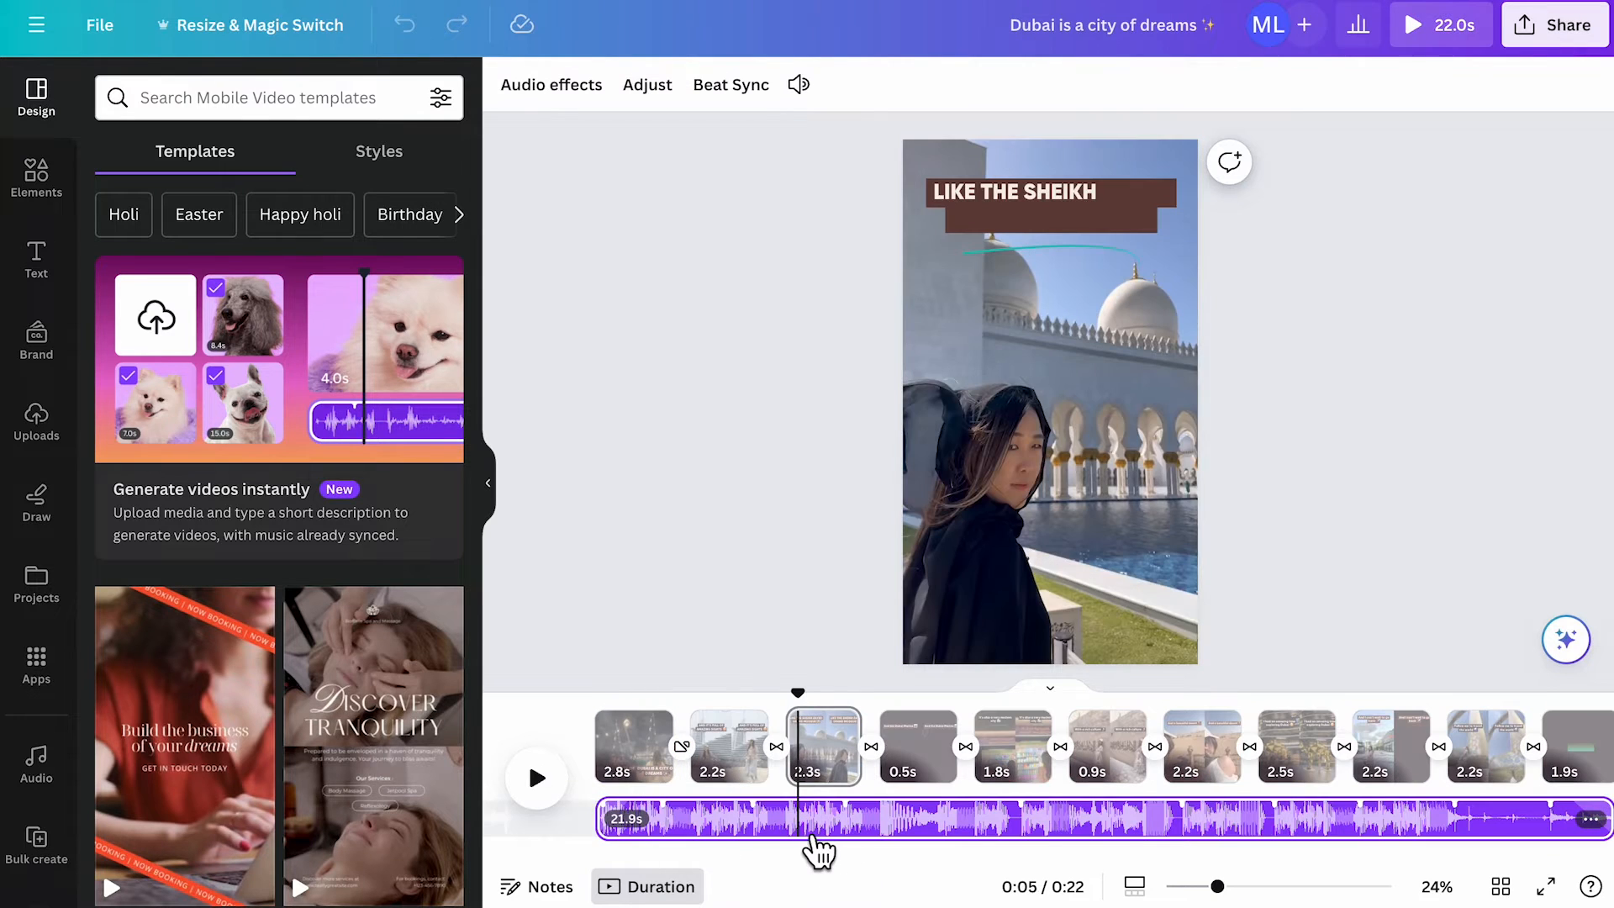
- Beat Sync the pages to the music and lower the audio volume to 30
{"action": "left_click", "coordinate": [730, 84]}
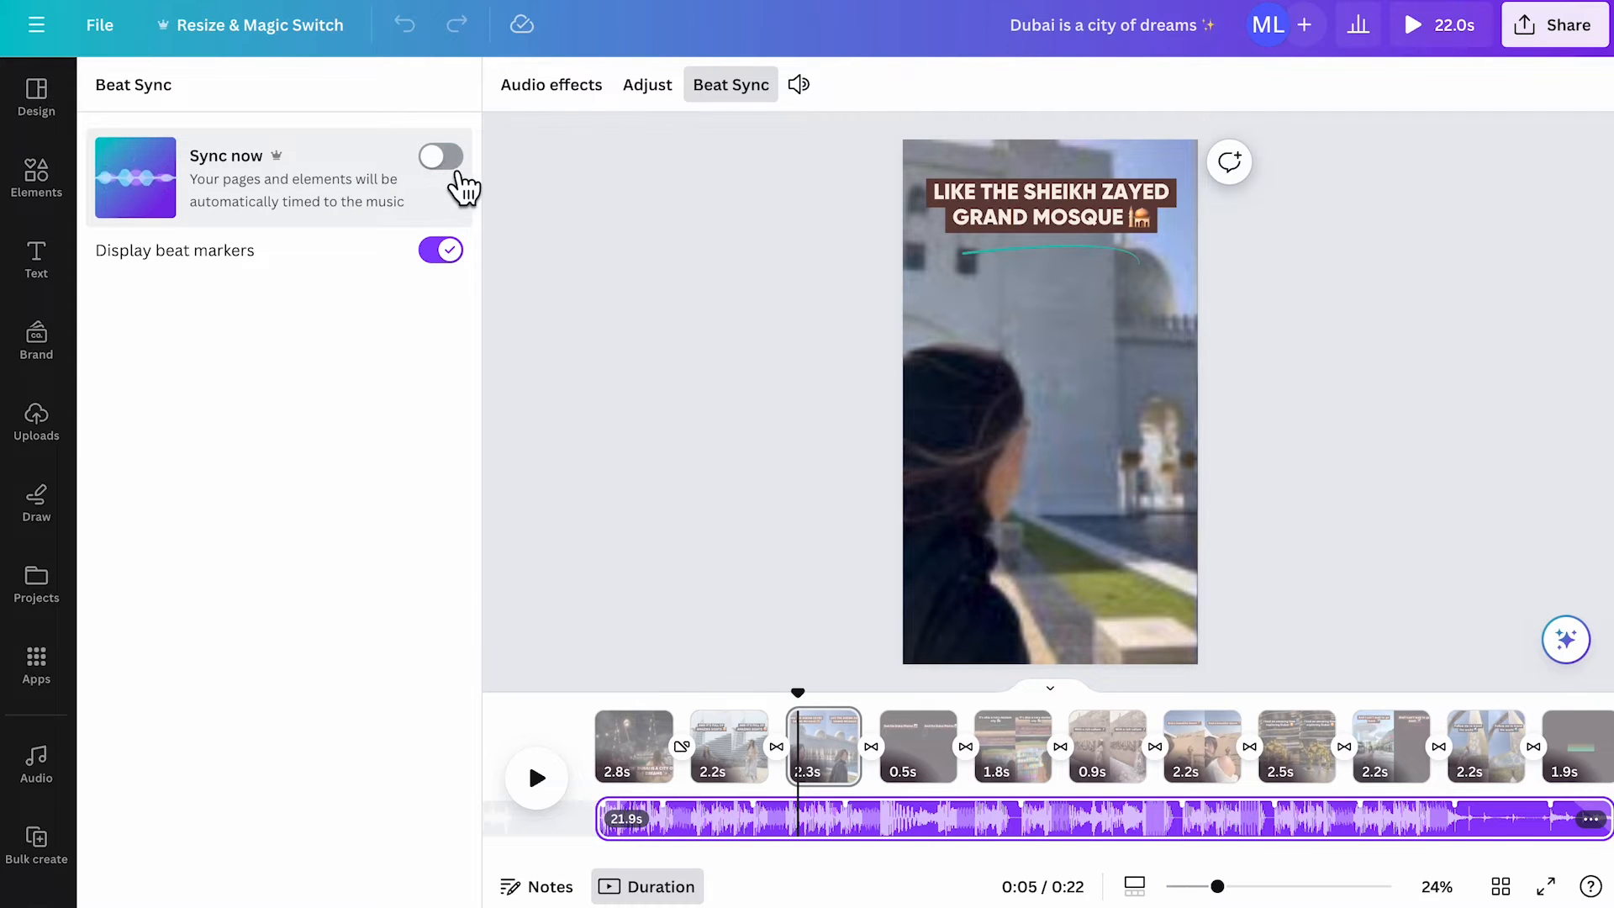
{"action": "left_click", "coordinate": [440, 155]}
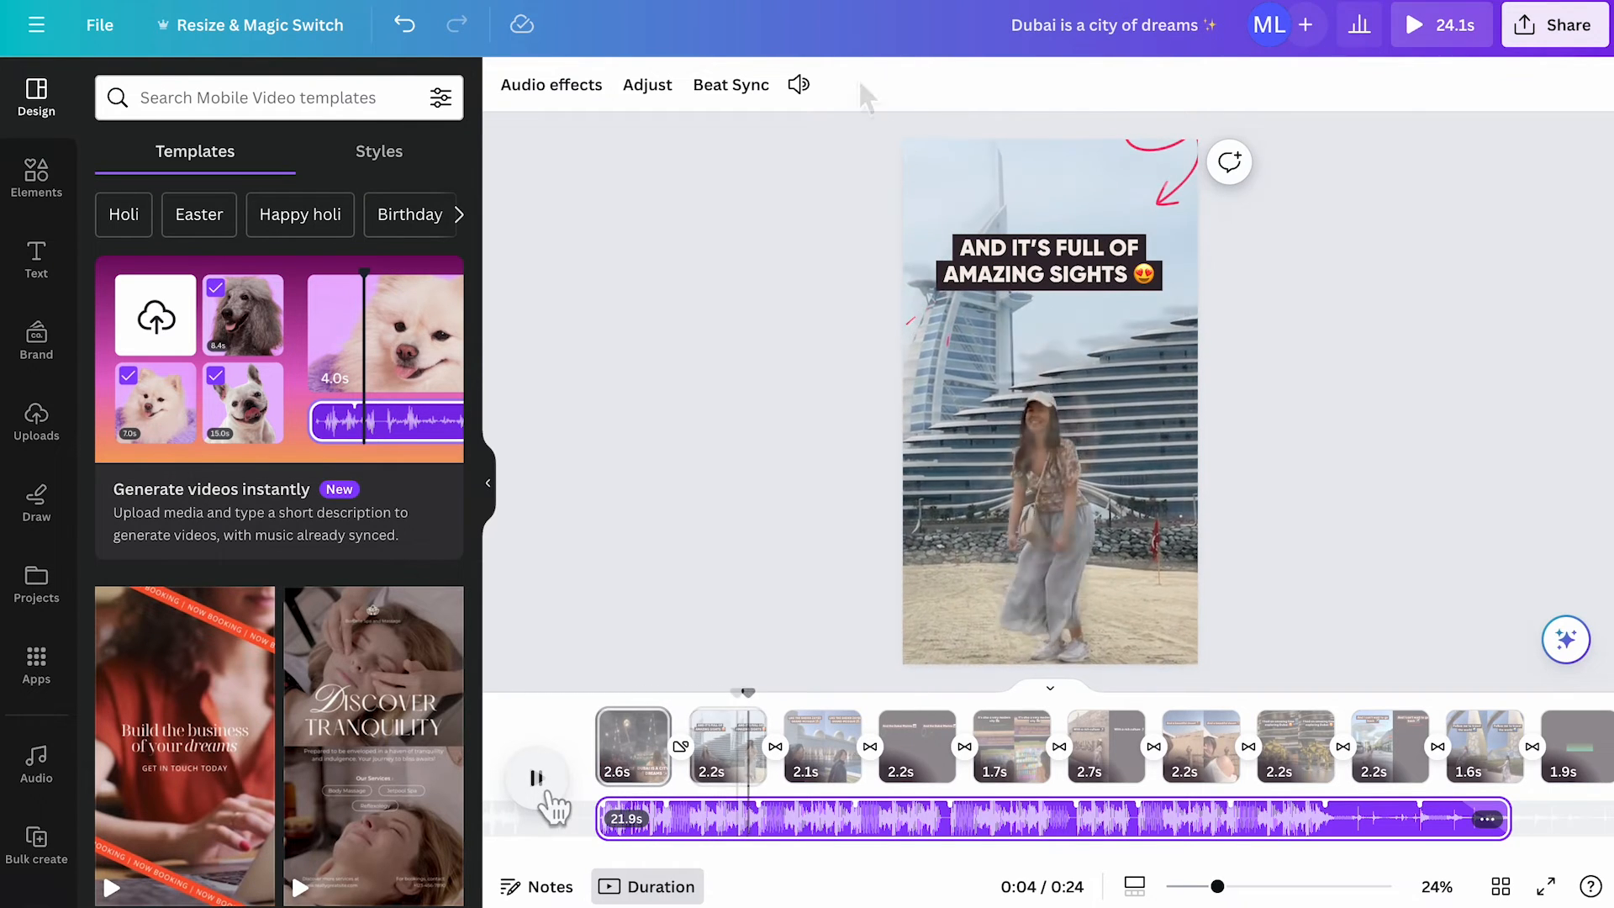
{"action": "left_click", "coordinate": [799, 85]}
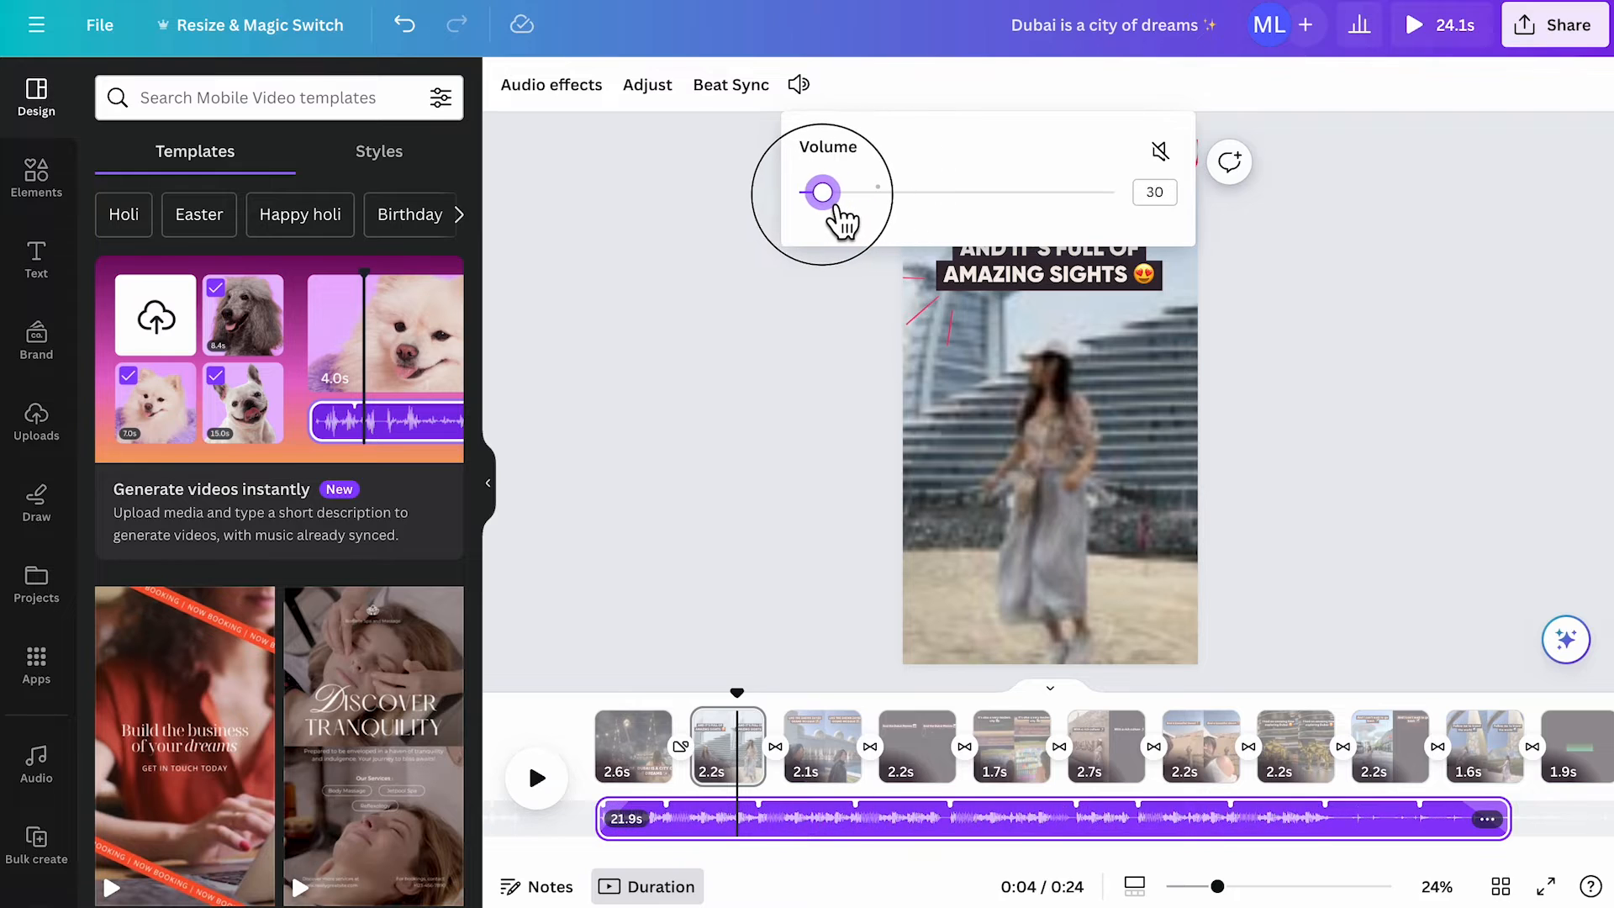
{"action": "left_click", "coordinate": [632, 744]}
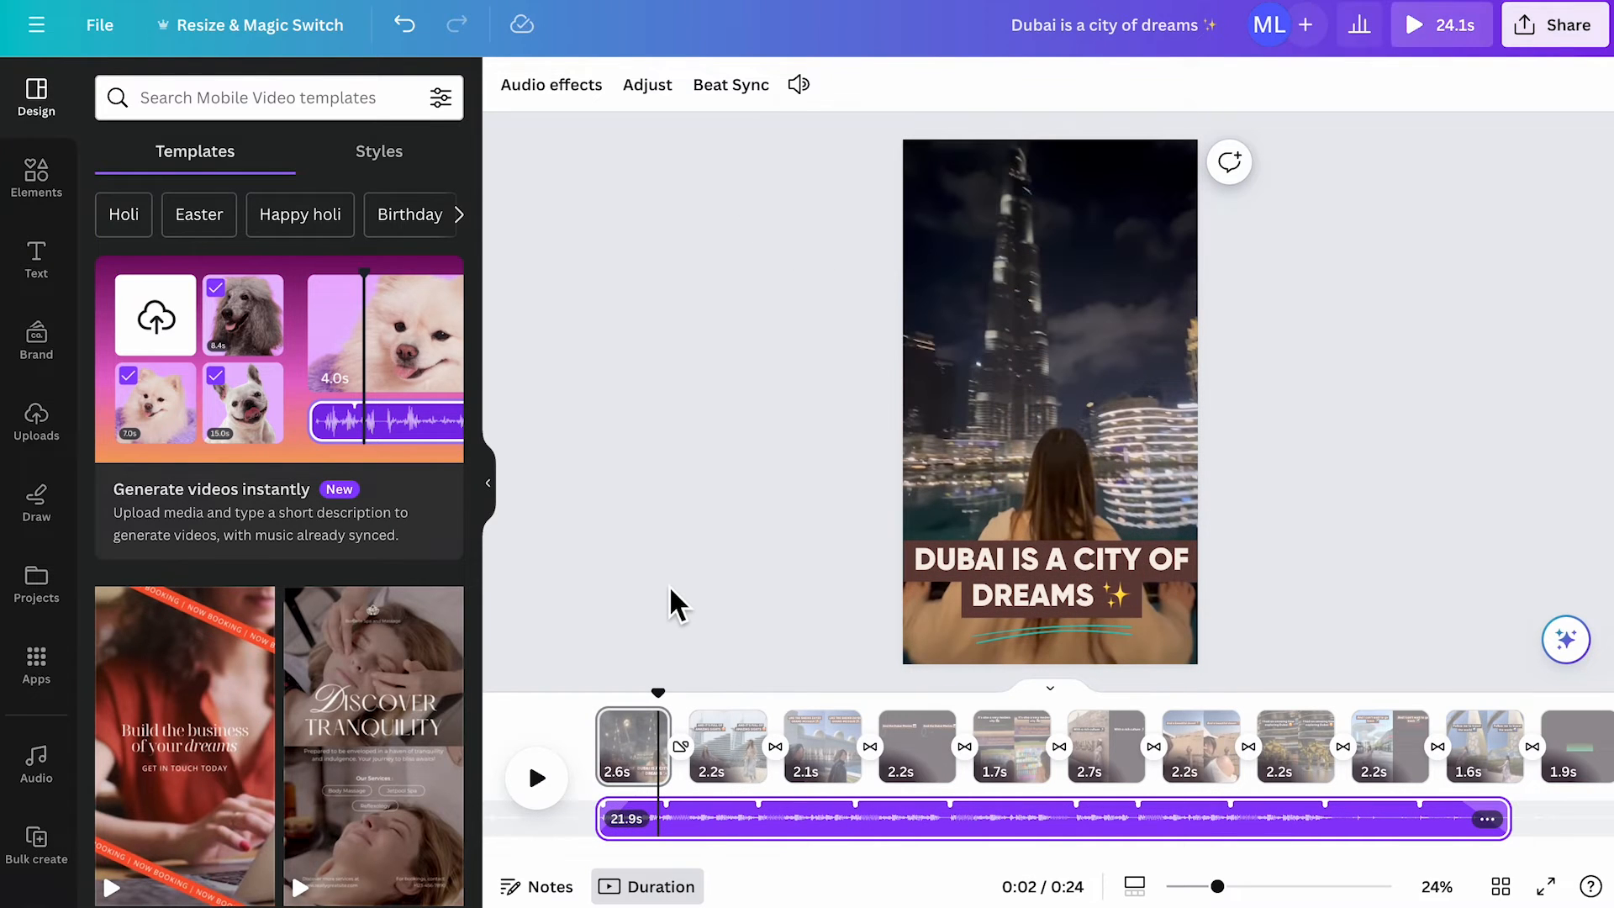
{"action": "mouse_move", "coordinate": [916, 484]}
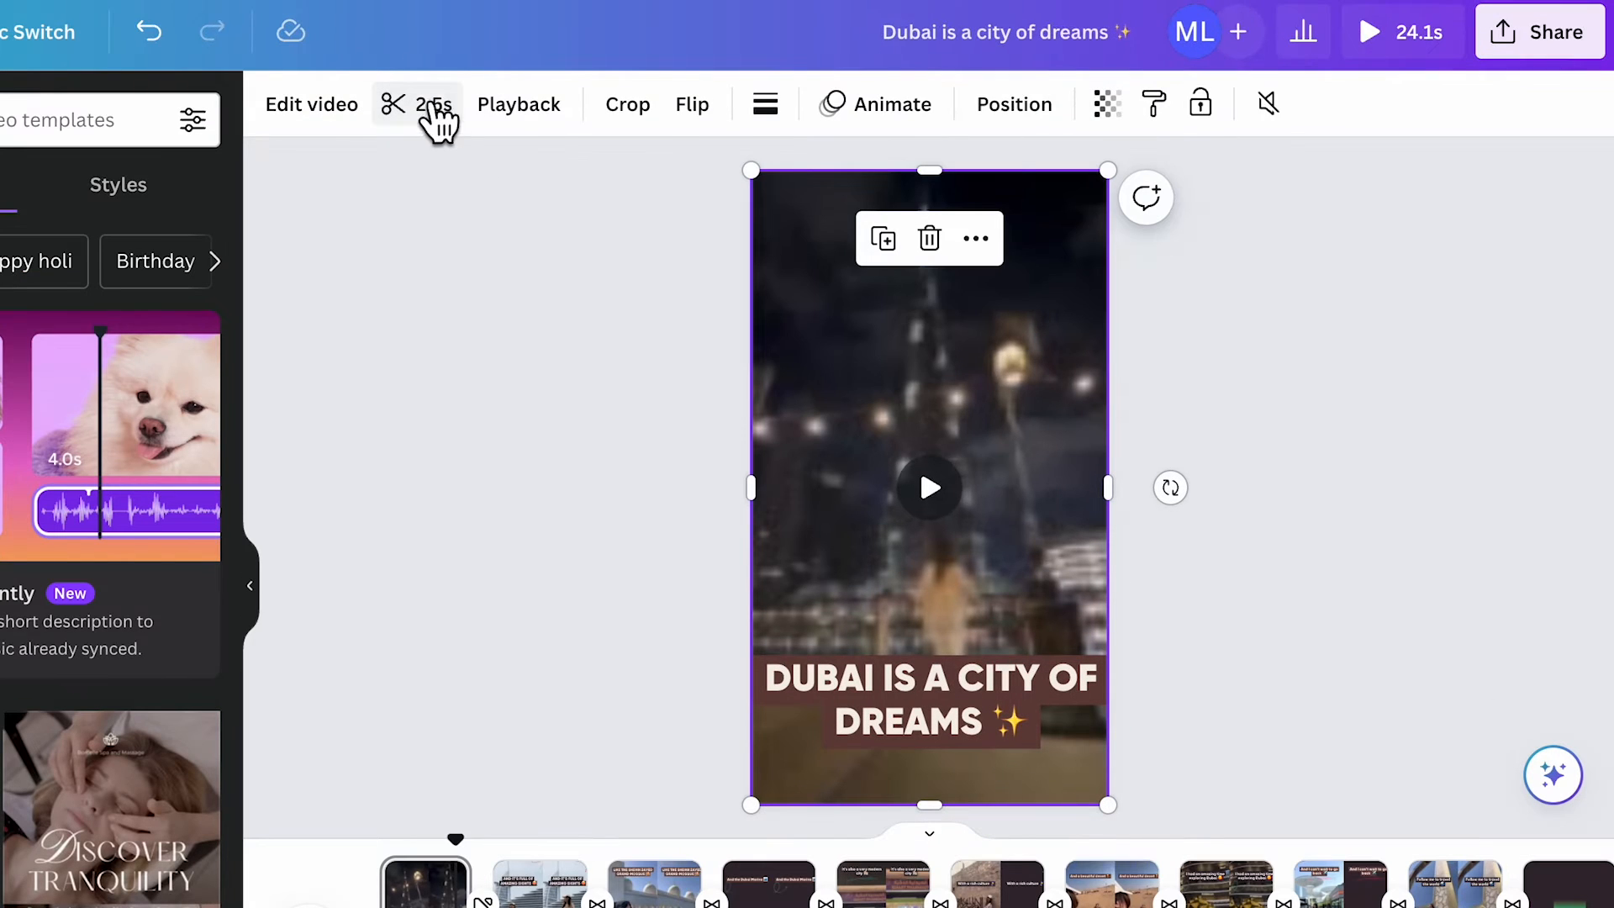
- Trim the opening night-time clip with the scissors handles so only the chosen portion plays
{"action": "left_click", "coordinate": [416, 104]}
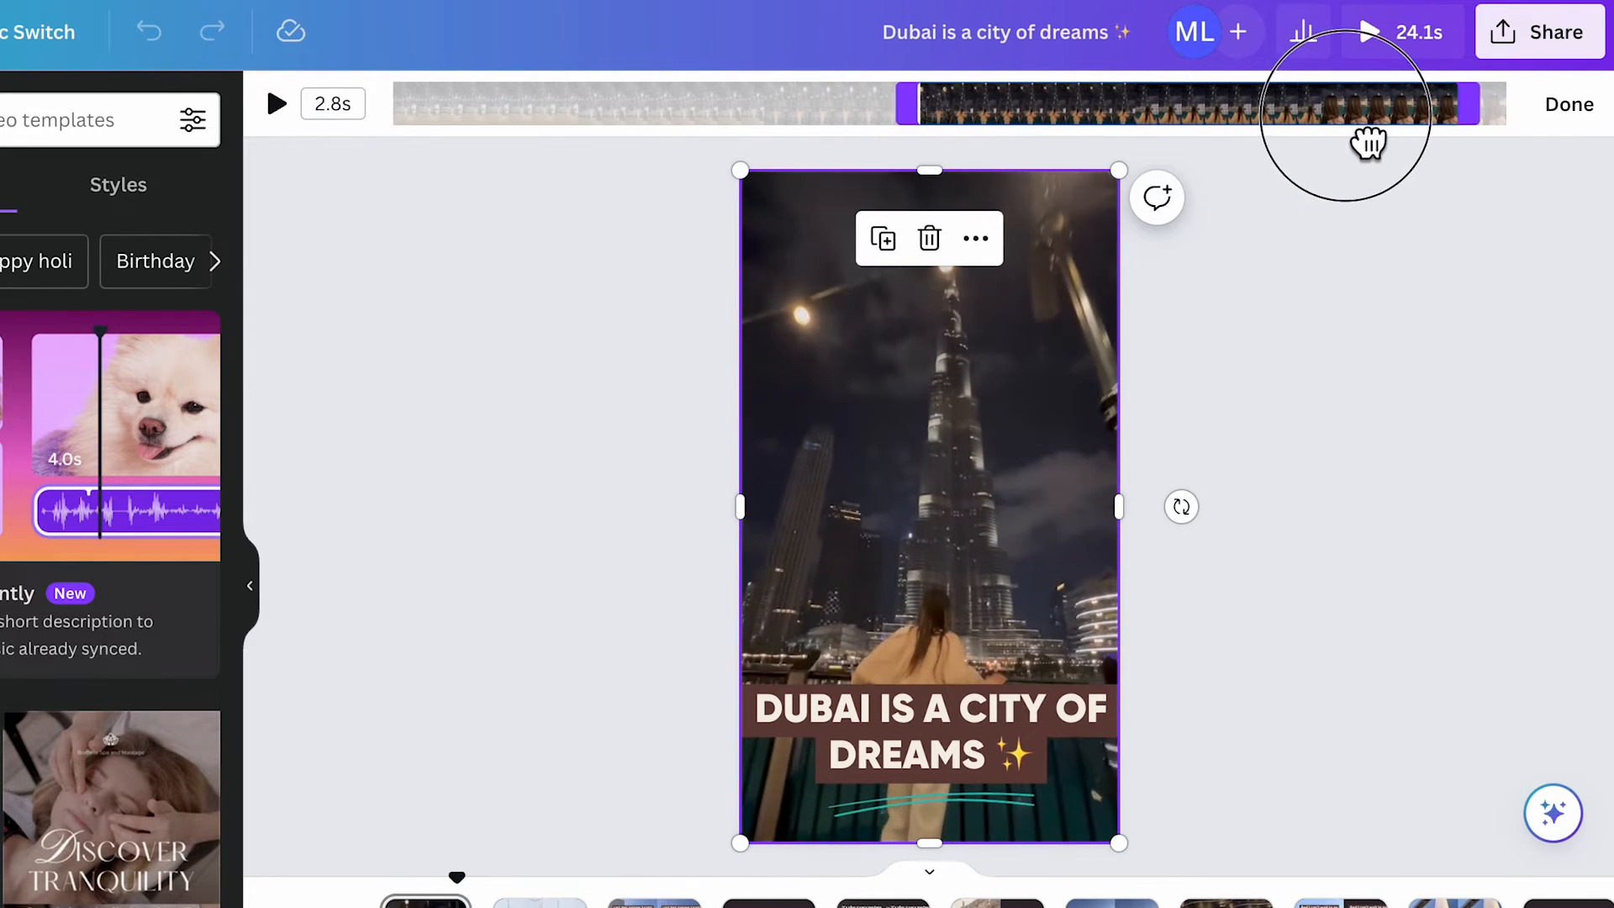
{"action": "left_click", "coordinate": [1368, 32]}
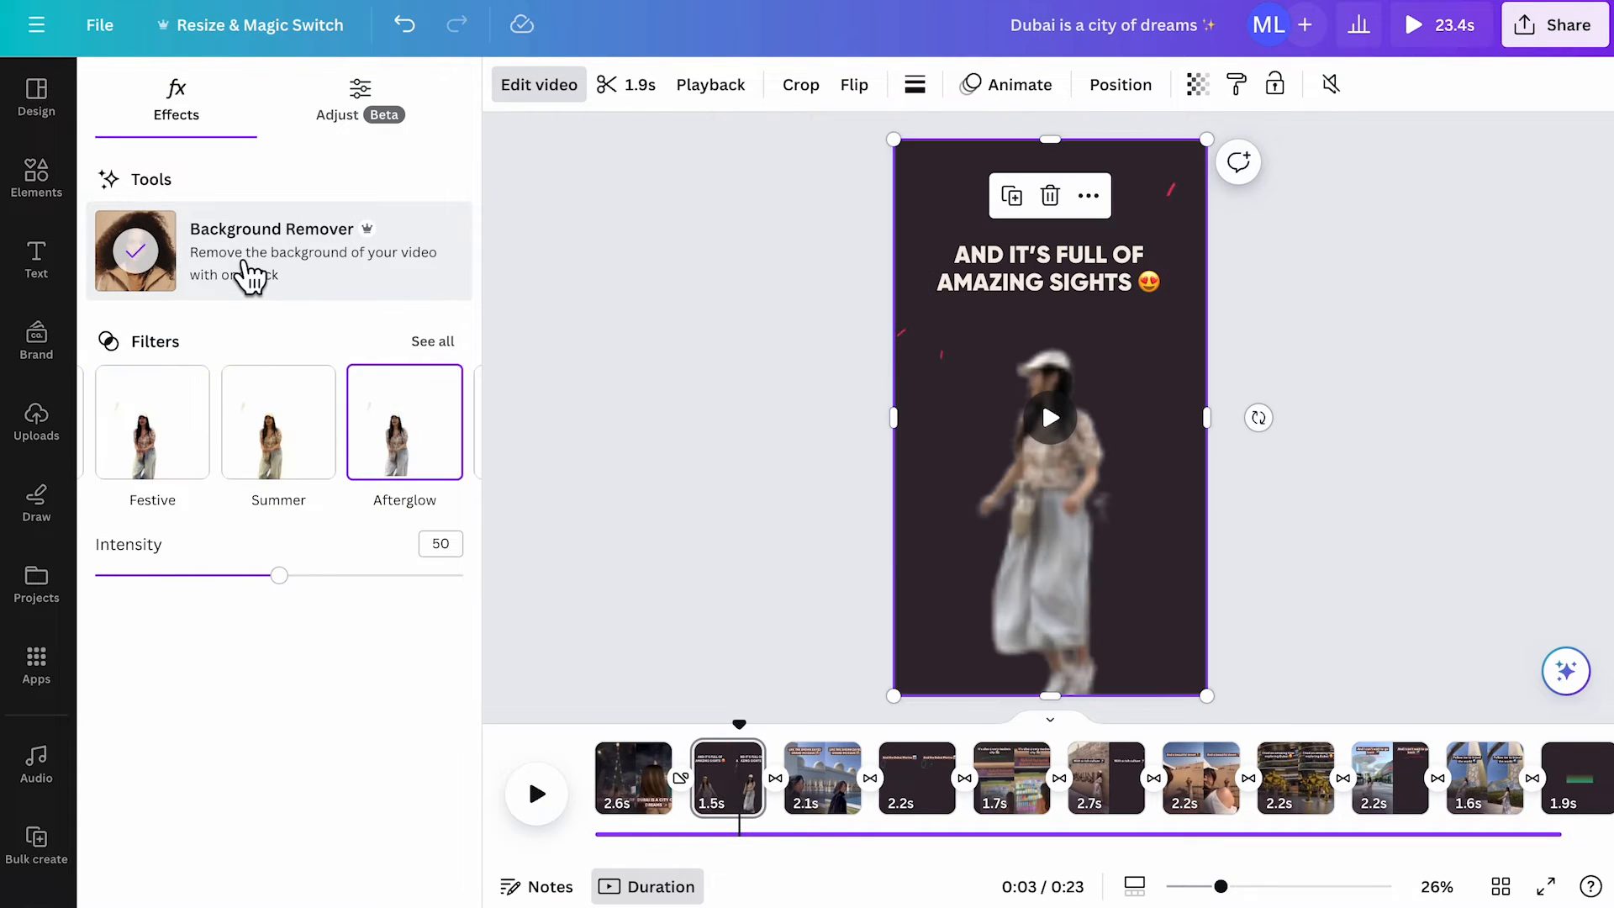
- Toggle Background Remover off on the 'amazing sights' clip and raise its Warmth to 10
{"action": "left_click", "coordinate": [1049, 417]}
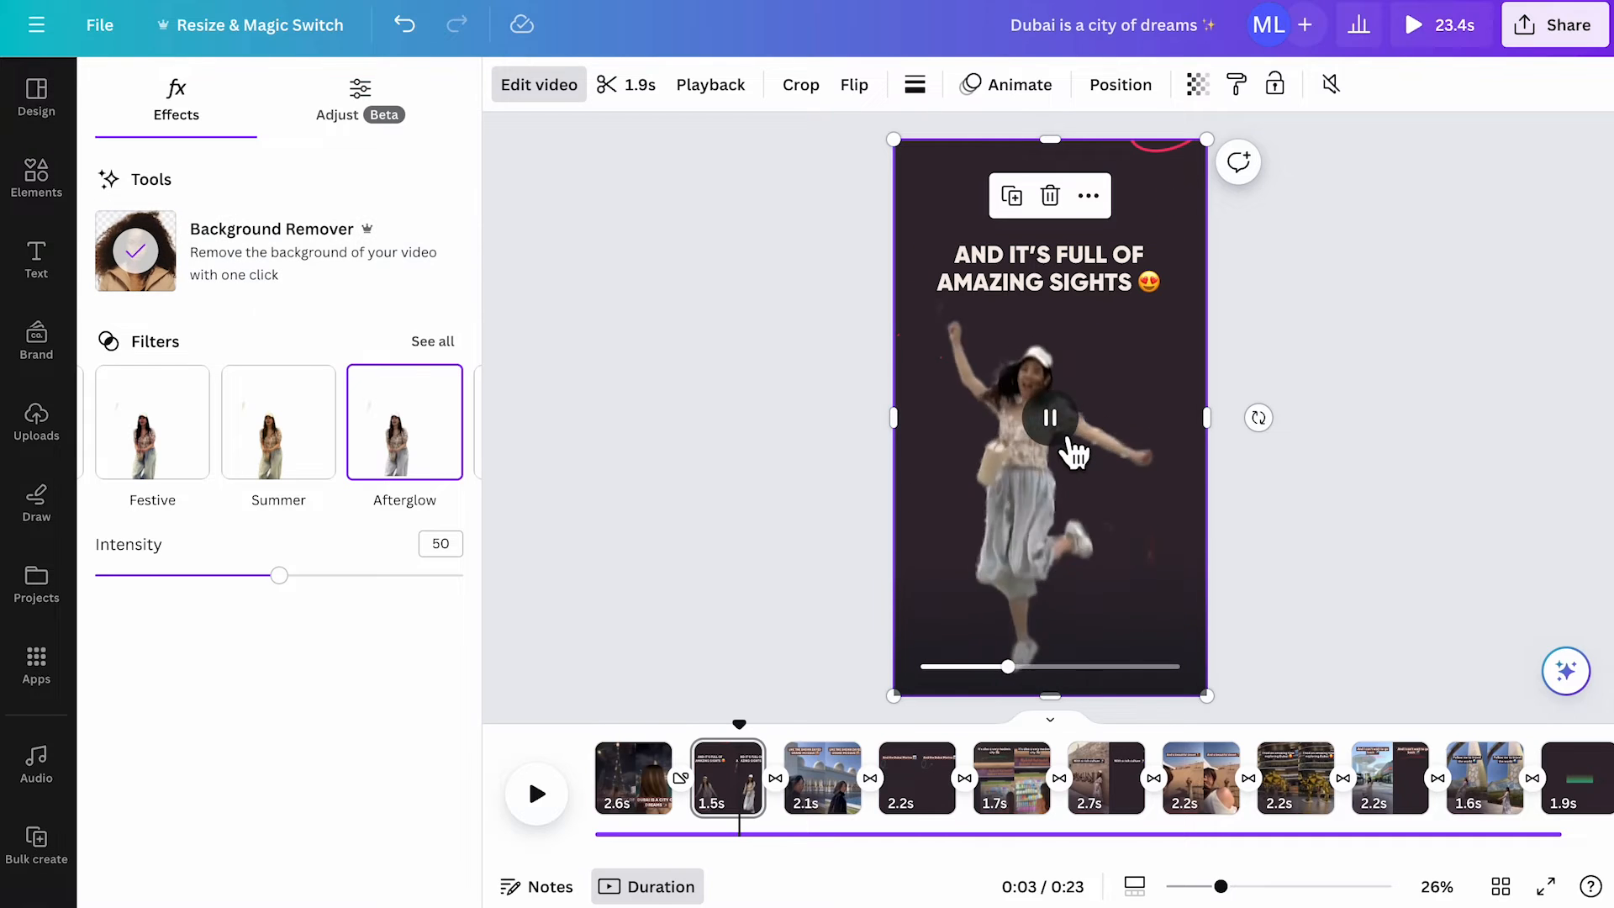
{"action": "left_click", "coordinate": [360, 98]}
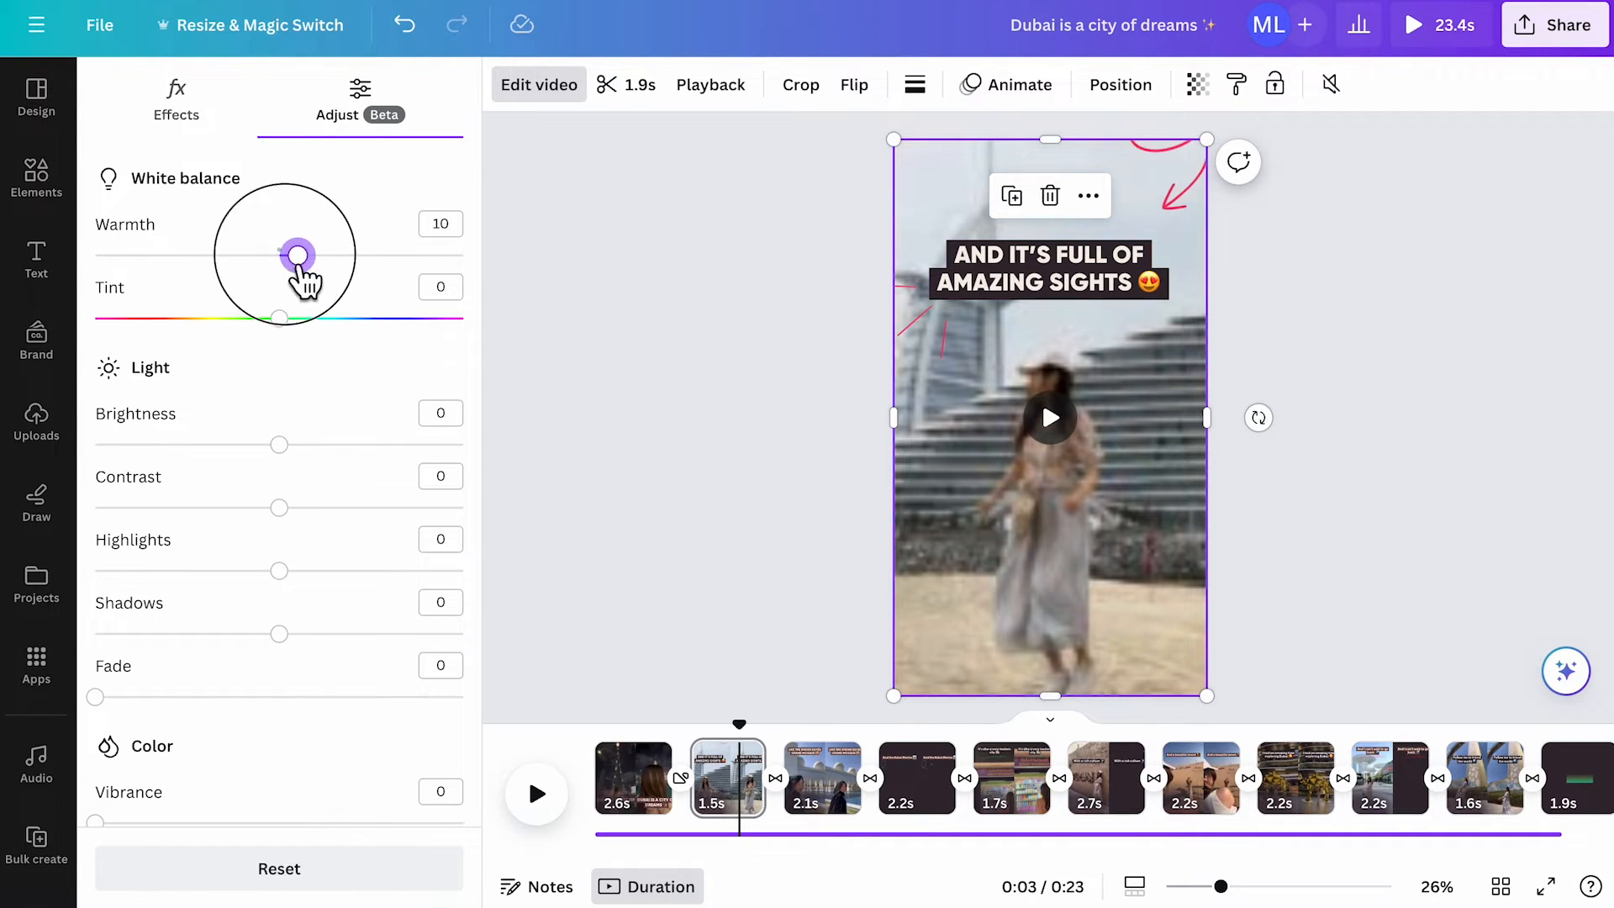
{"action": "left_click", "coordinate": [709, 84]}
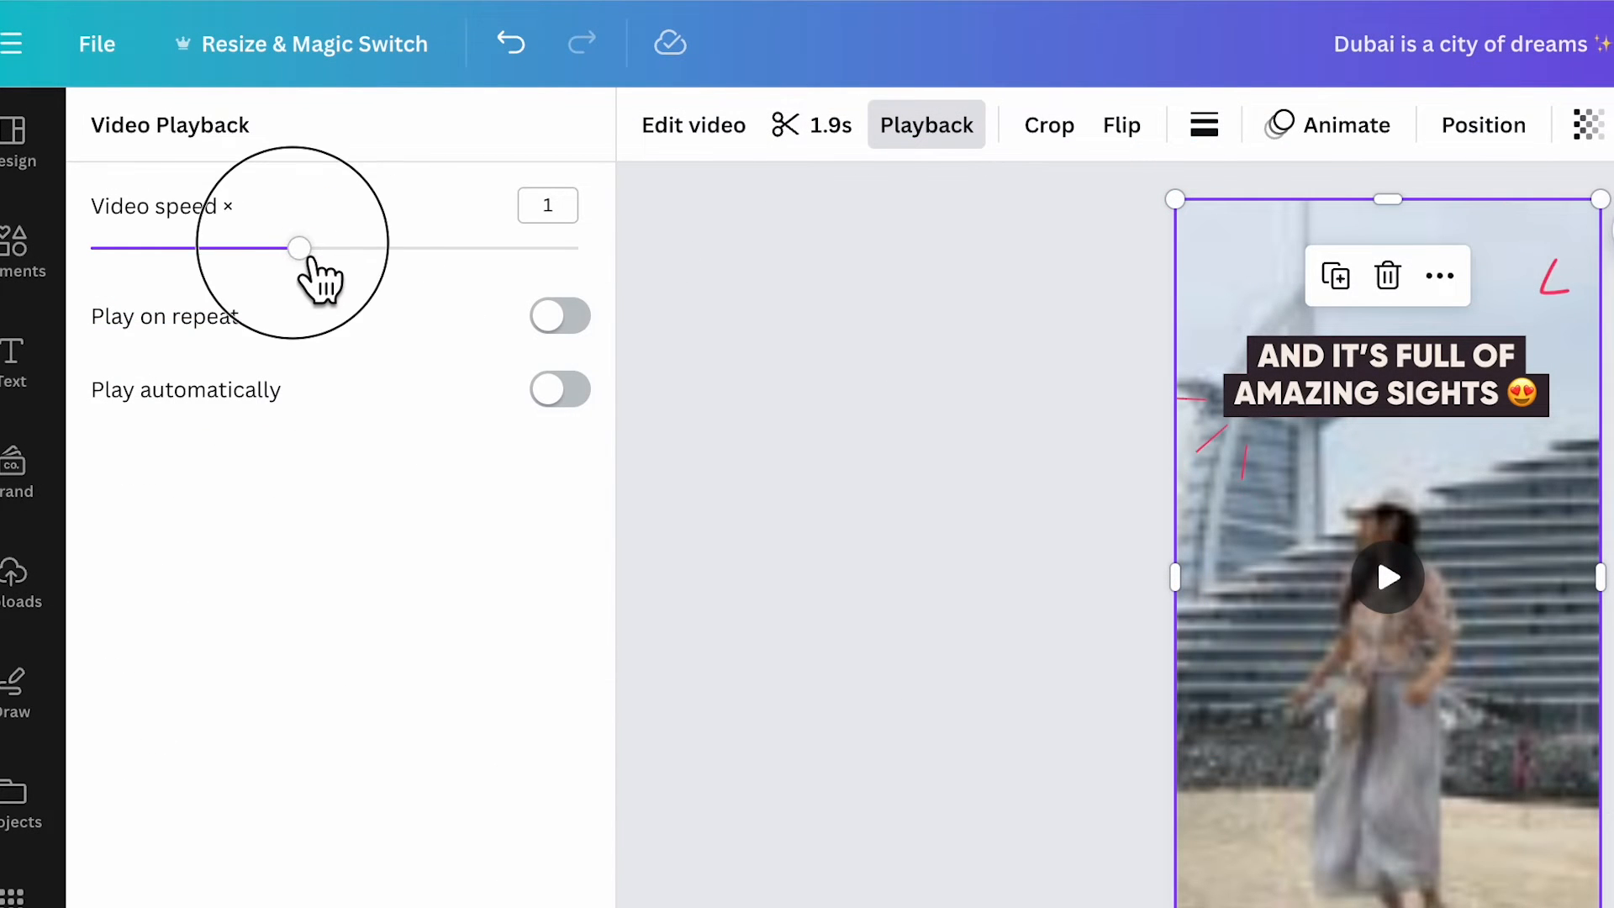
- Adjust the clip's video speed slider, then switch on Play on repeat and Play automatically
{"action": "left_click_drag", "start_coordinate": [298, 249], "coordinate": [368, 249]}
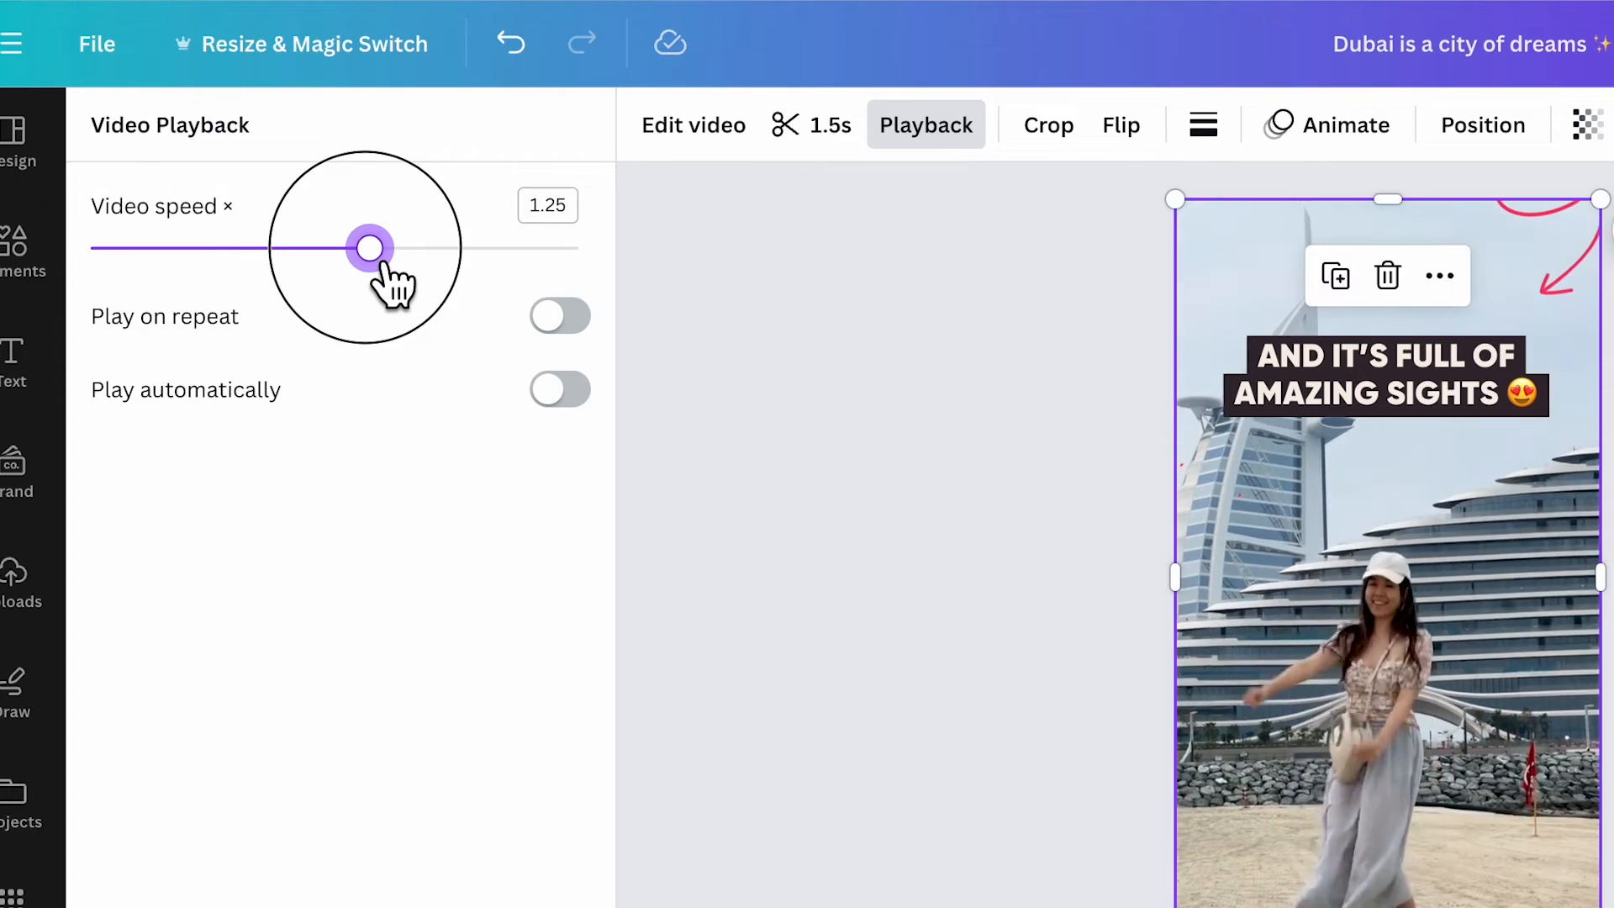
{"action": "left_click_drag", "start_coordinate": [369, 247], "coordinate": [231, 247]}
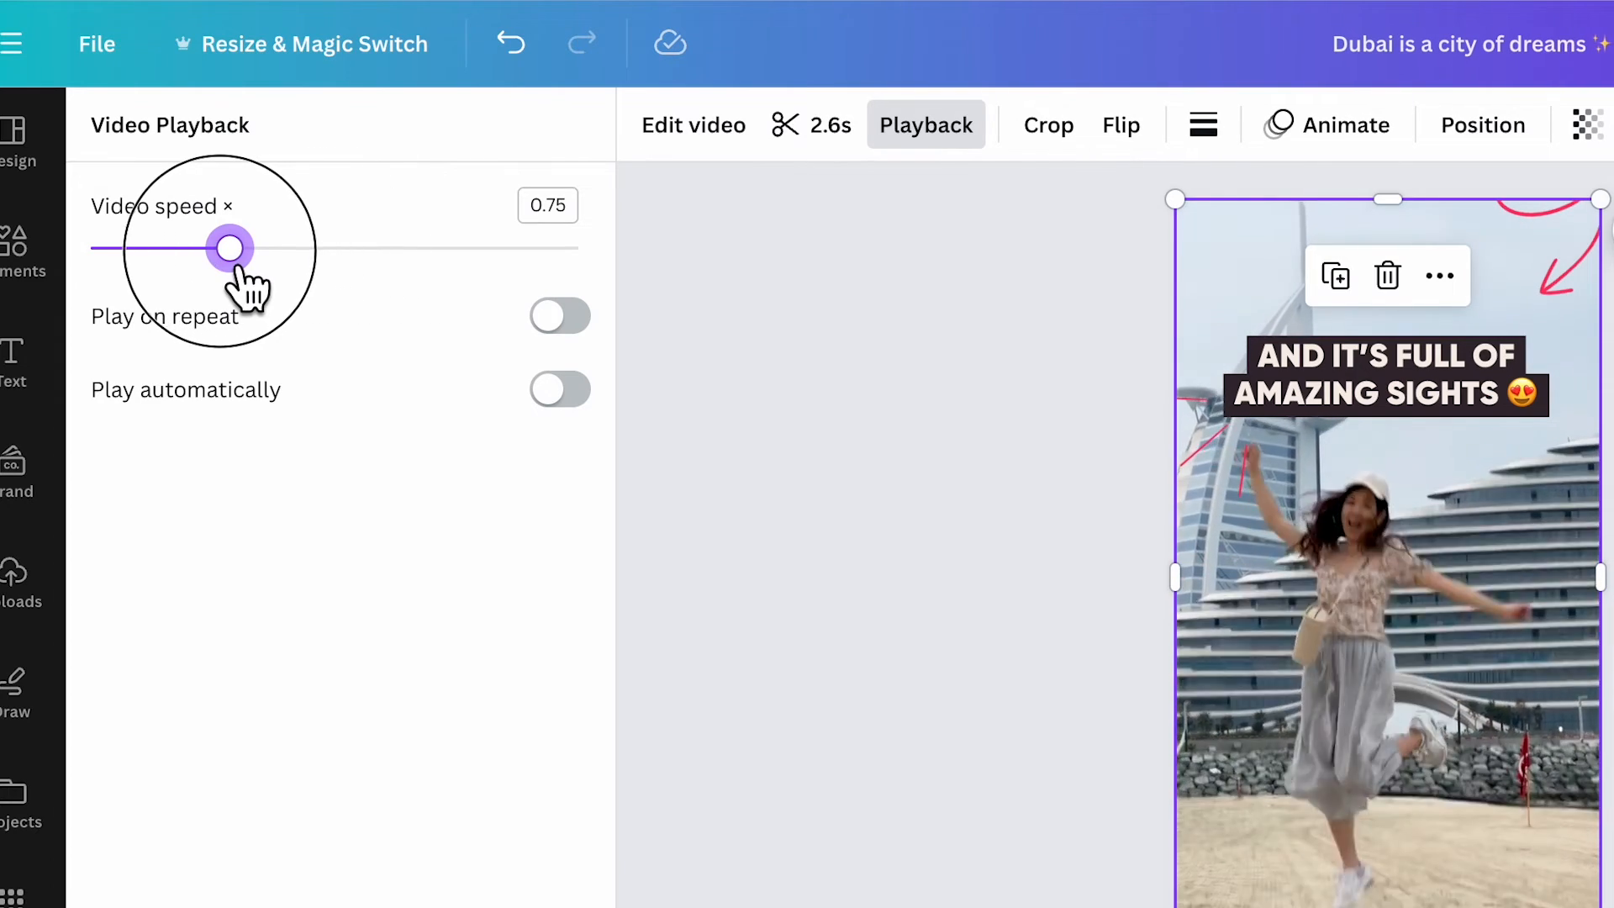
{"action": "left_click_drag", "start_coordinate": [230, 247], "coordinate": [368, 247]}
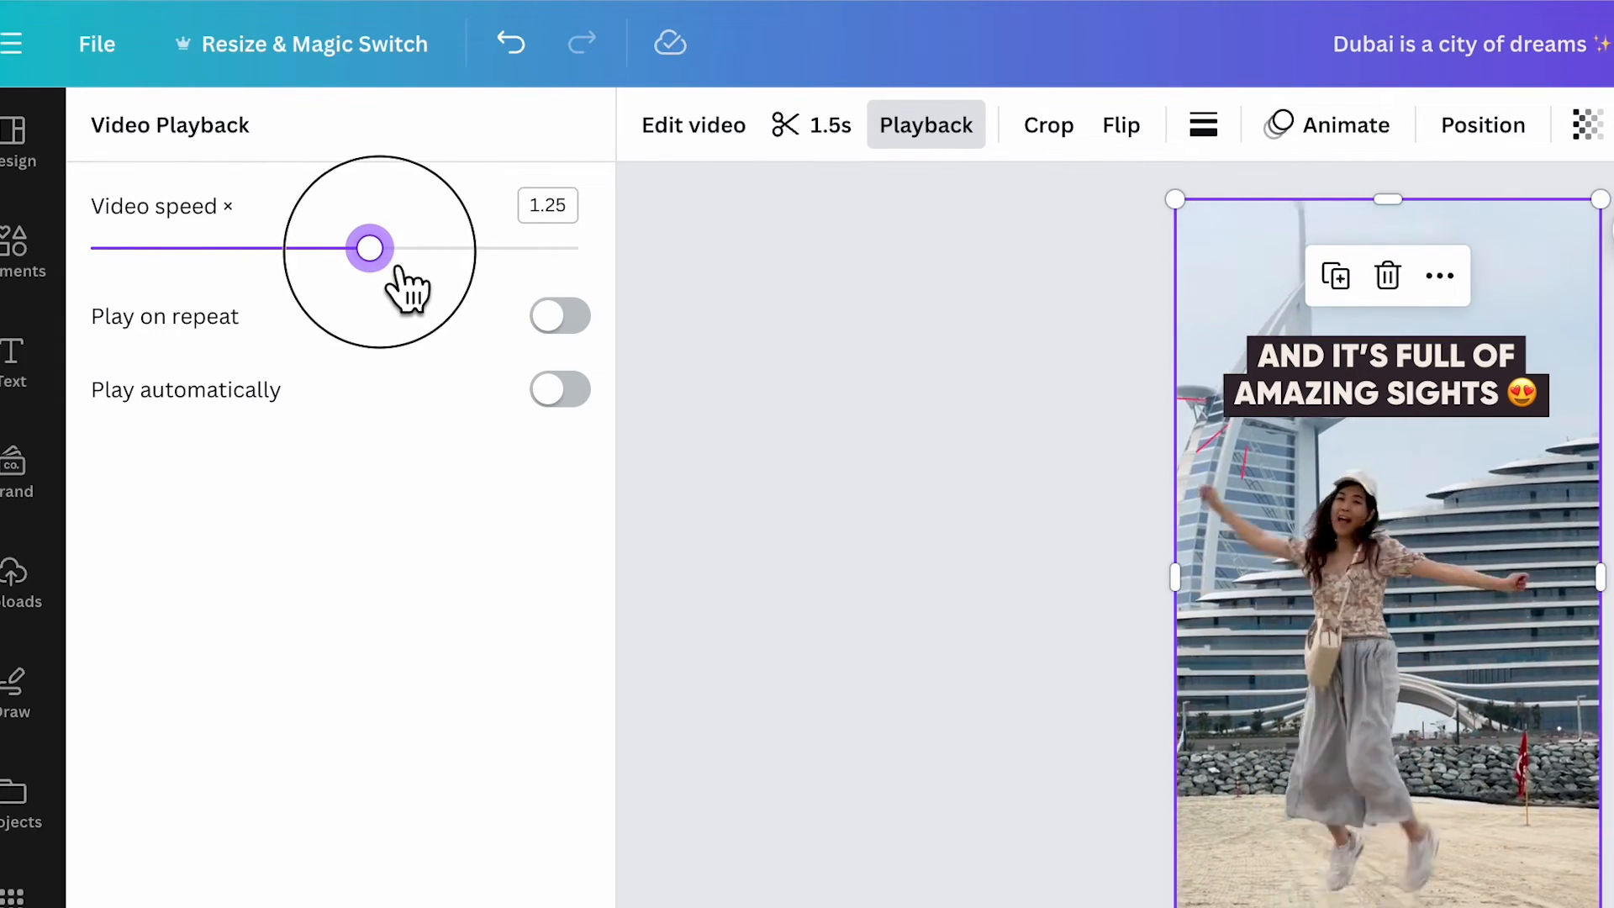
{"action": "left_click_drag", "start_coordinate": [368, 249], "coordinate": [506, 249]}
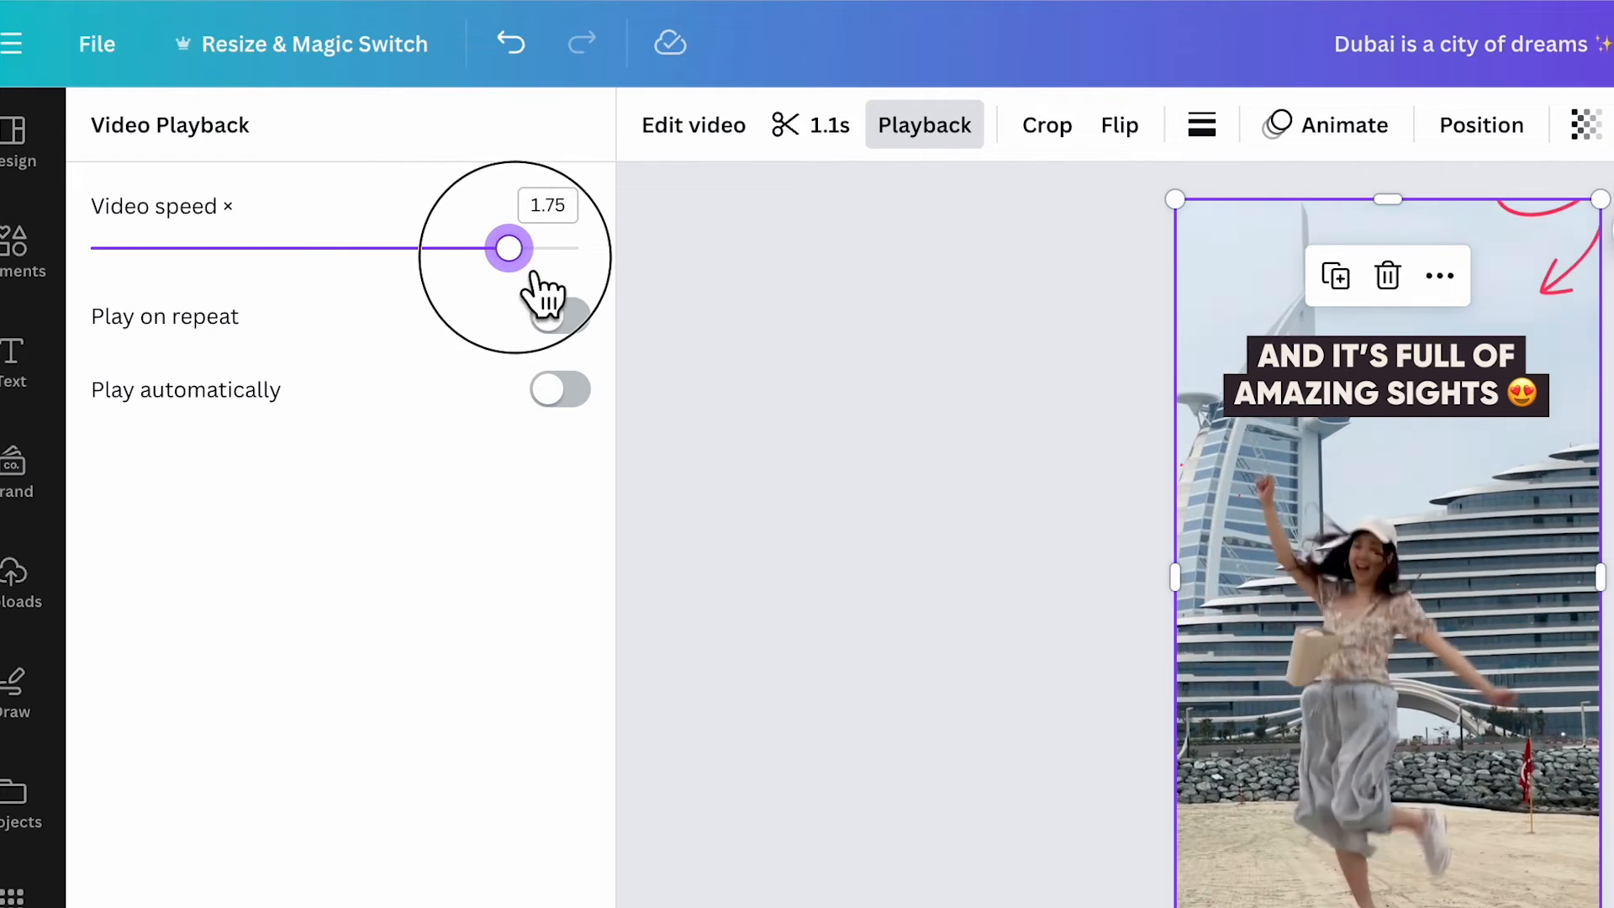
{"action": "left_click", "coordinate": [560, 316]}
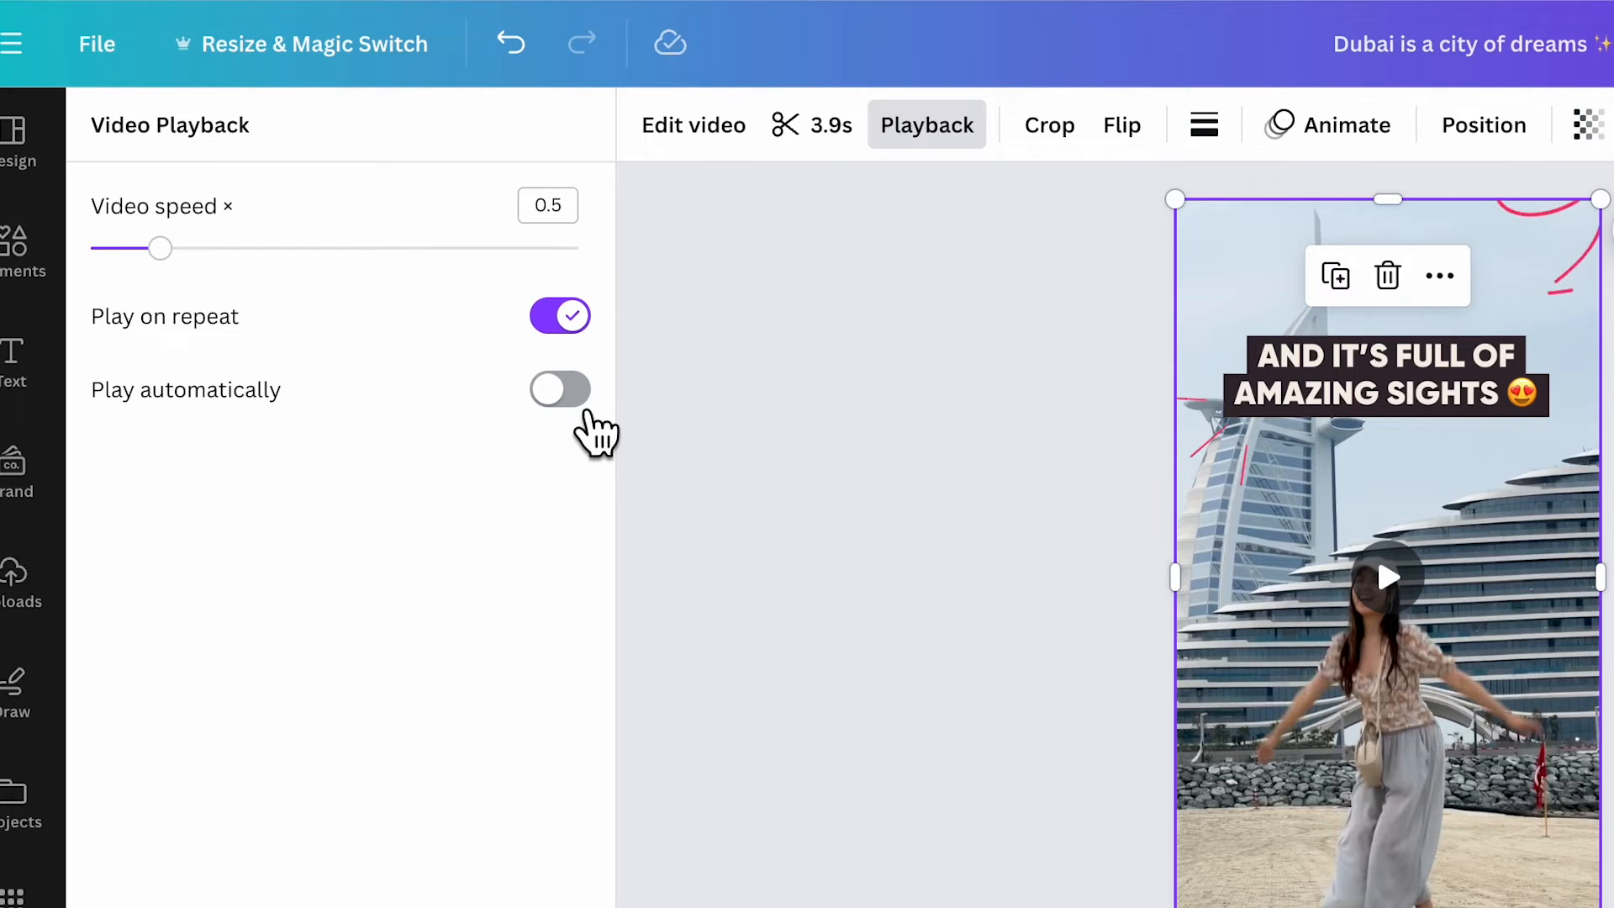
{"action": "left_click", "coordinate": [560, 388]}
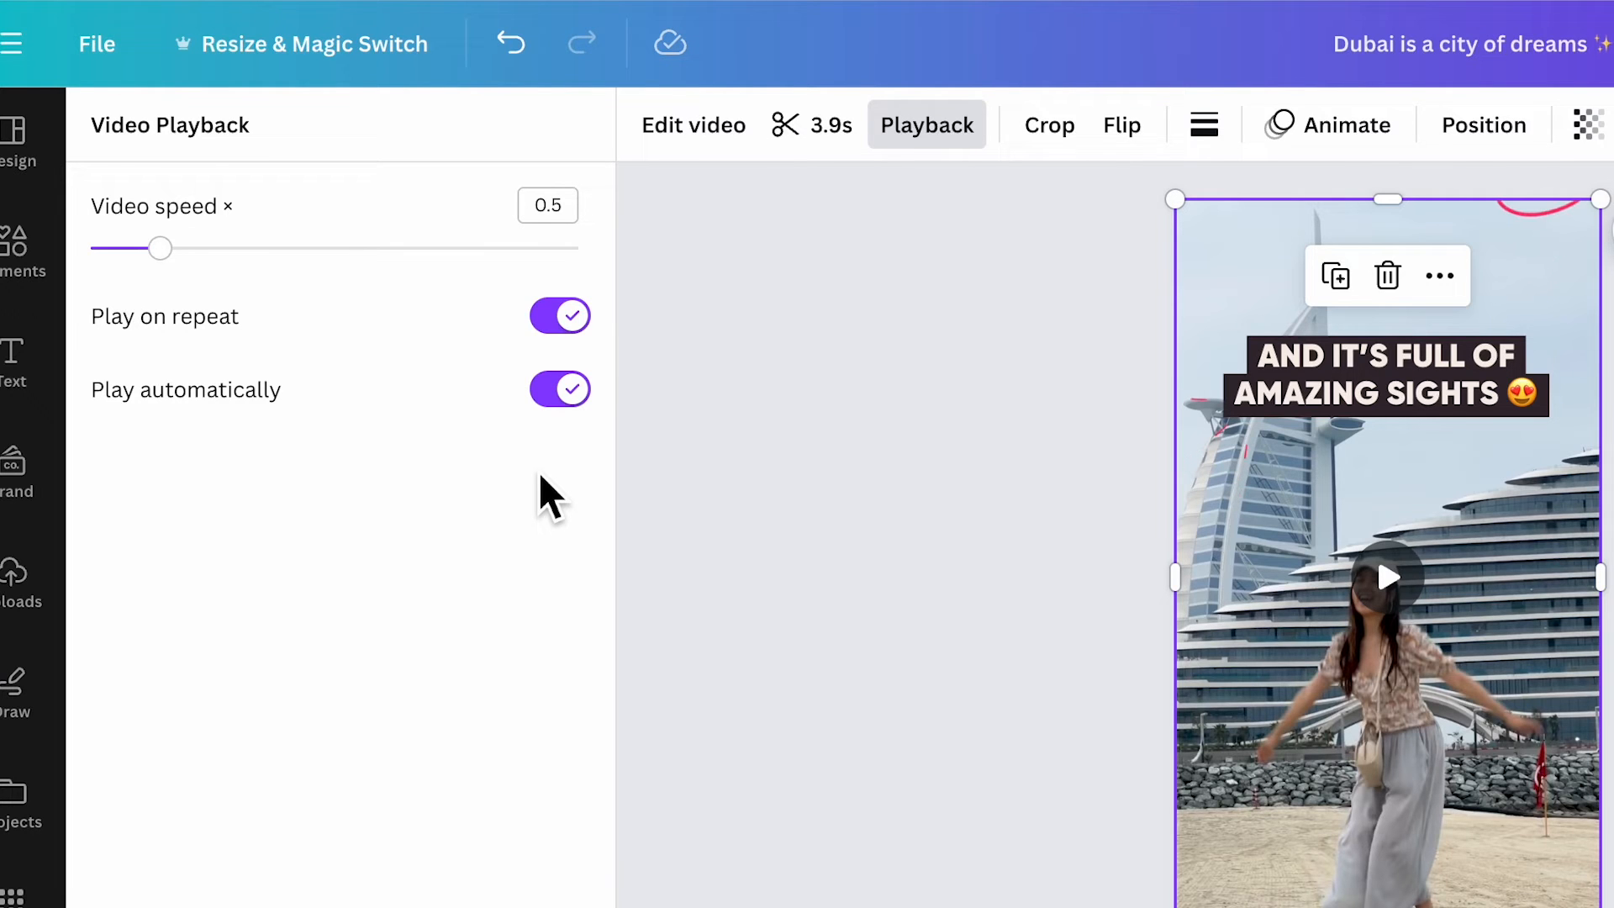
- Crop the beach clip to a 9:16 frame, then flip it horizontally and vertically
{"action": "left_click", "coordinate": [1047, 125]}
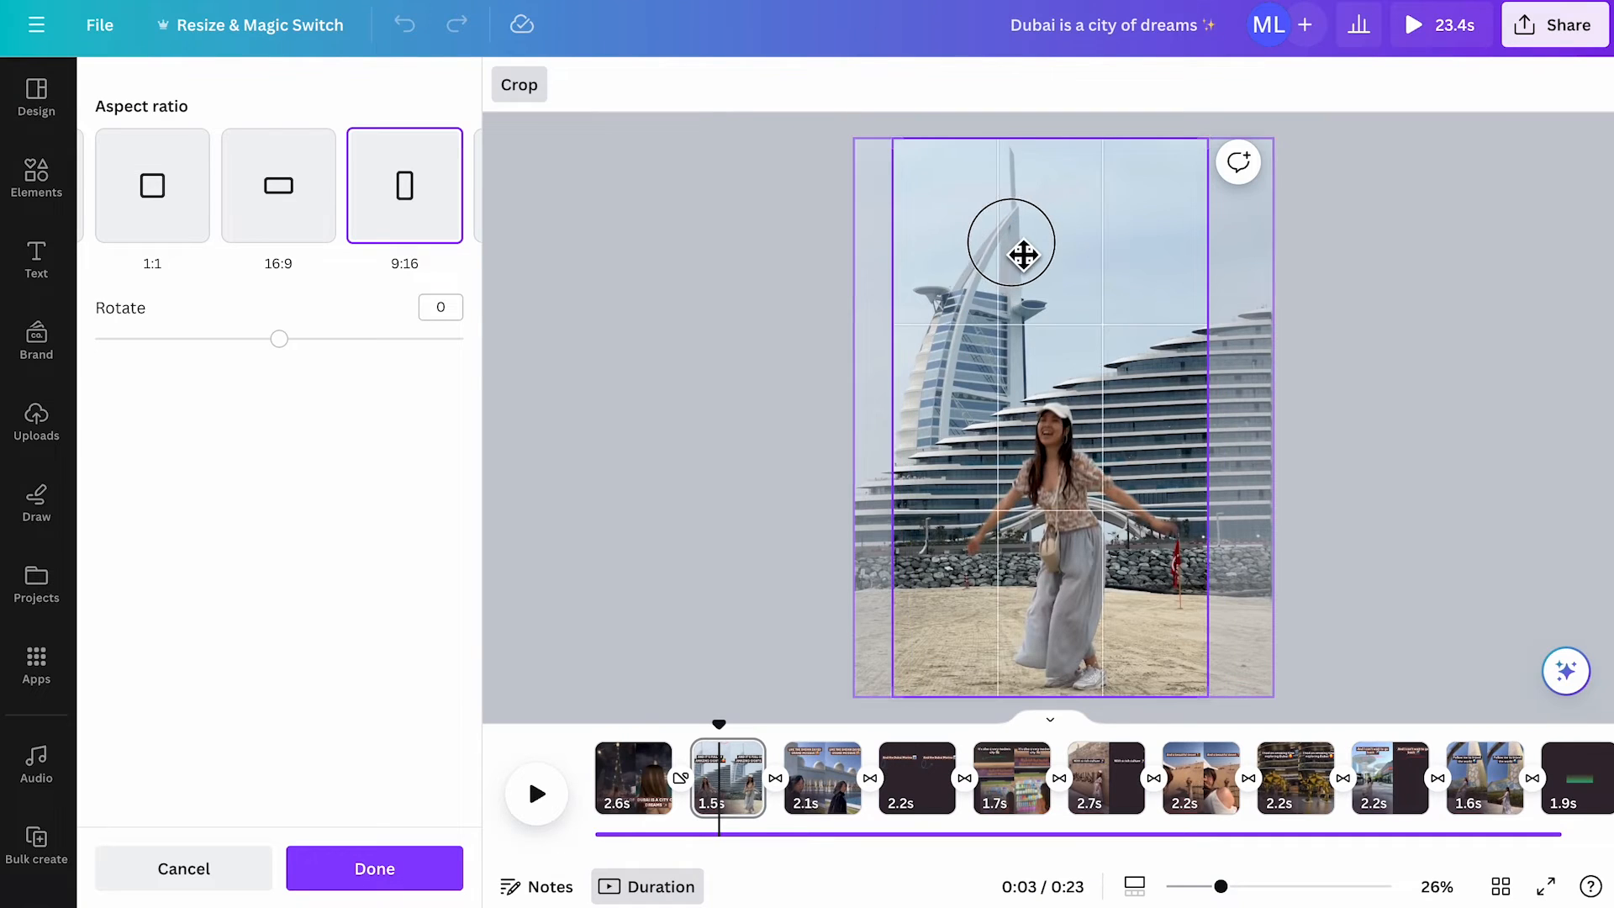
{"action": "left_click", "coordinate": [277, 185]}
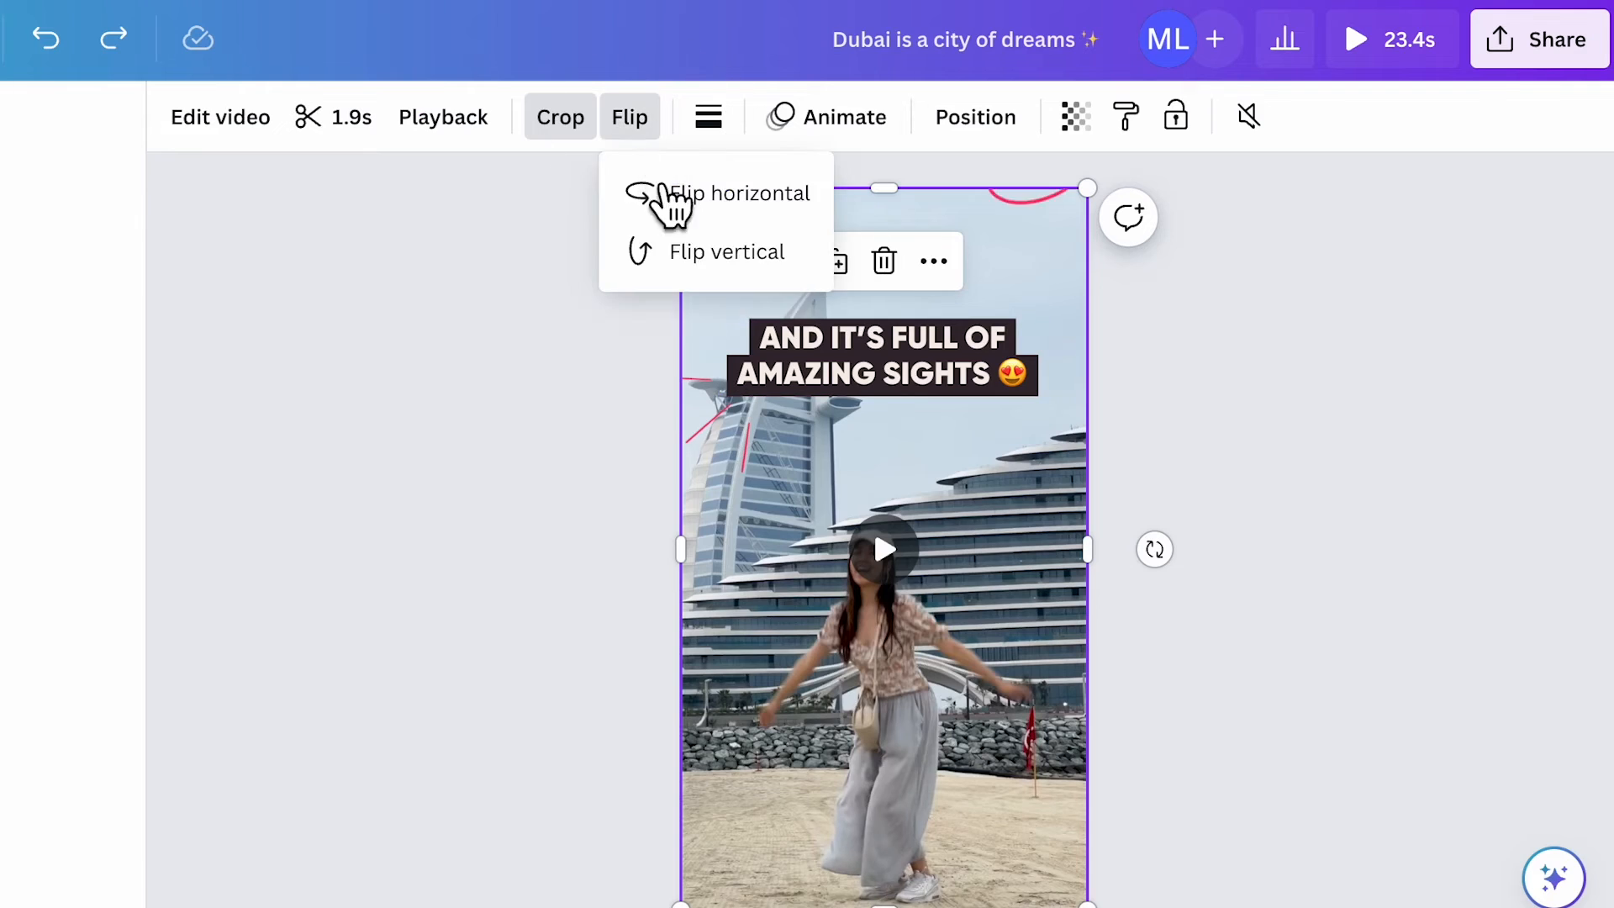
{"action": "left_click", "coordinate": [726, 250]}
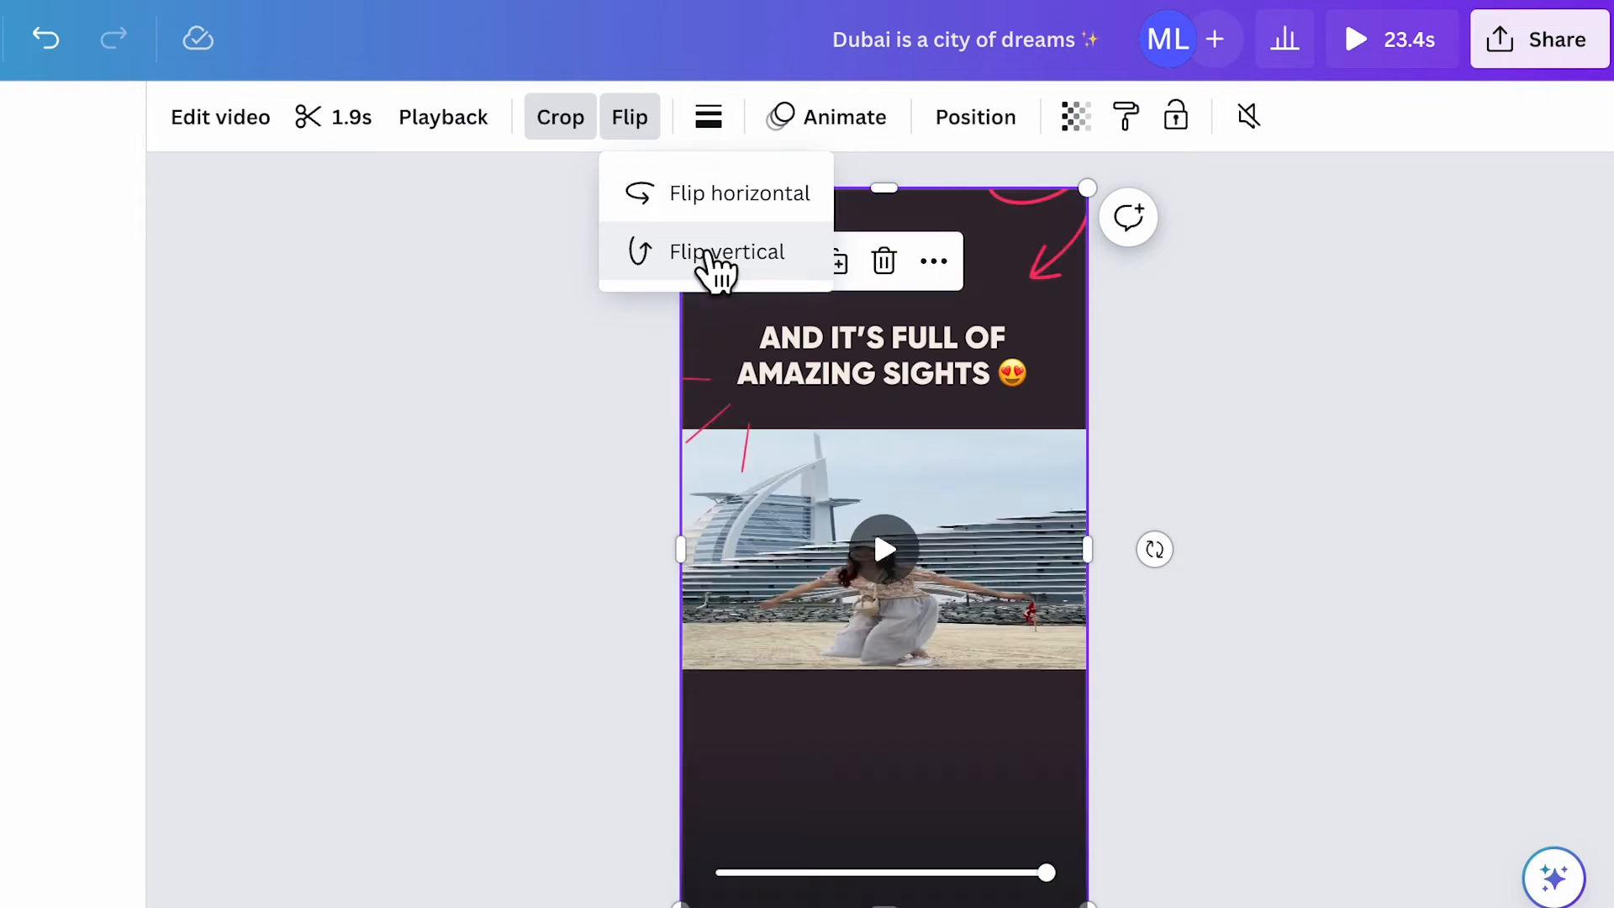
{"action": "left_click", "coordinate": [975, 115]}
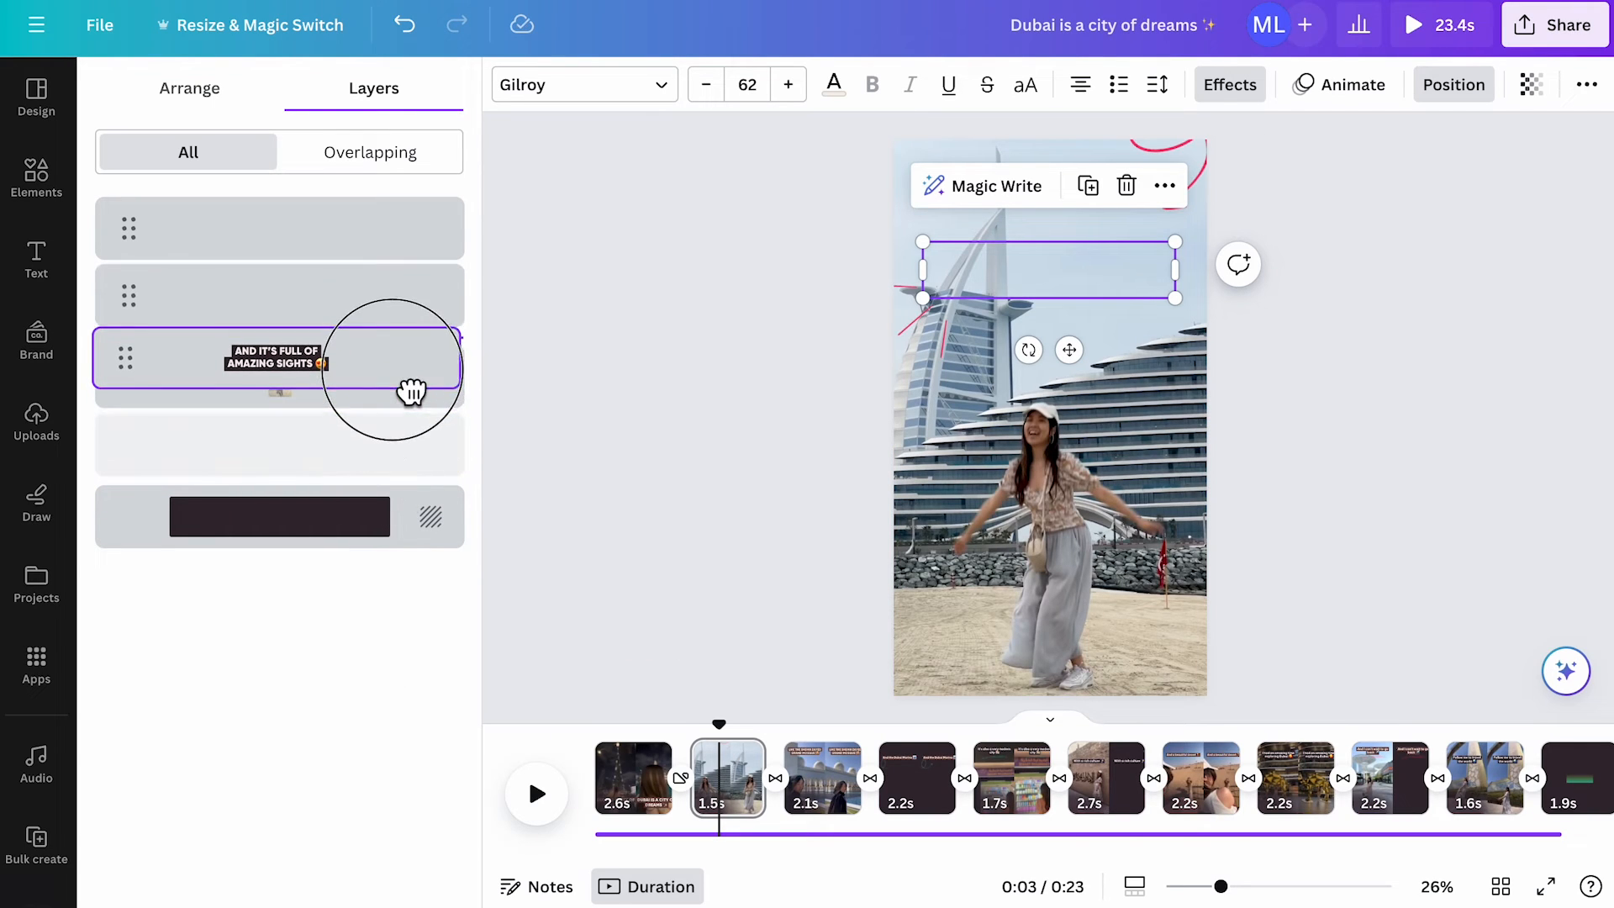
- Show Position options and pick the 'amazing sights' caption in the Layers list
{"action": "left_click", "coordinate": [190, 88]}
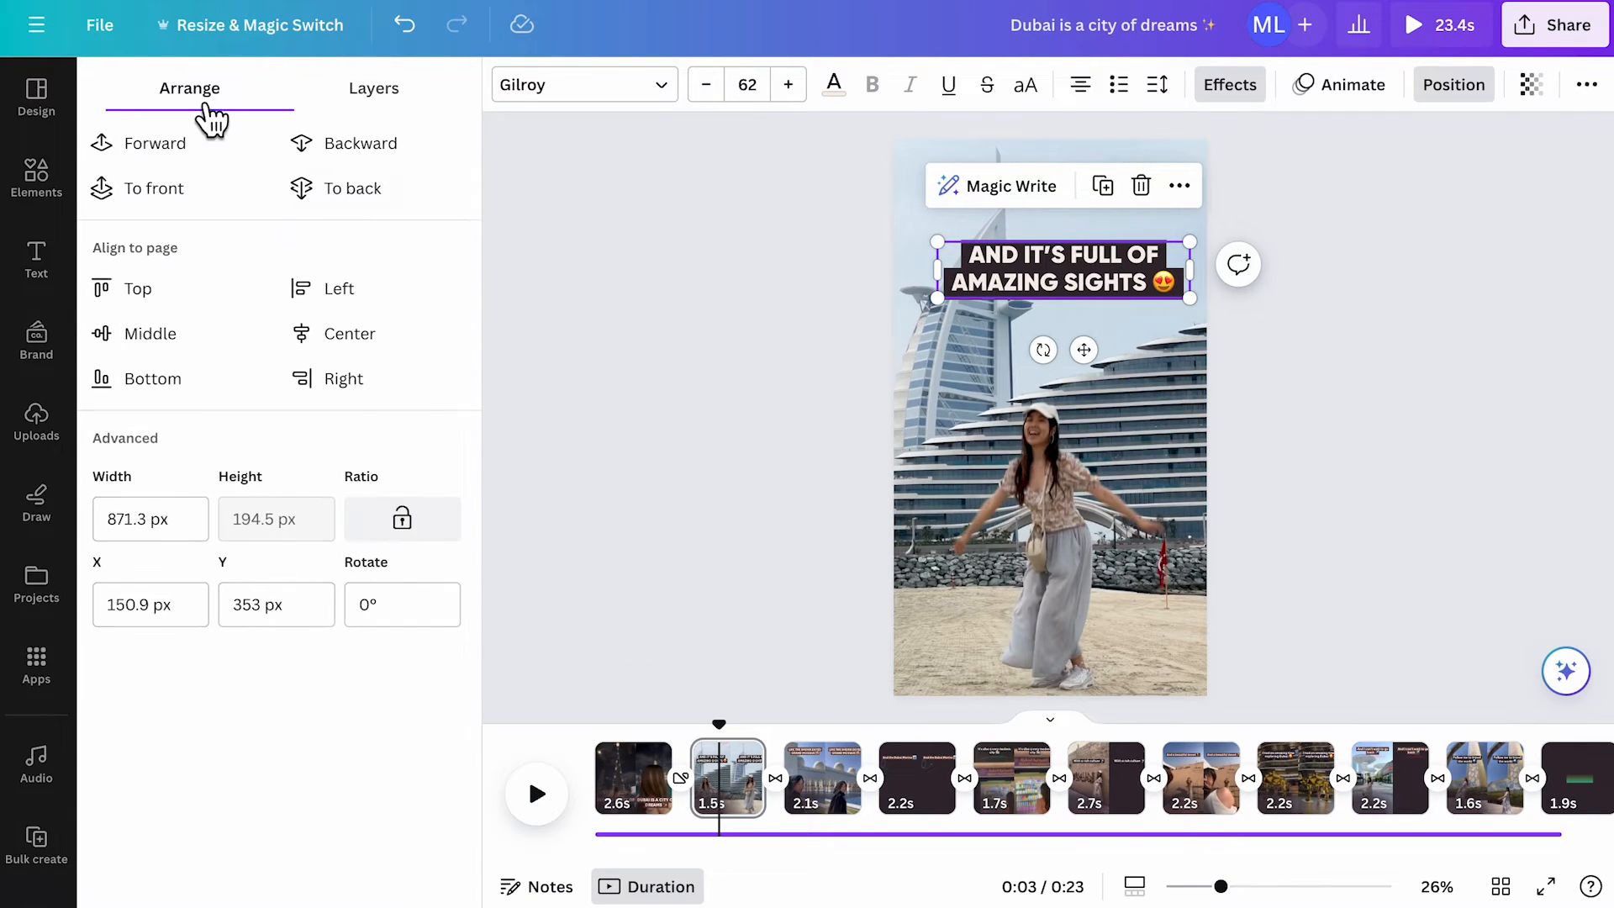
{"action": "left_click", "coordinate": [346, 378]}
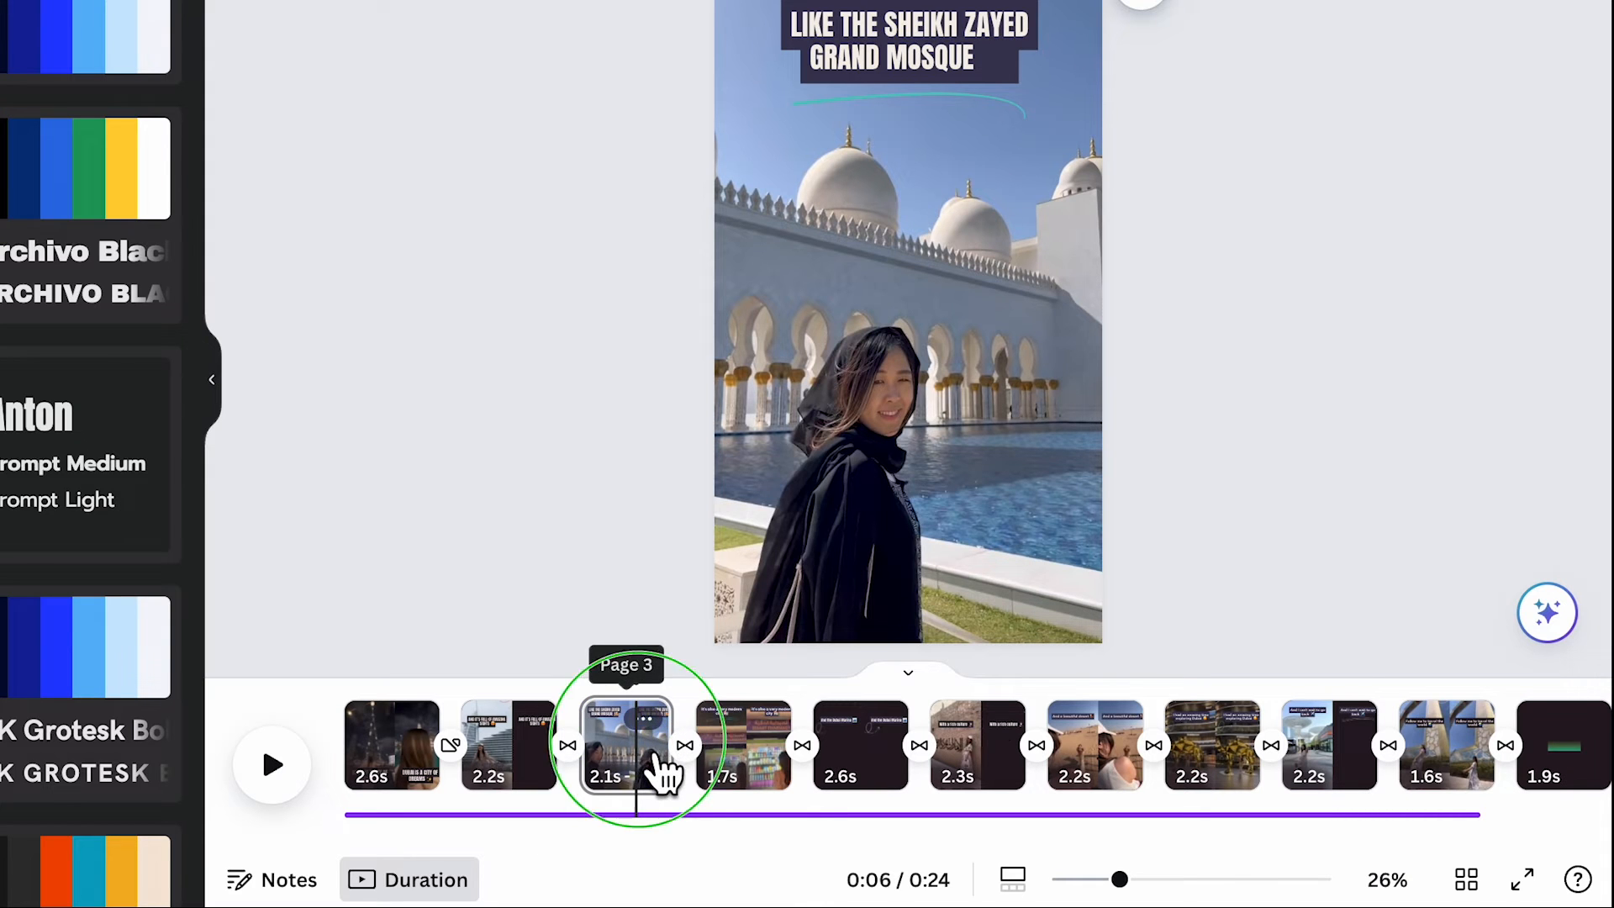
- Split page 3, the mosque page, into two pages from its timeline options
{"action": "right_click", "coordinate": [625, 745]}
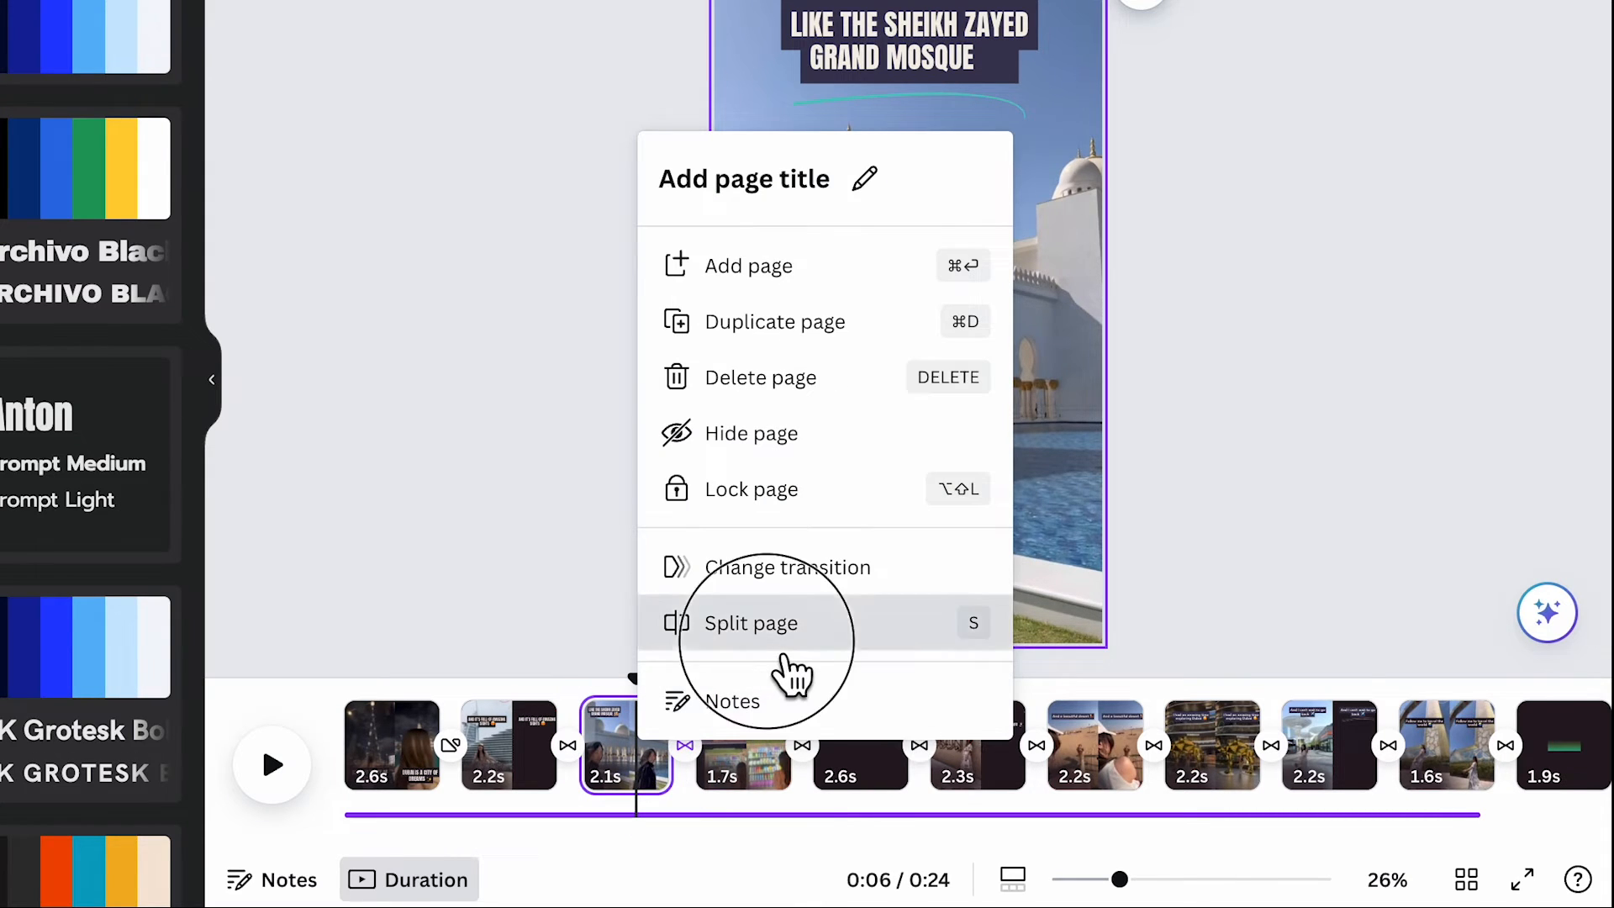
{"action": "left_click", "coordinate": [752, 622]}
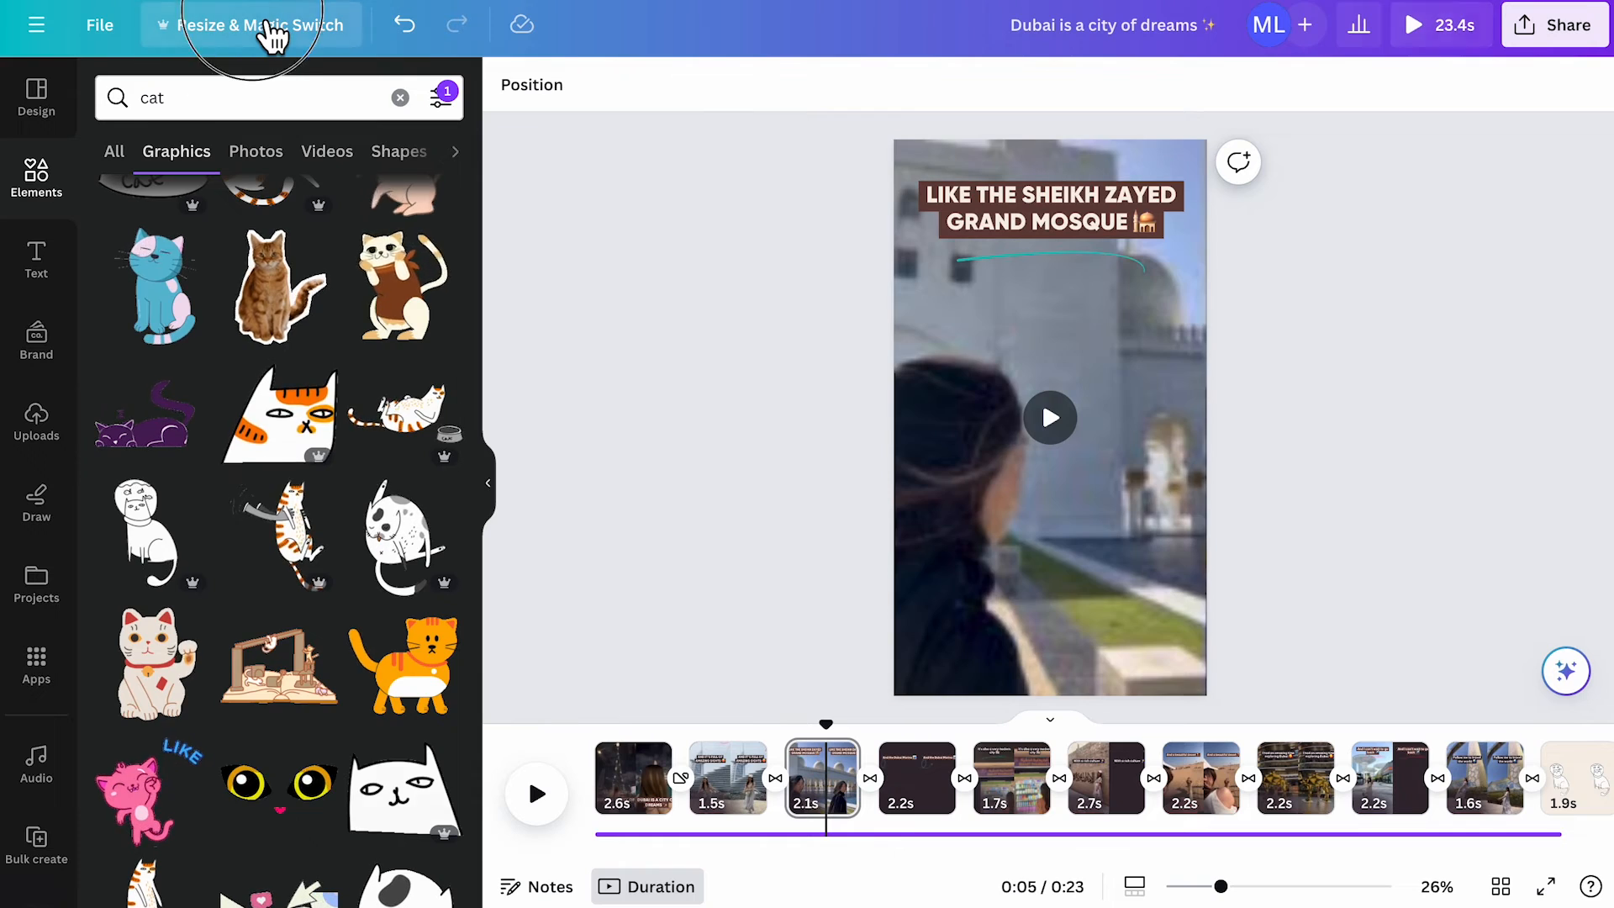
- Translate all pages of the design into Japanese via Resize & Magic Switch, creating a copy
{"action": "left_click", "coordinate": [257, 25]}
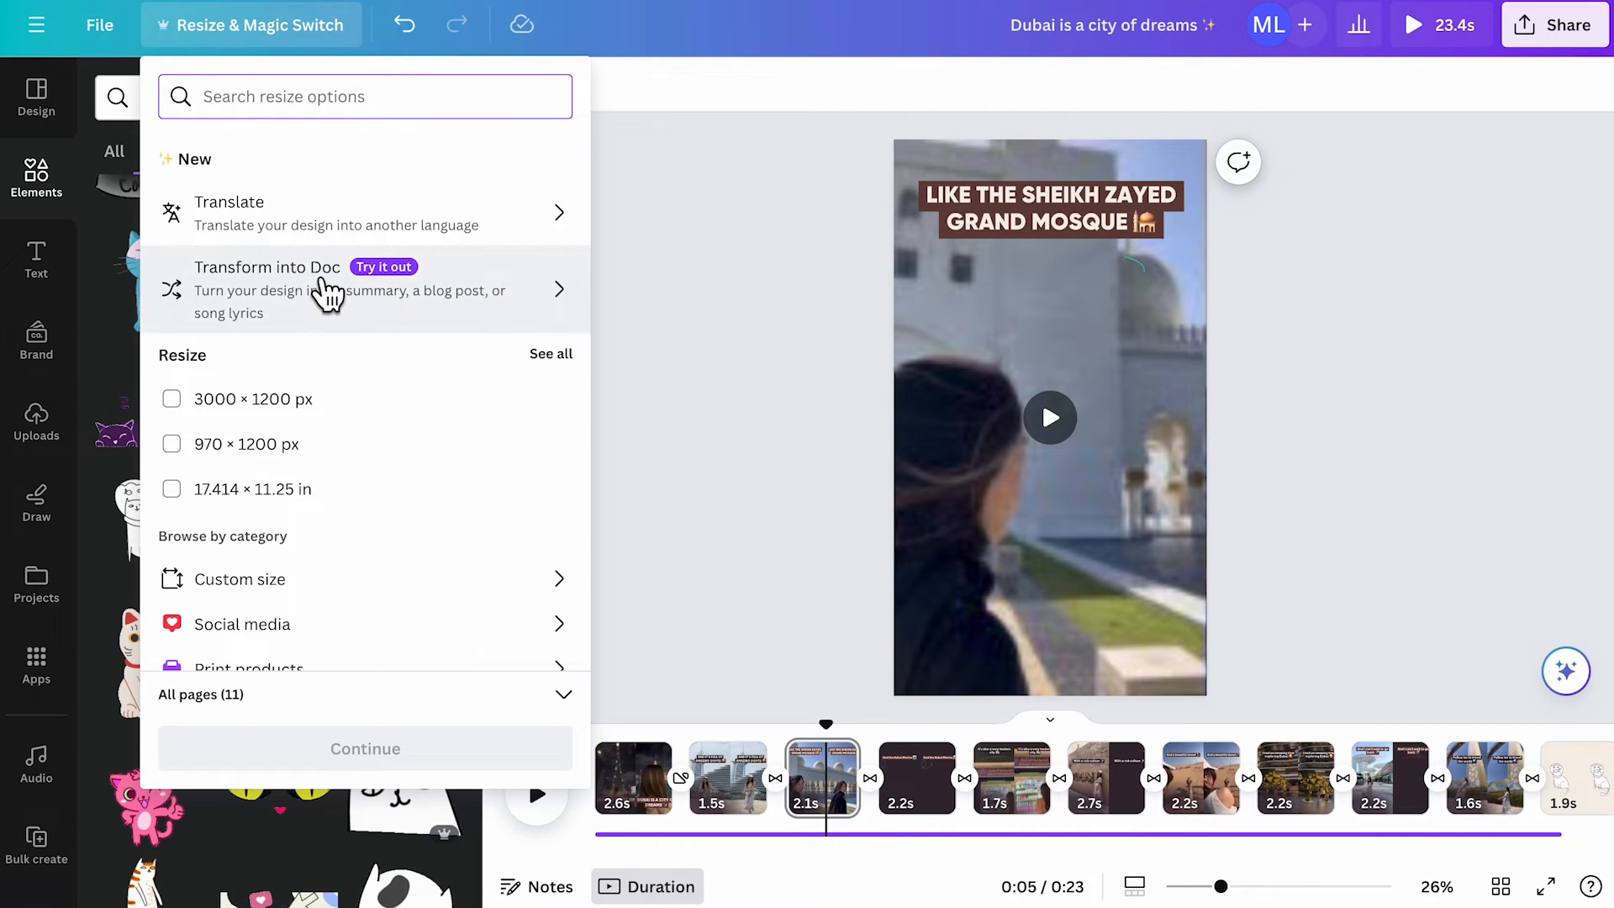
{"action": "left_click", "coordinate": [229, 201]}
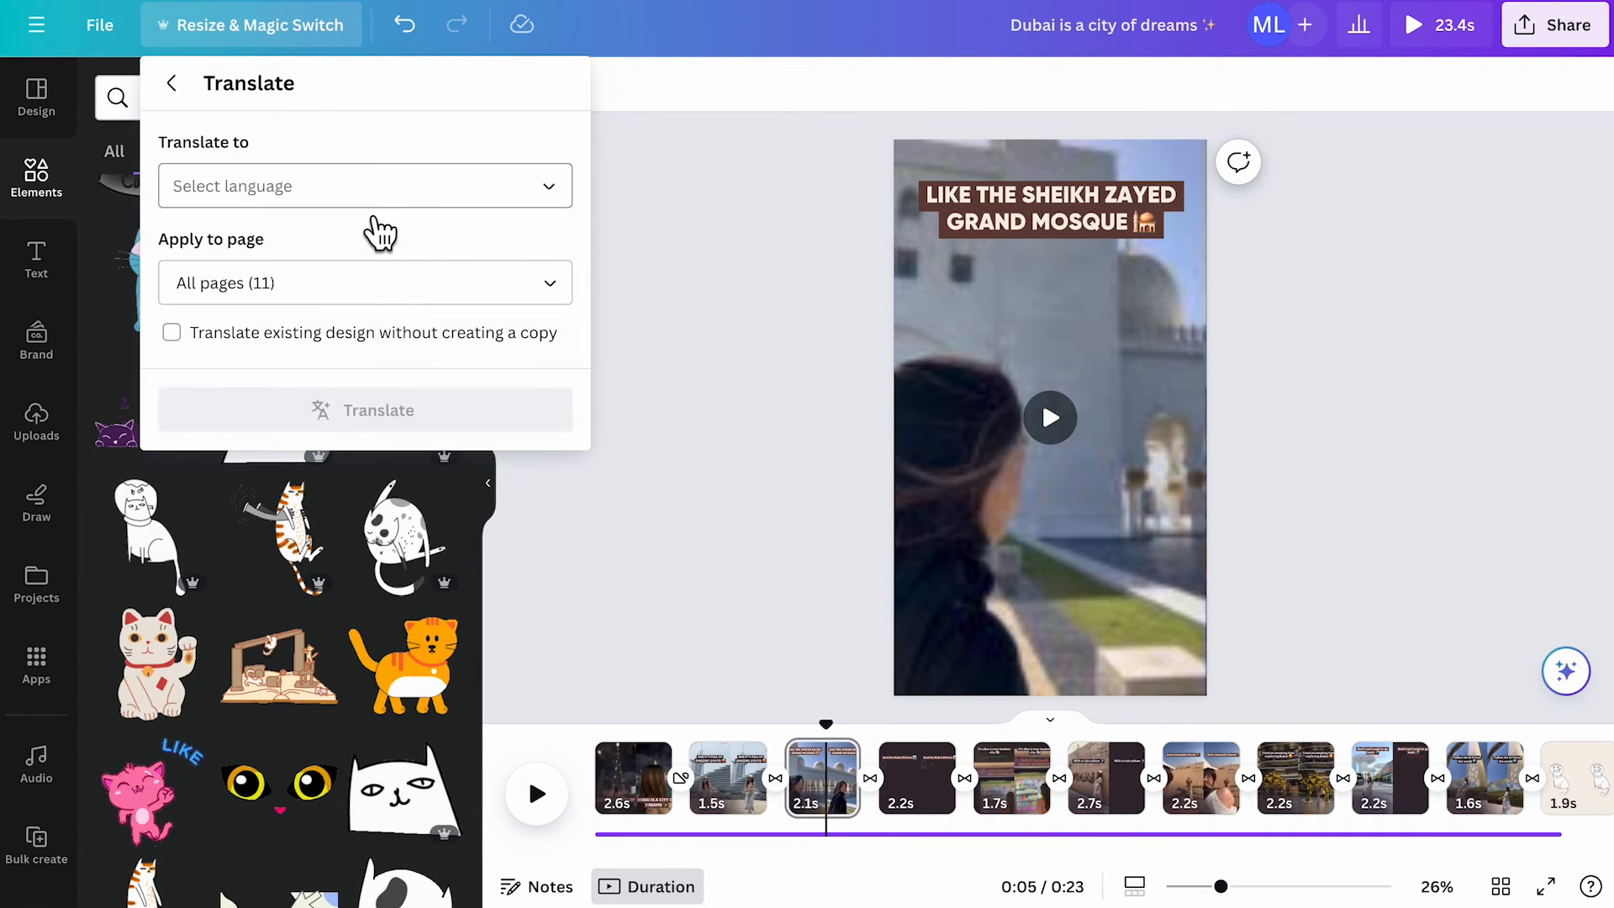
{"action": "left_click", "coordinate": [363, 185]}
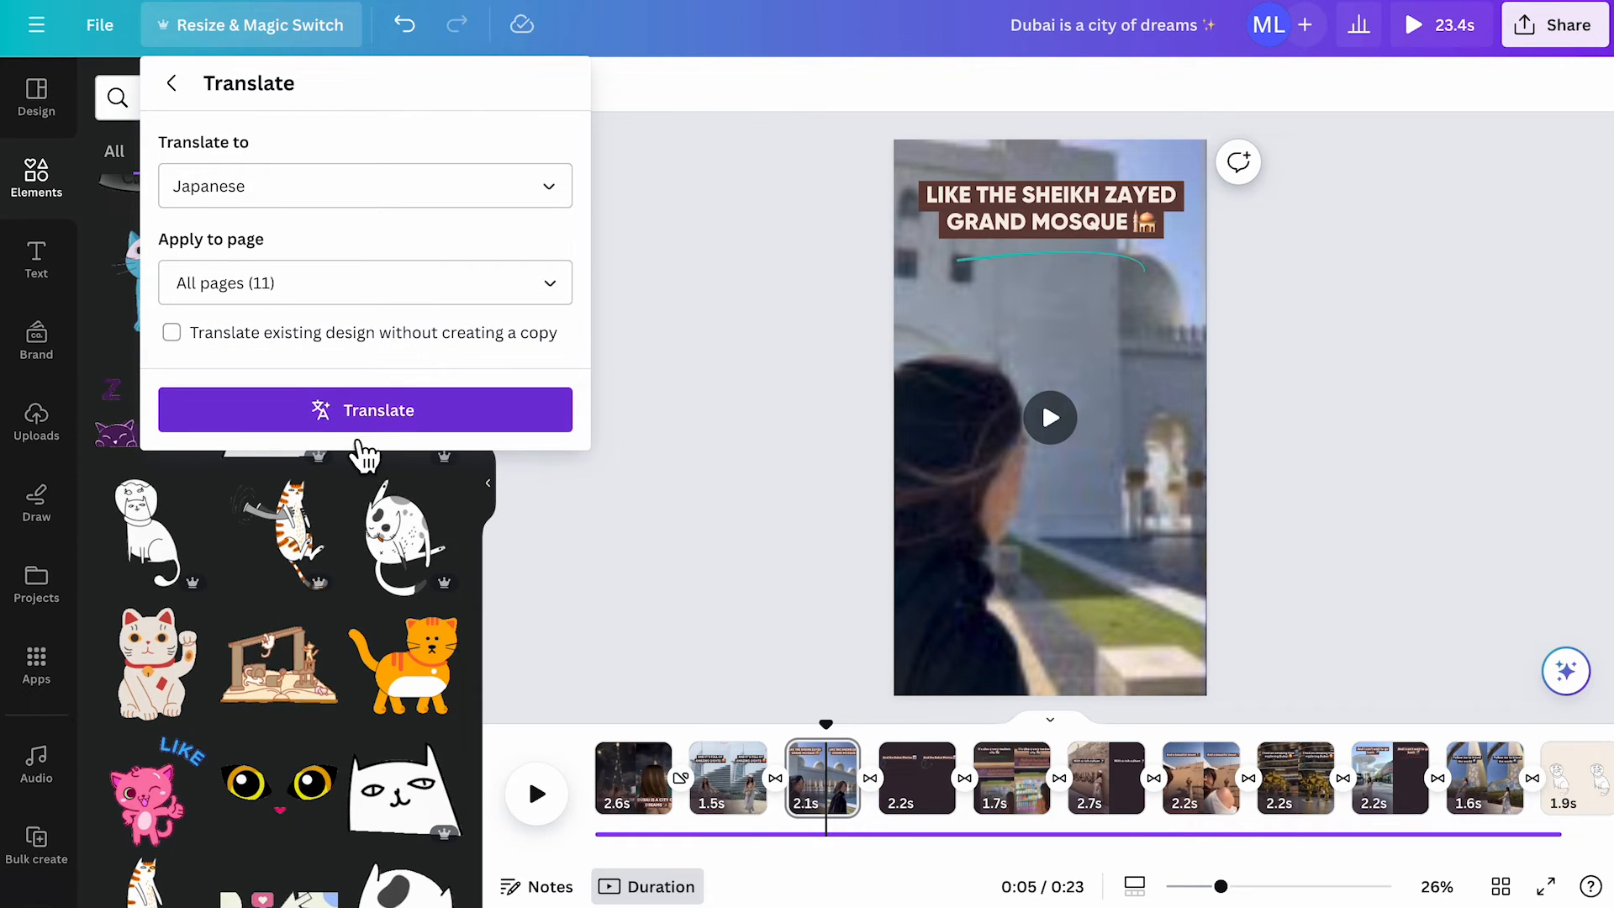
{"action": "left_click", "coordinate": [364, 410]}
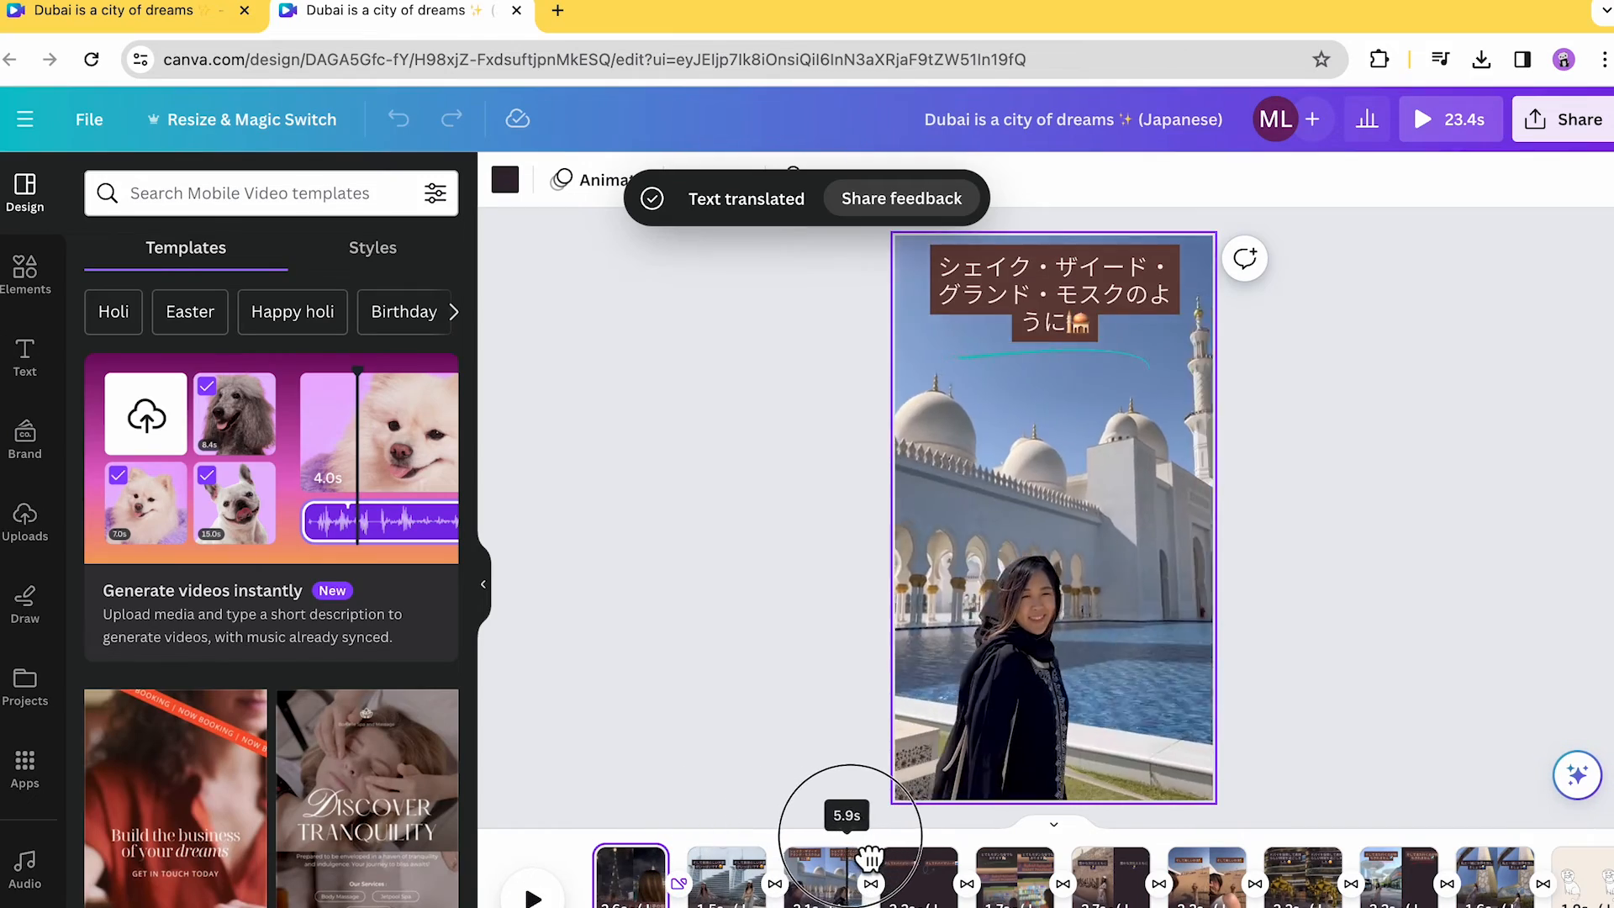
{"action": "left_click", "coordinate": [250, 119]}
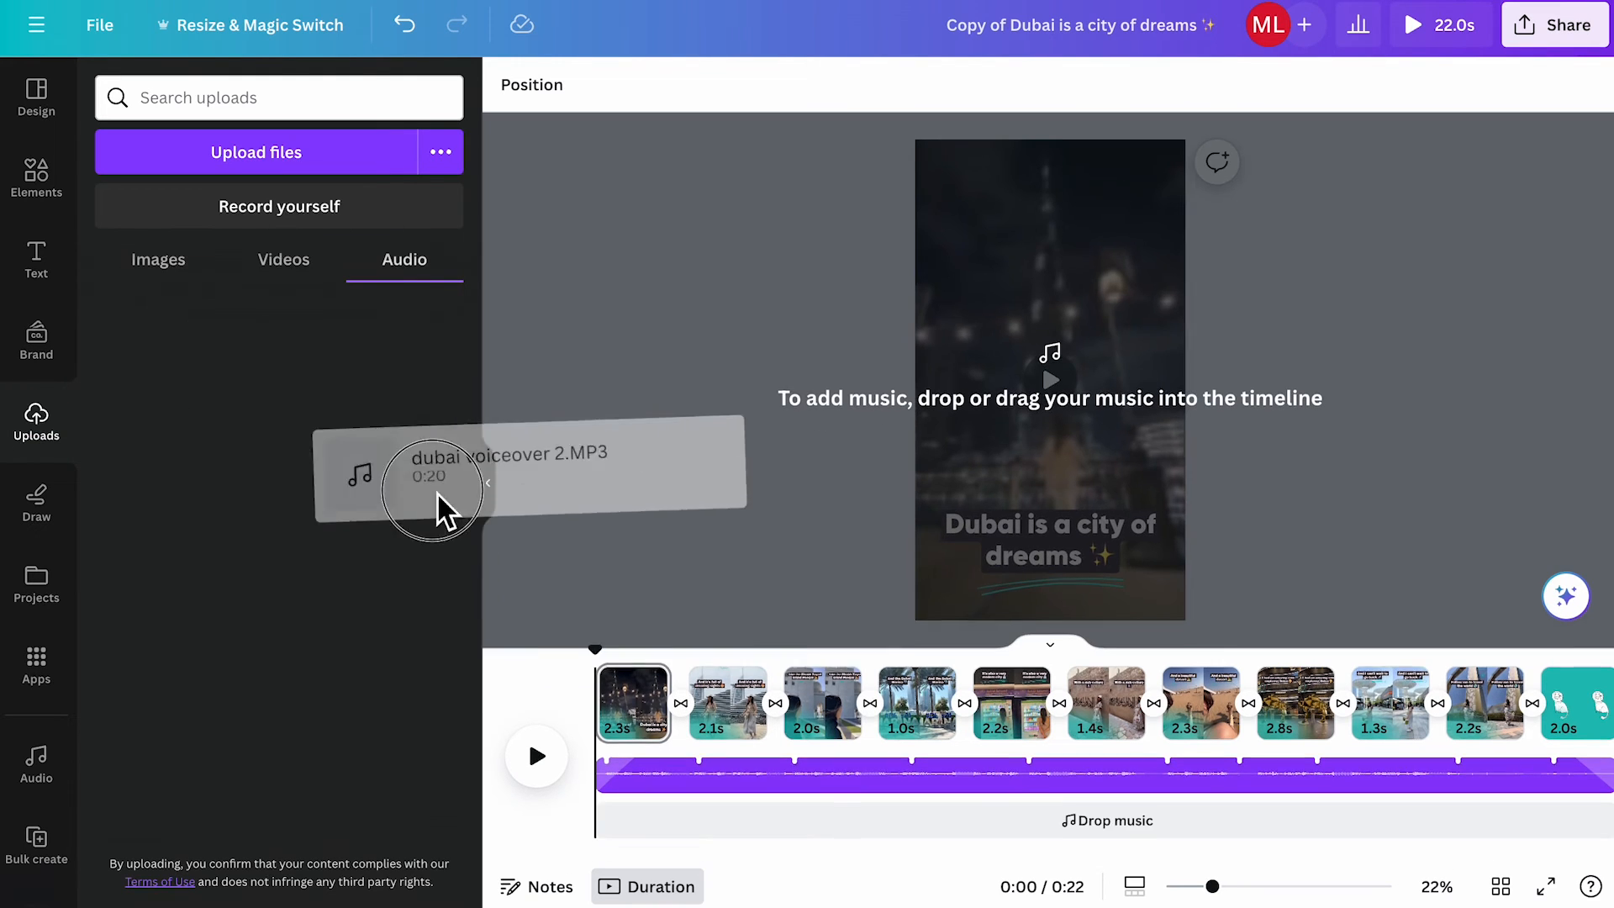
- Drag the uploaded 'dubai voiceover 2.MP3' audio onto the video timeline
{"action": "left_click_drag", "start_coordinate": [430, 489], "coordinate": [1081, 777]}
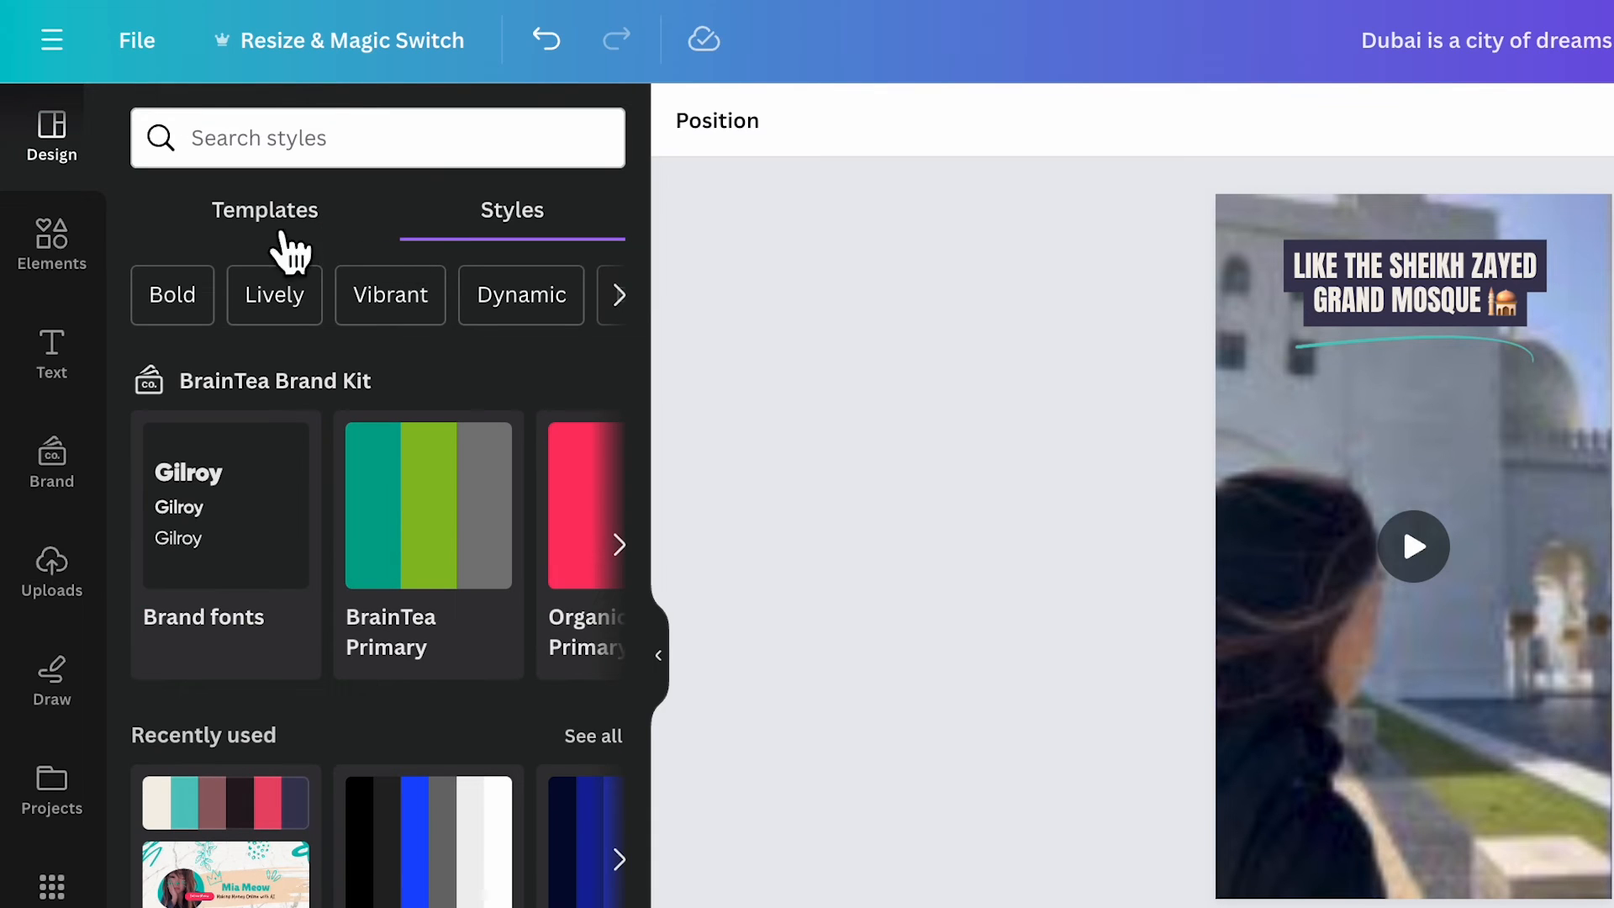
{"action": "mouse_move", "coordinate": [52, 573]}
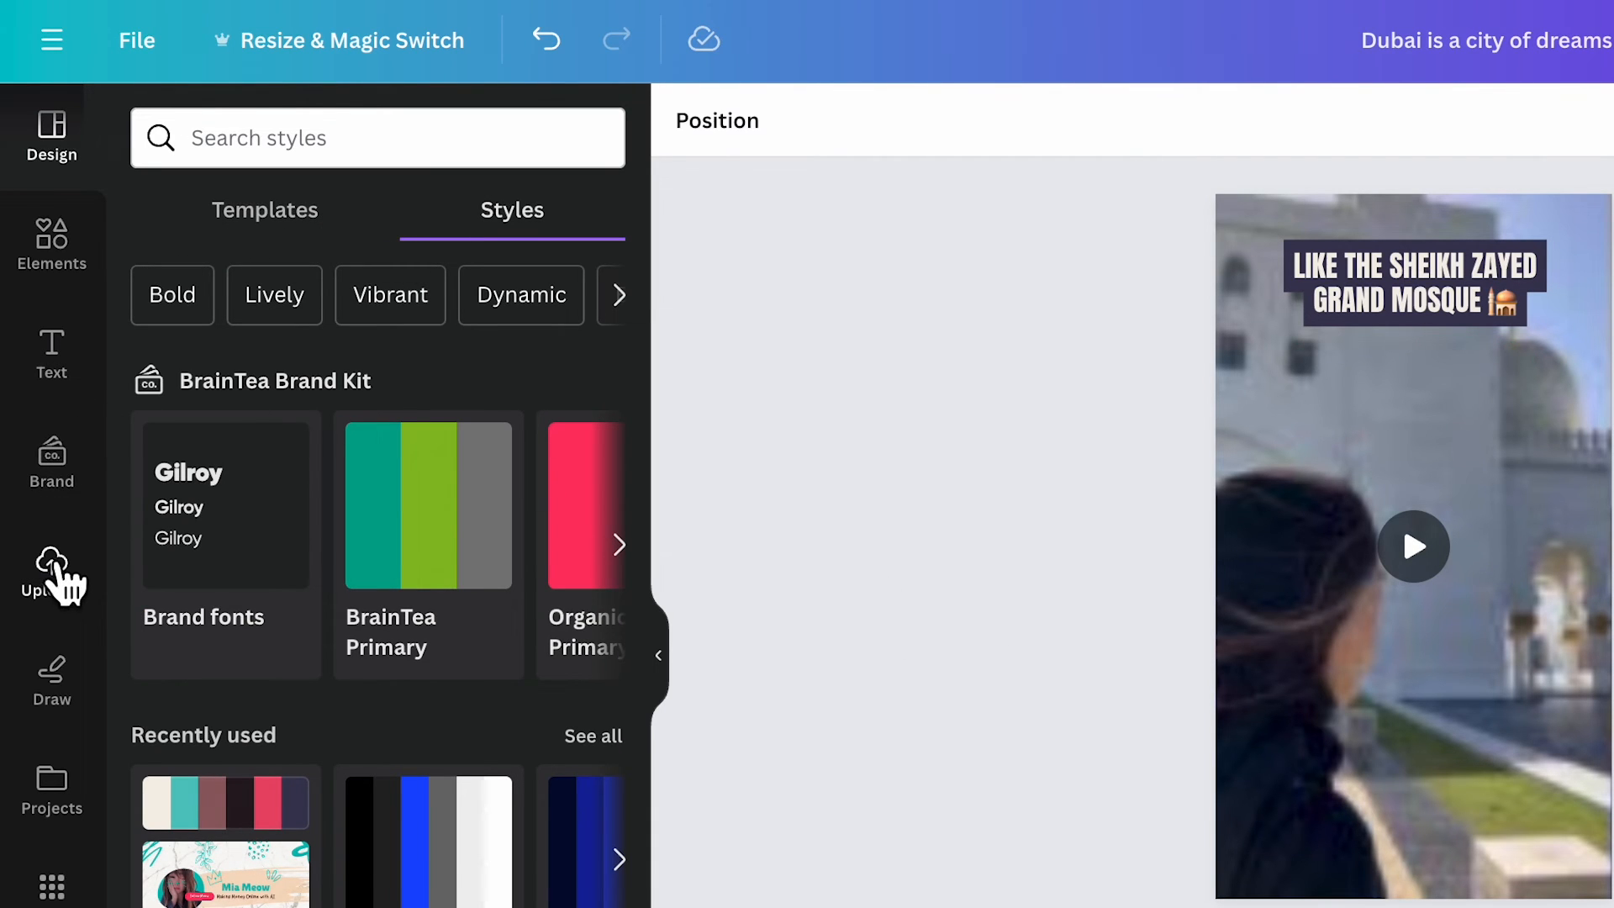
- Record a camera-only voiceover from Uploads, with the camera bubble near the page bottom
{"action": "left_click", "coordinate": [51, 572]}
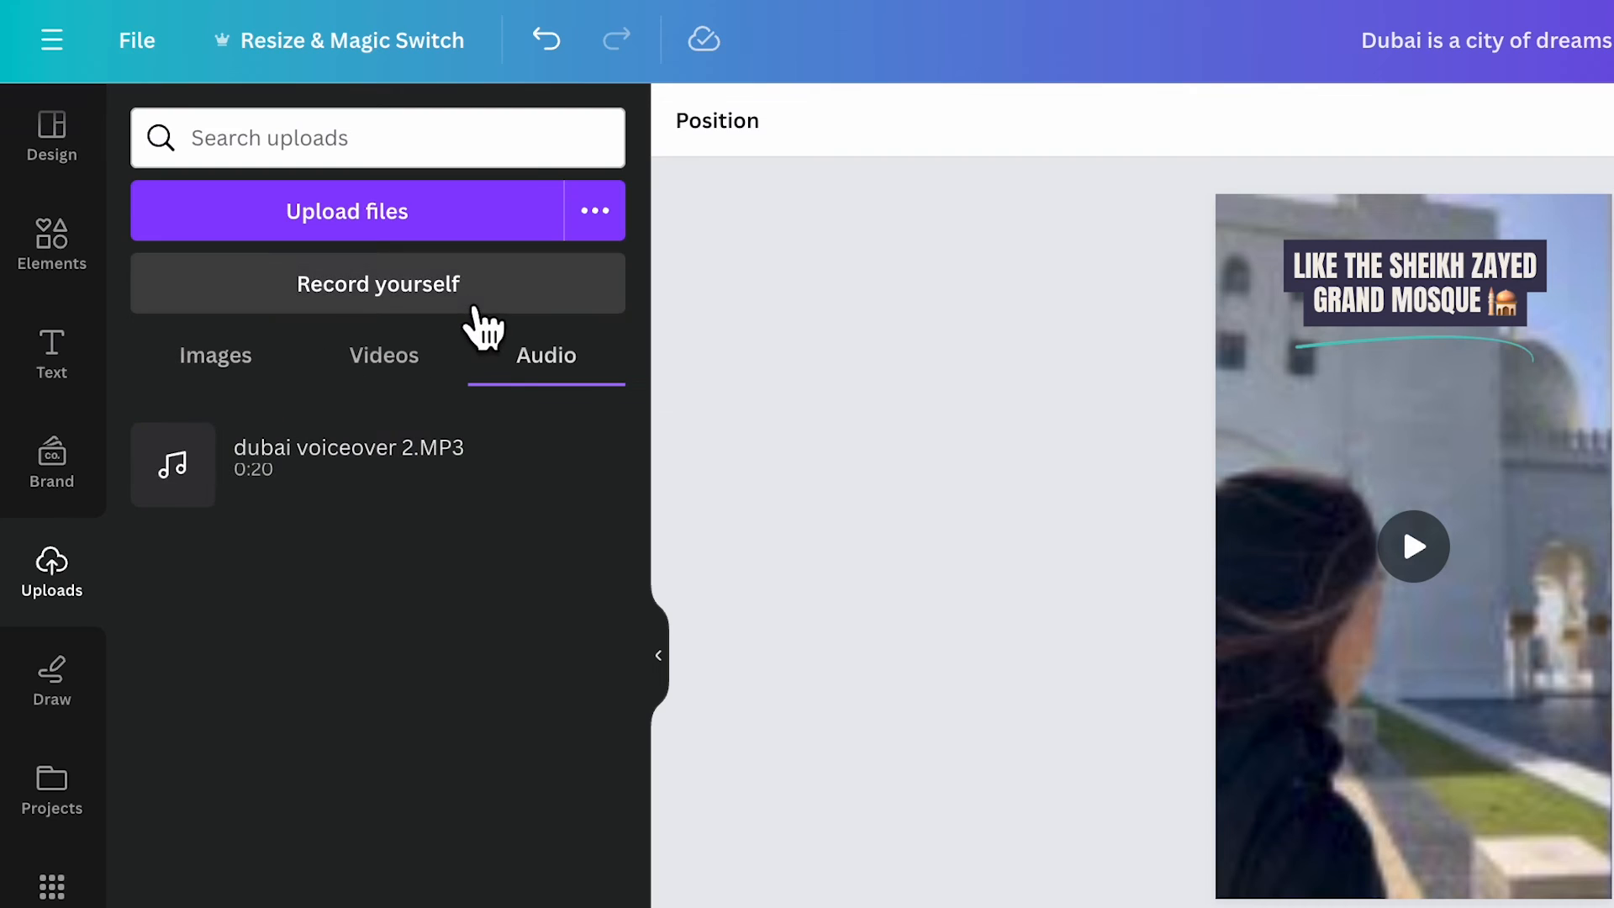
{"action": "left_click", "coordinate": [378, 282]}
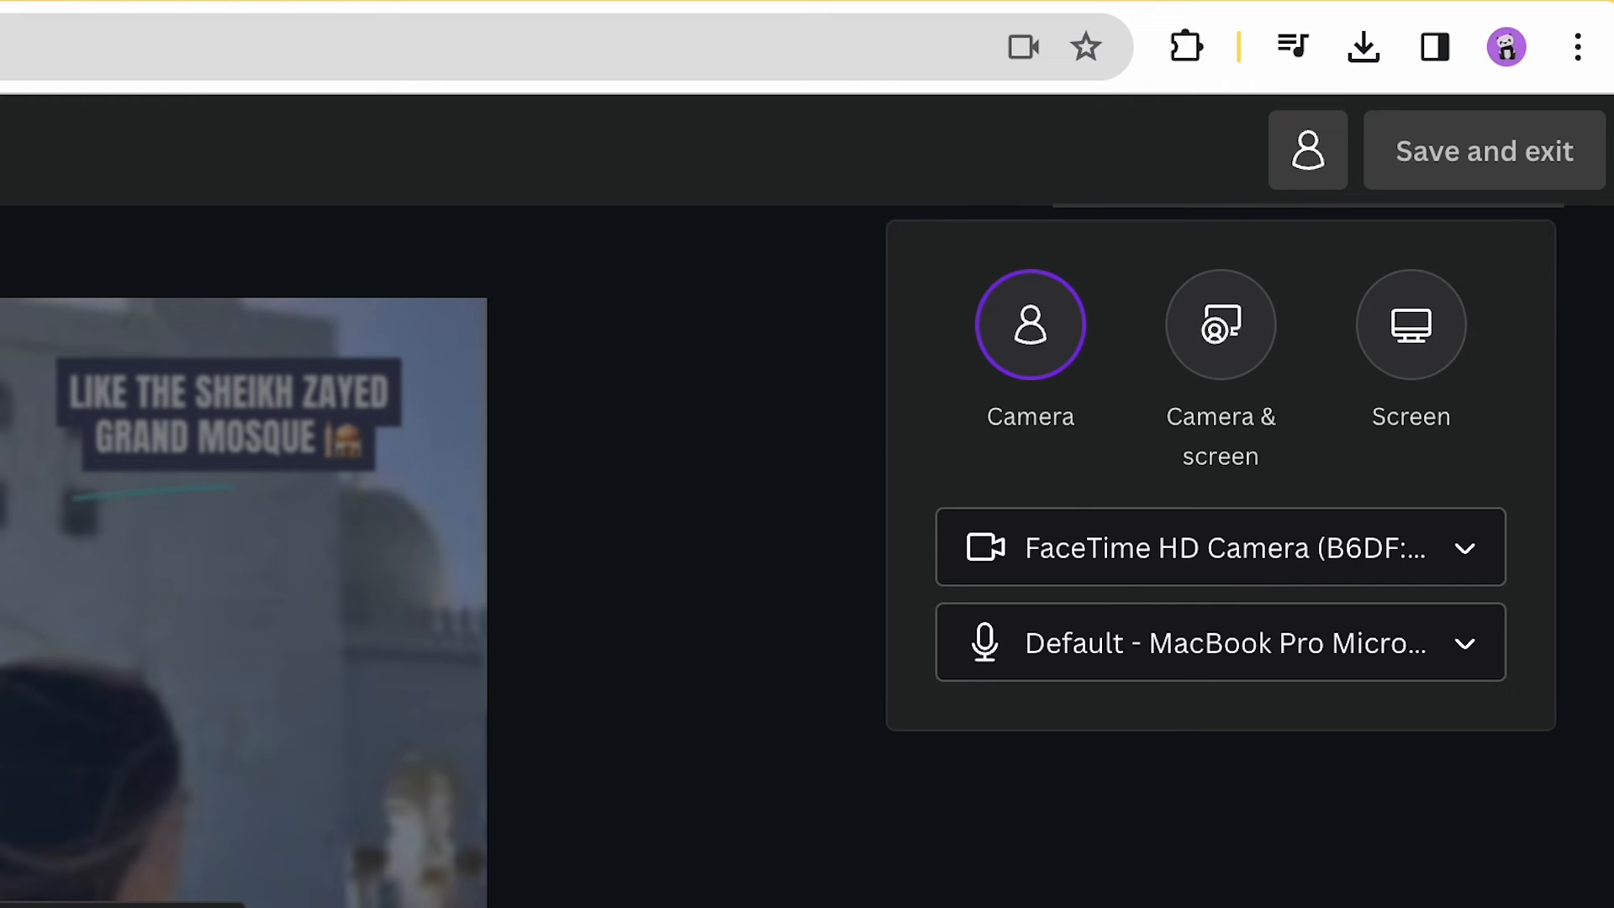
{"action": "left_click", "coordinate": [1029, 325]}
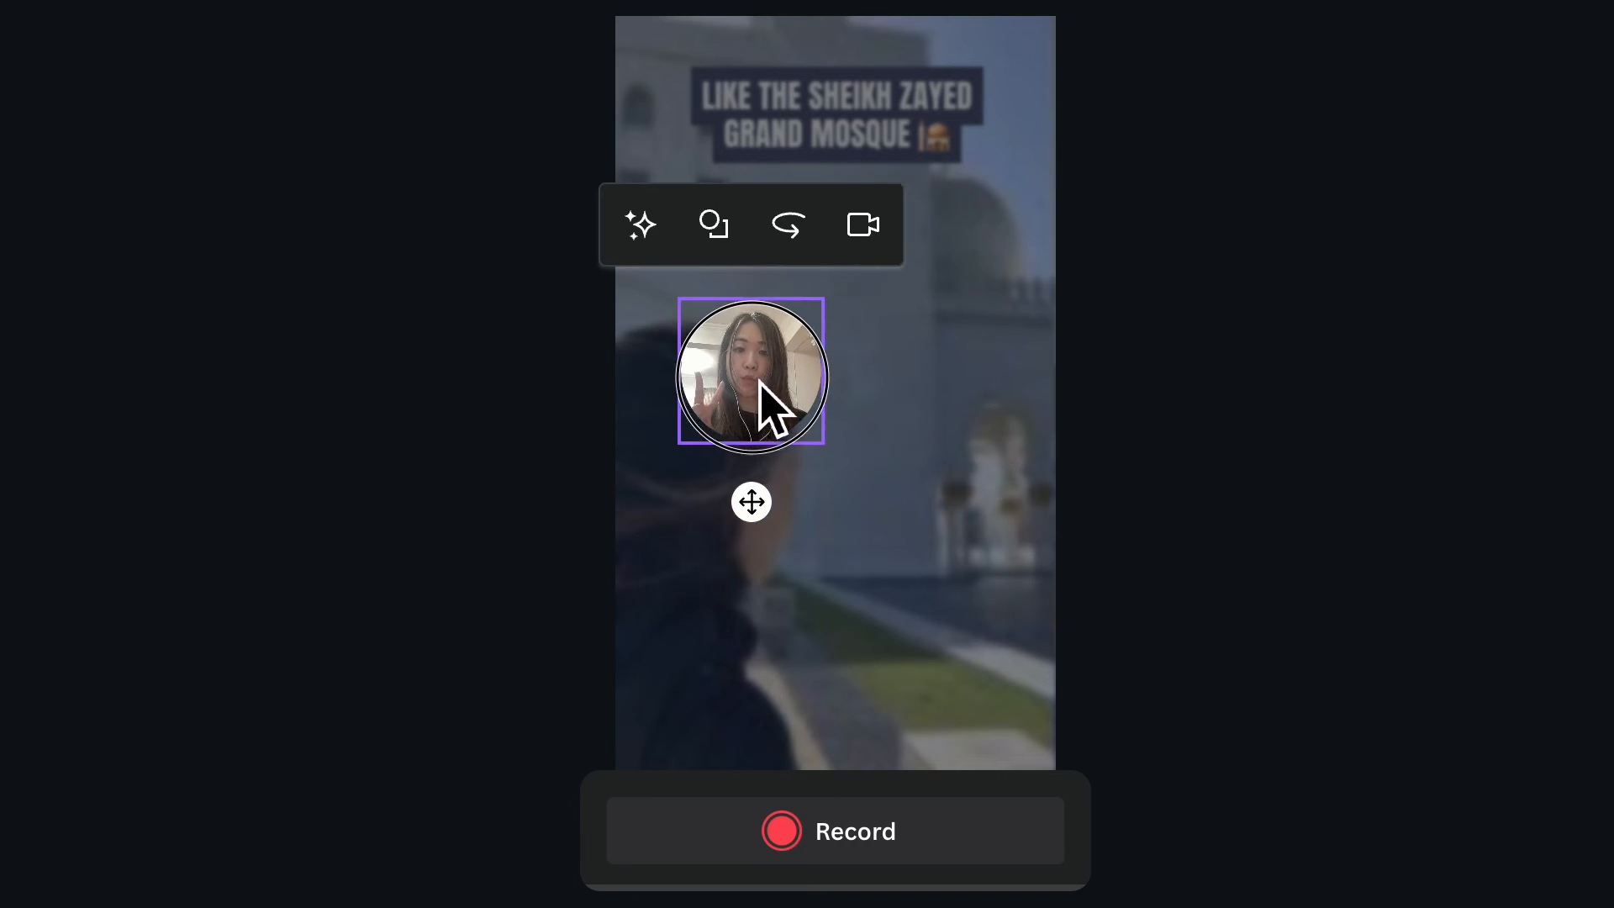
{"action": "left_click_drag", "start_coordinate": [751, 373], "coordinate": [952, 291]}
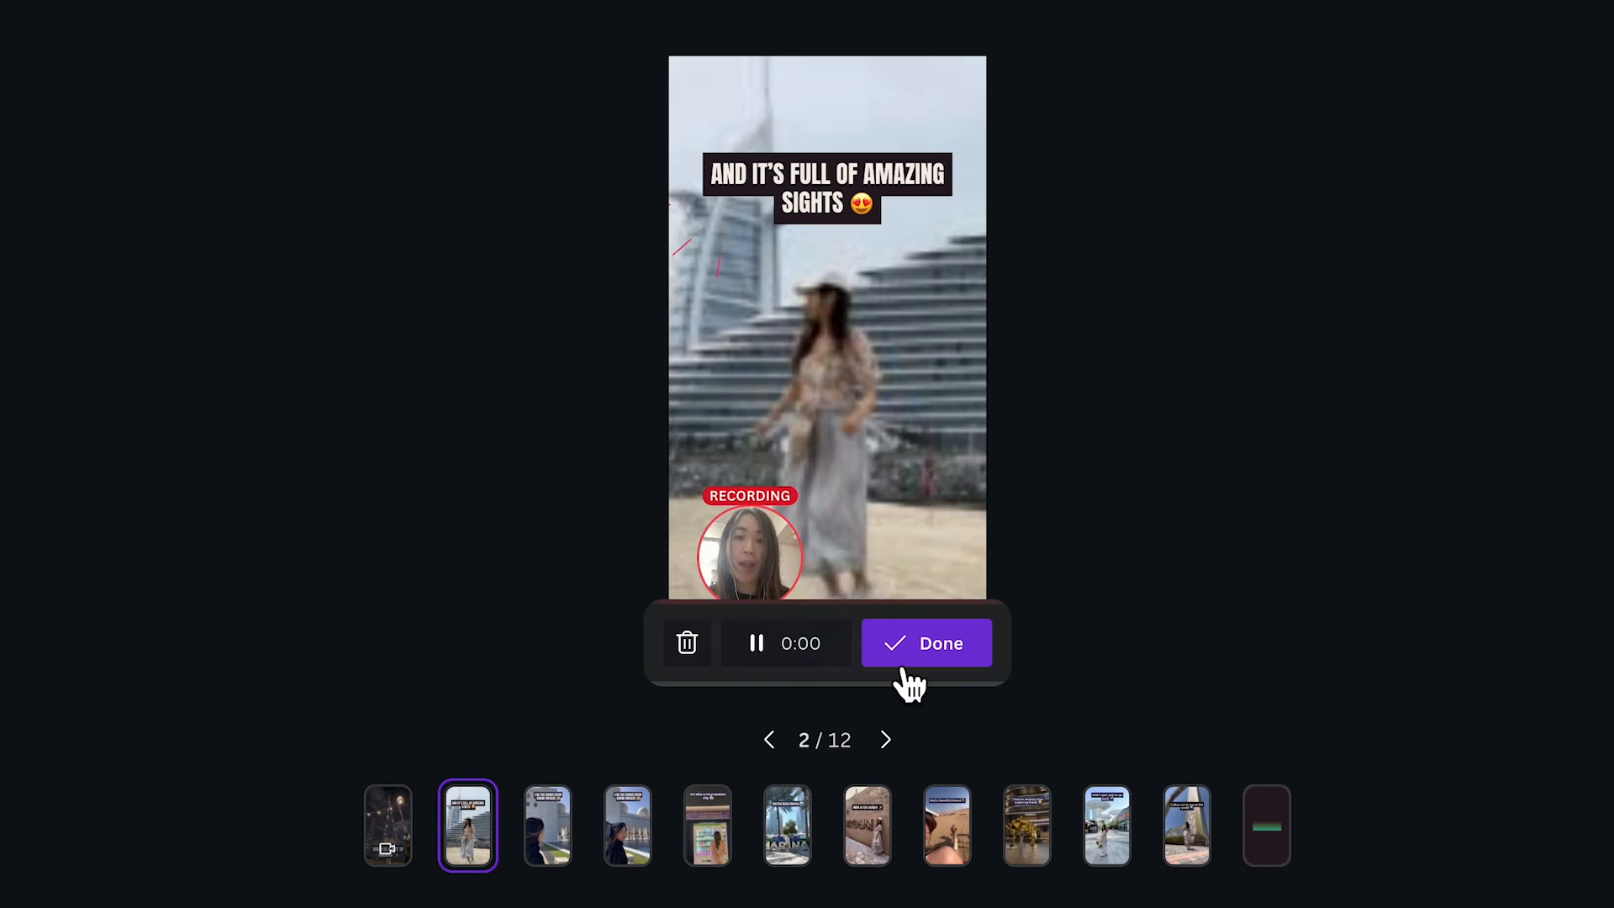
{"action": "left_click", "coordinate": [924, 642]}
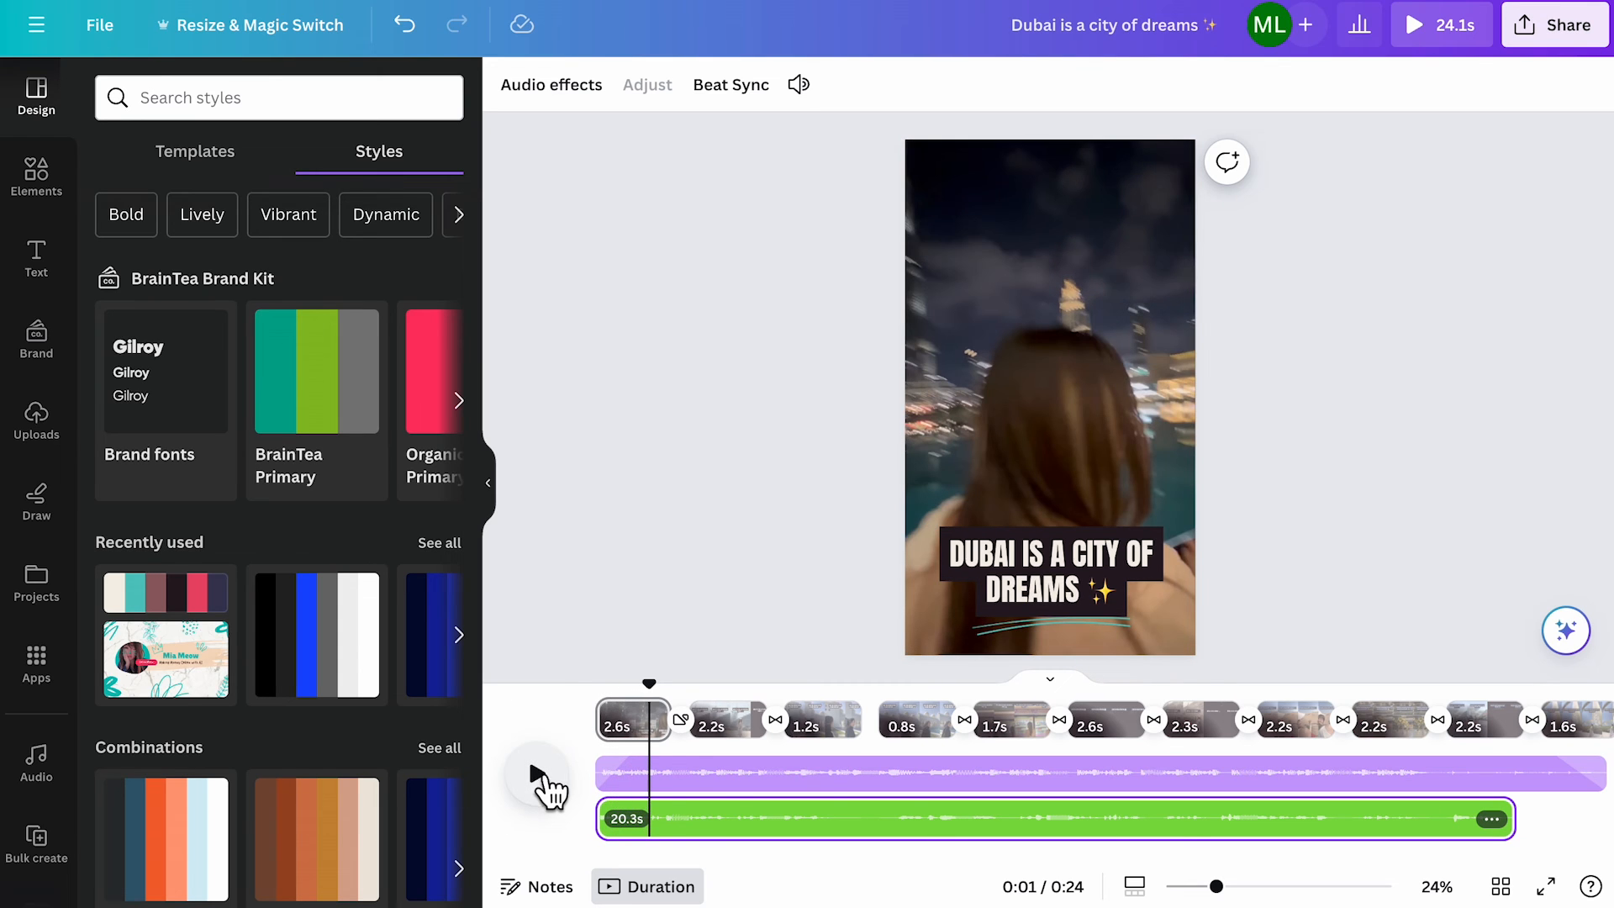
{"action": "mouse_move", "coordinate": [674, 834]}
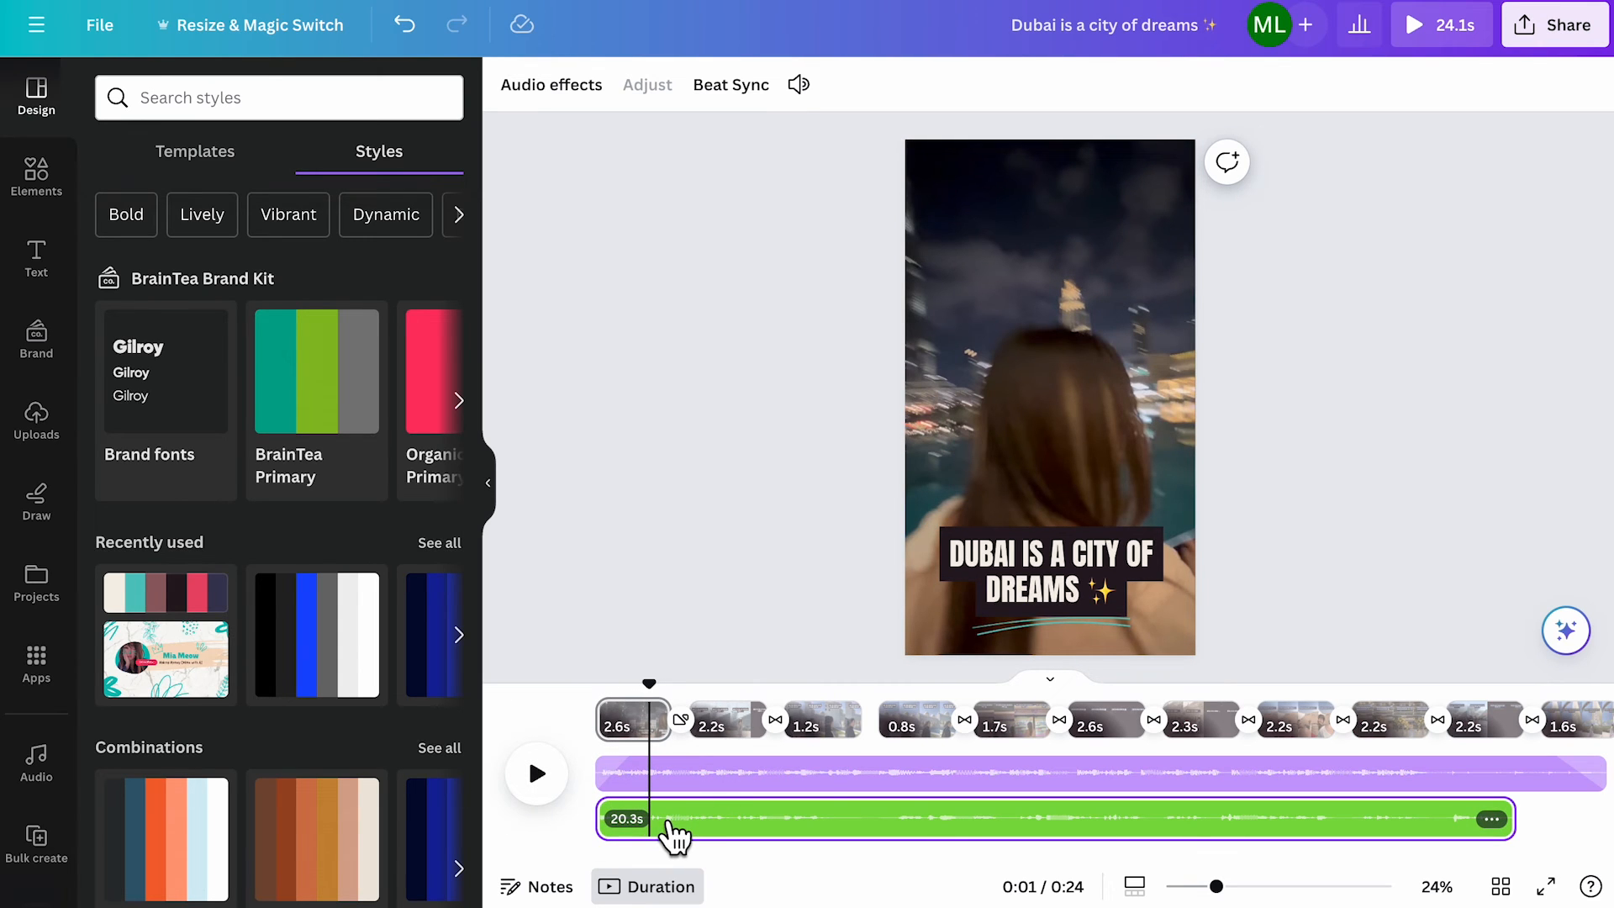
- Bring up the options for the recorded green audio track in the timeline
{"action": "right_click", "coordinate": [673, 829]}
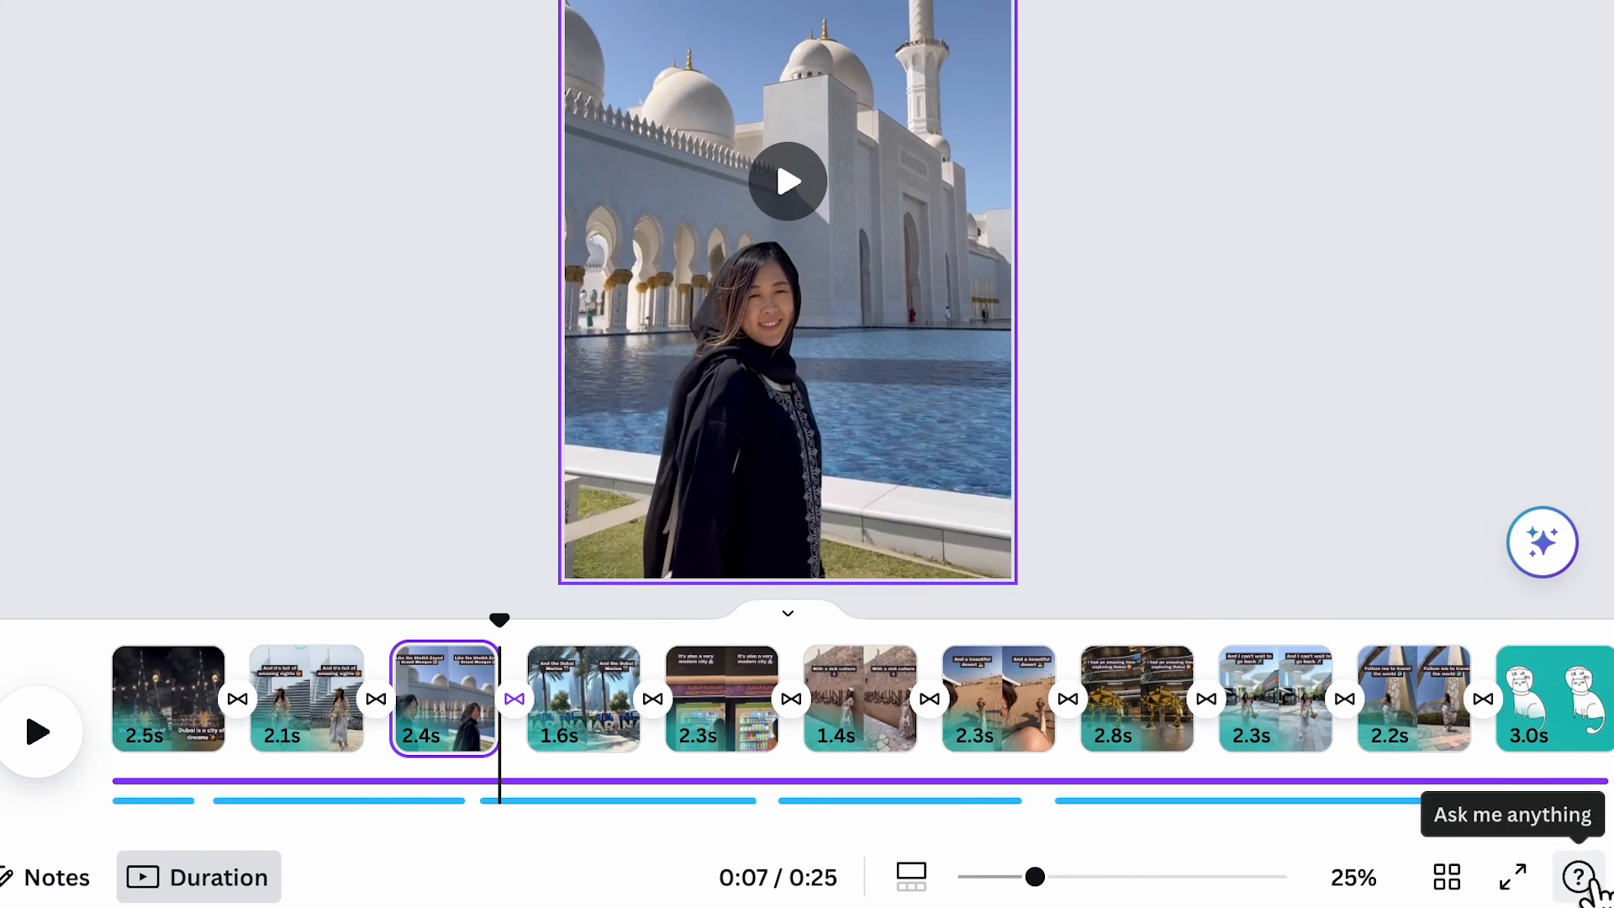
- Ask the AI assistant 'how many kind of' in the help chat
{"action": "left_click", "coordinate": [1541, 543]}
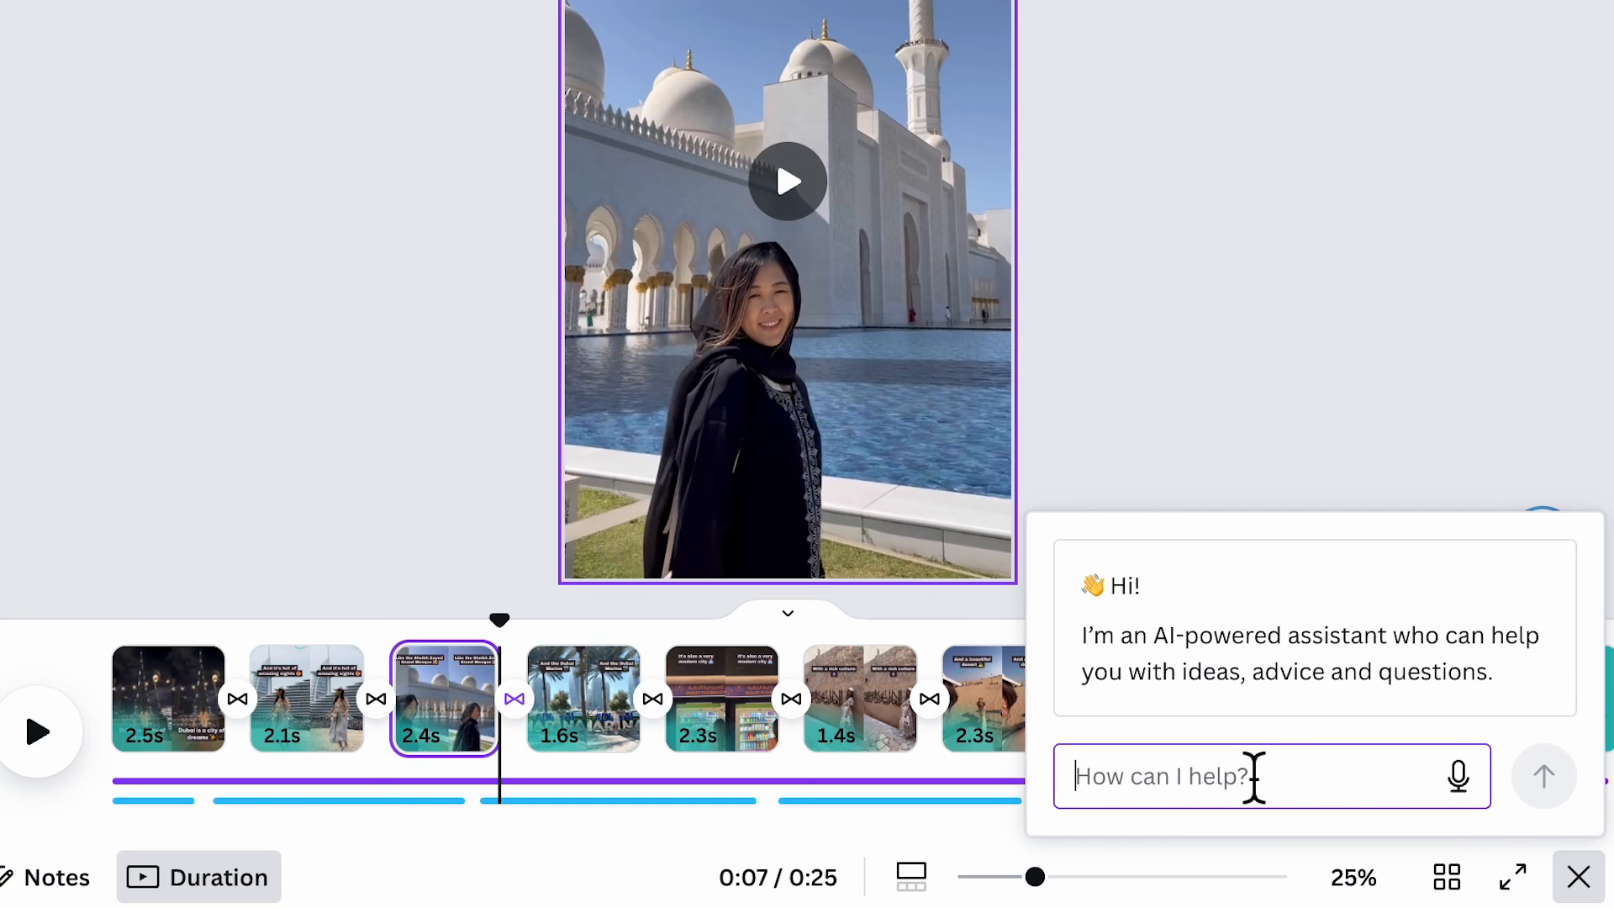
{"action": "type", "text": "how many kind of"}
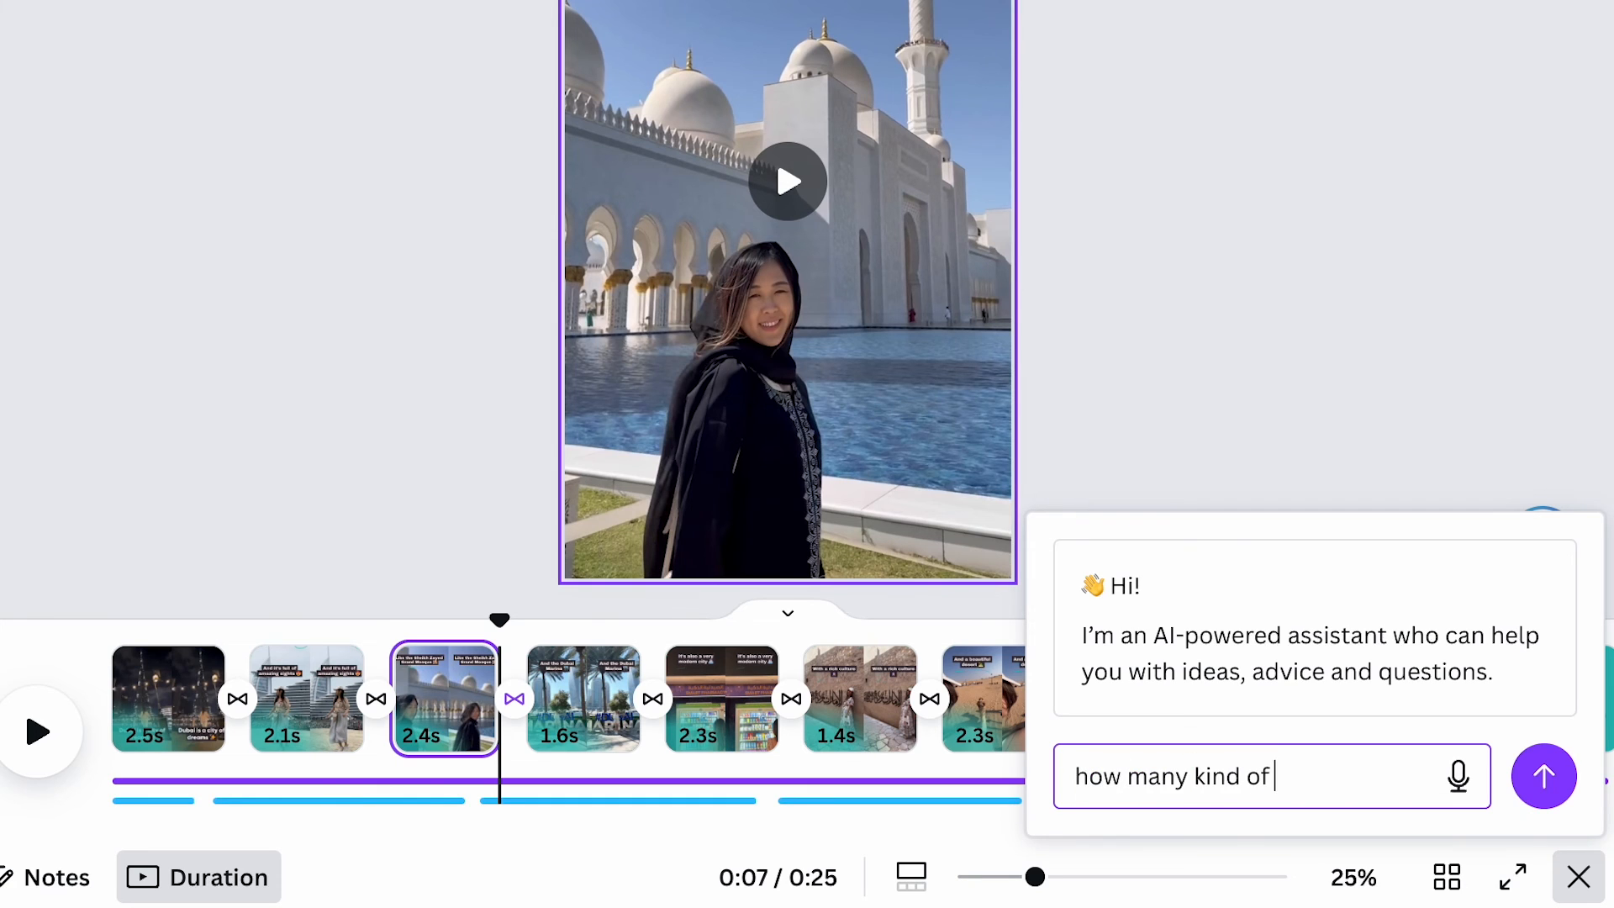
{"action": "left_click", "coordinate": [1543, 776]}
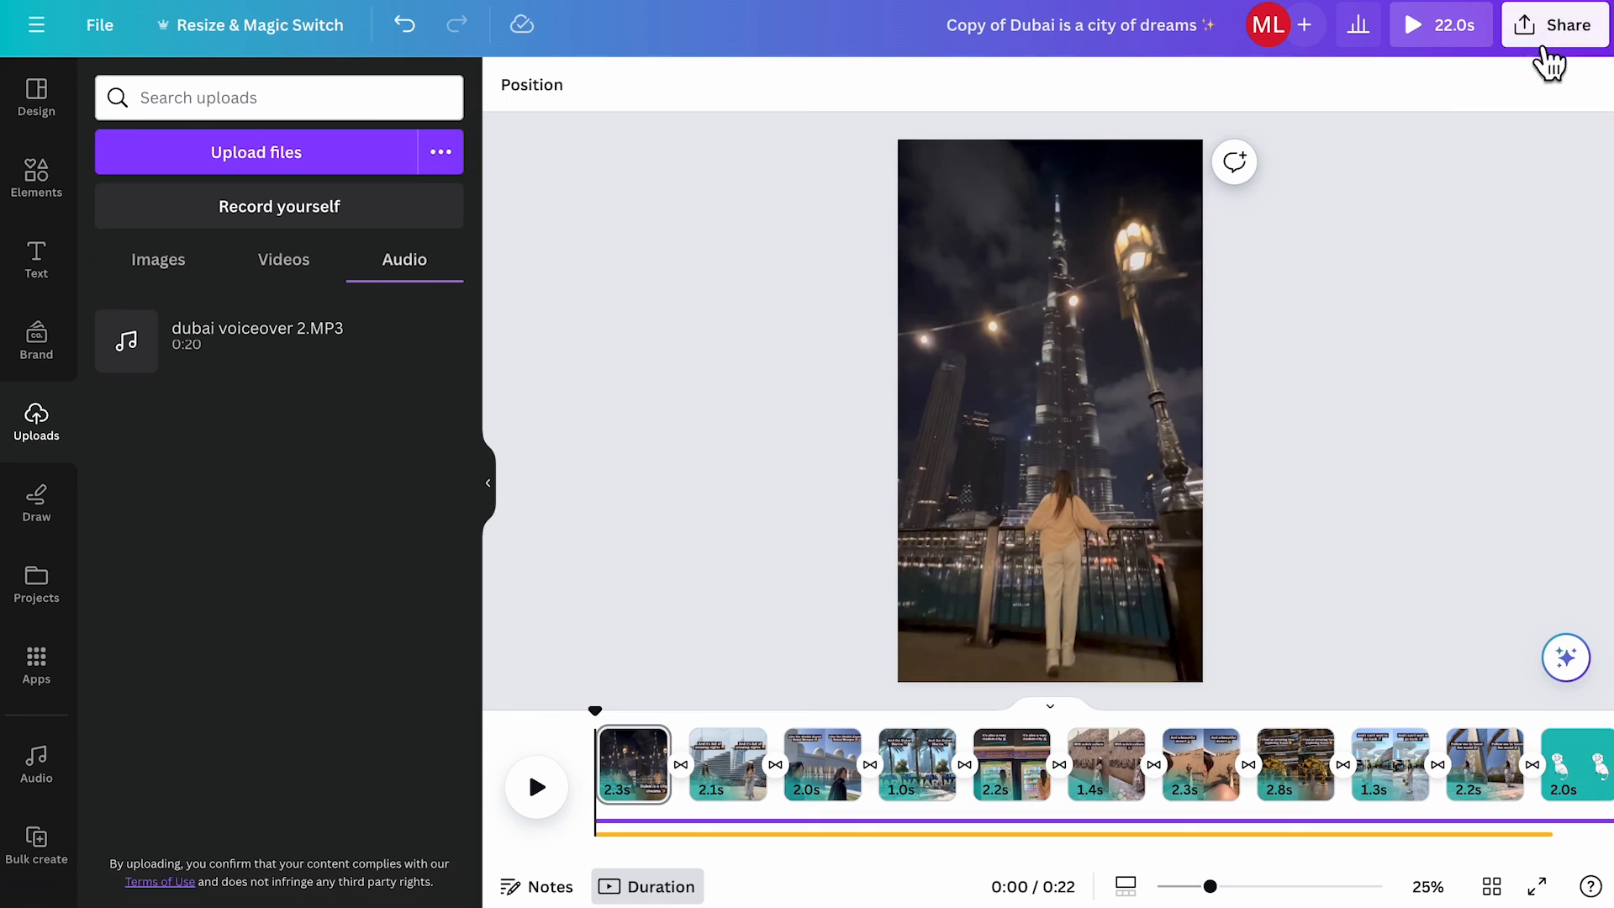
- Download all 11 pages of the vlog as an MP4 video via Share
{"action": "left_click", "coordinate": [1553, 24]}
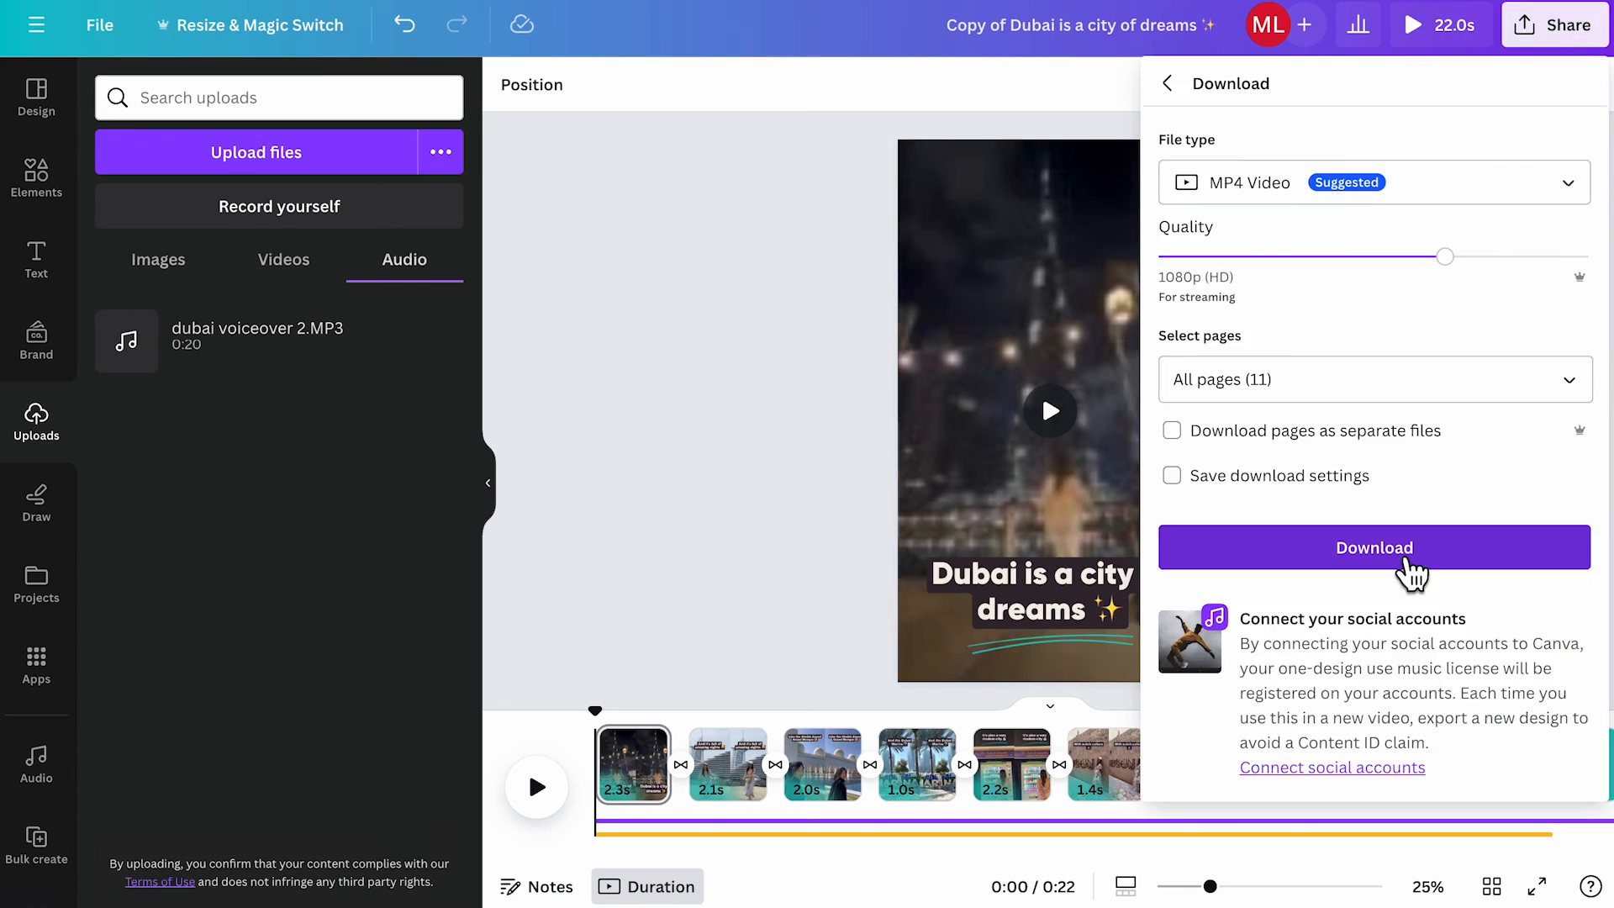
{"action": "left_click", "coordinate": [1373, 546]}
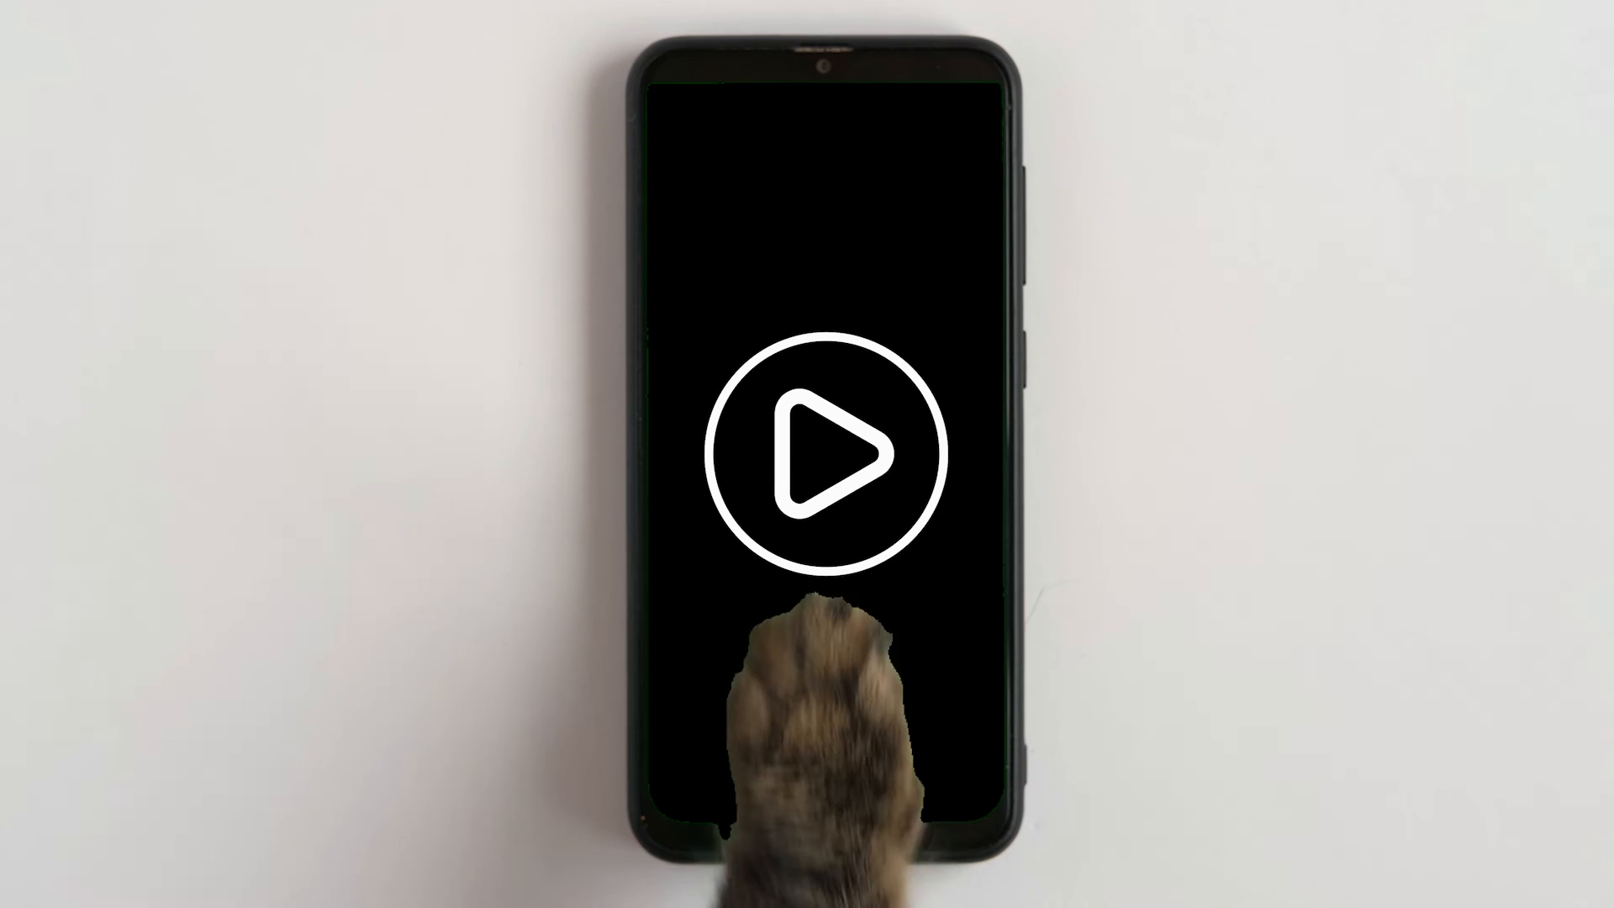
{"action": "left_click", "coordinate": [816, 452]}
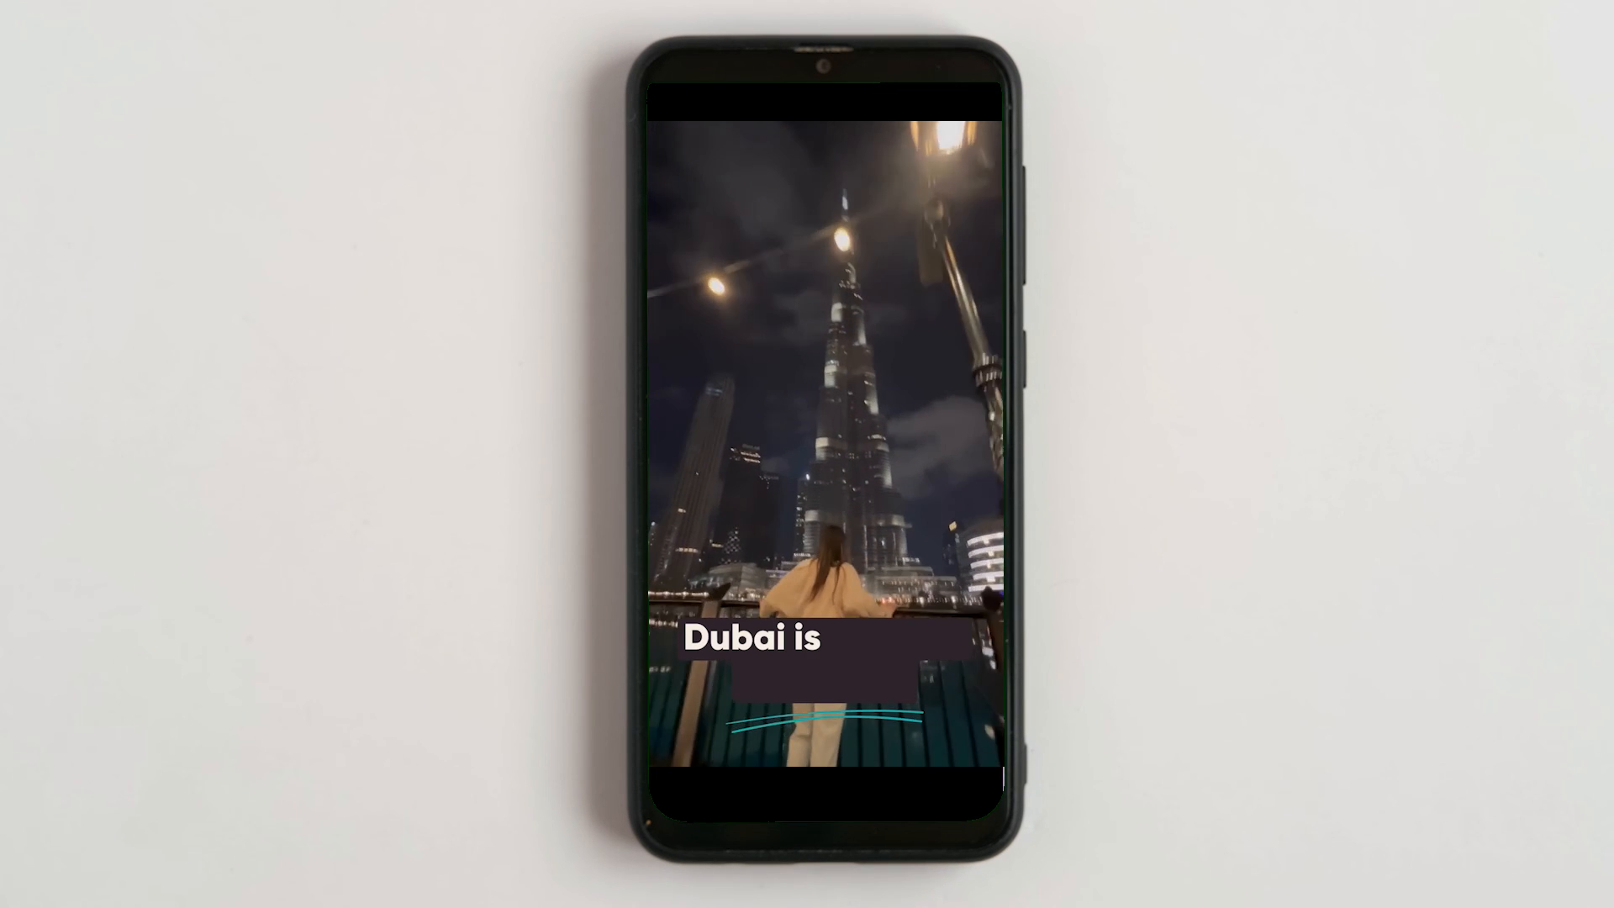